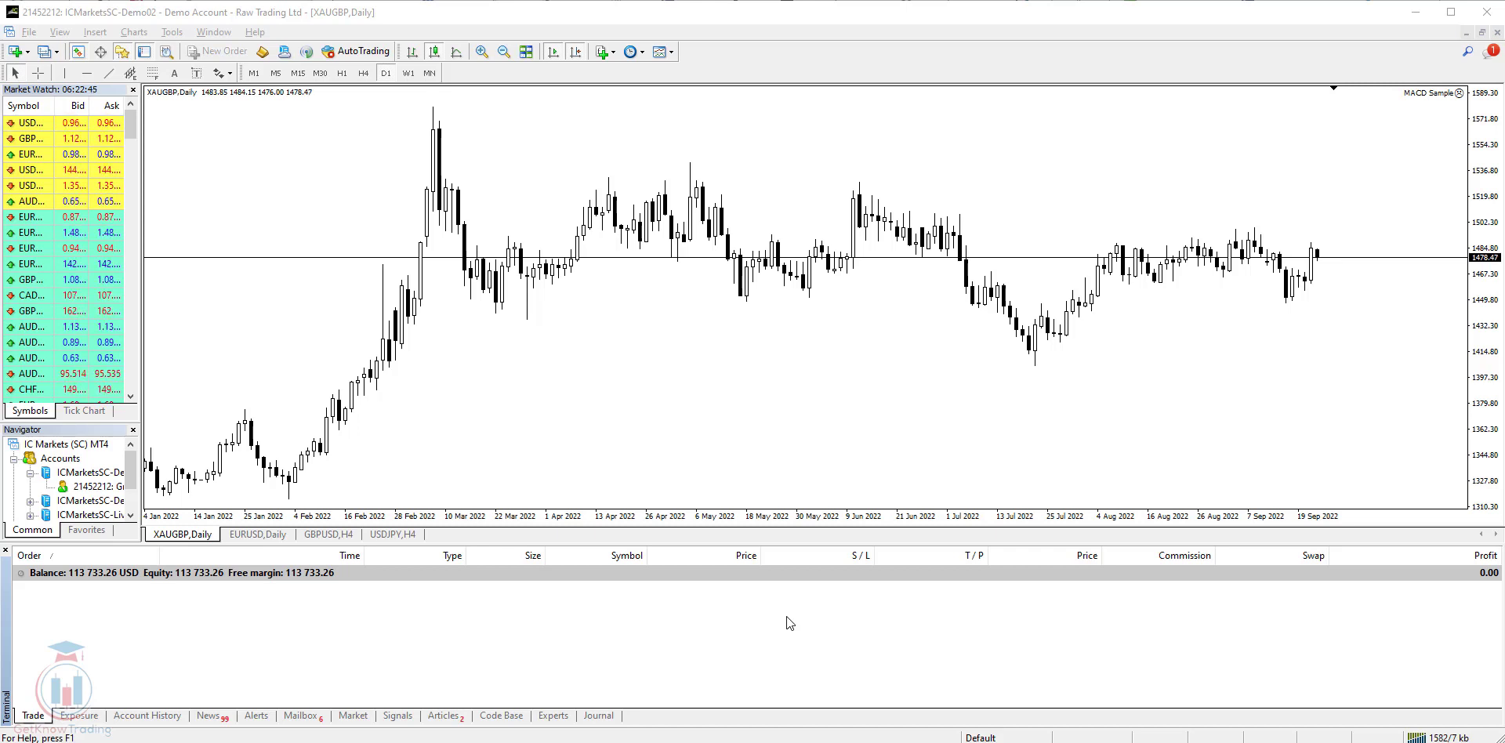
pyautogui.moveTo(811, 605)
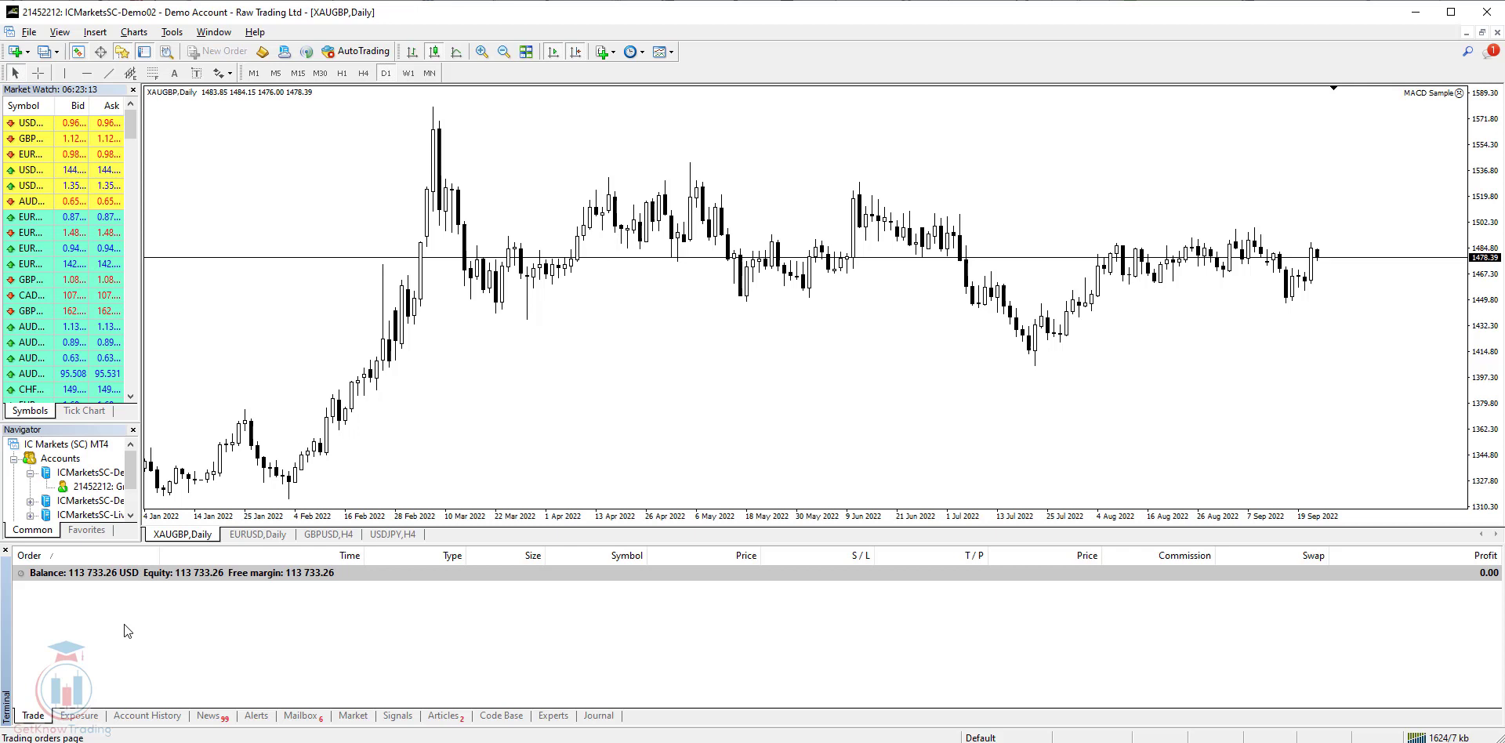
# Step: Show the Account History tab with the 100,000 demo deposit and closed sell orders
pyautogui.click(146, 715)
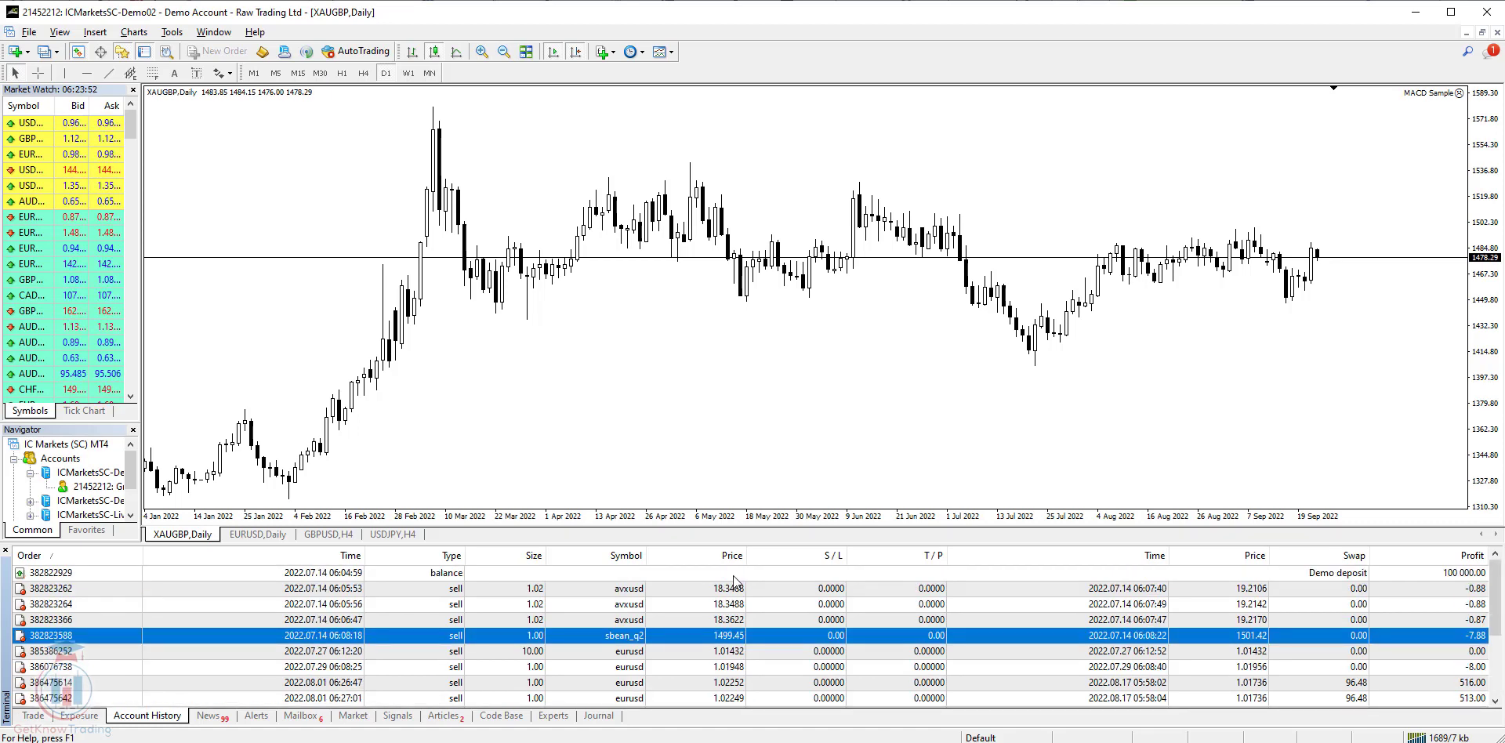
pyautogui.moveTo(105, 588)
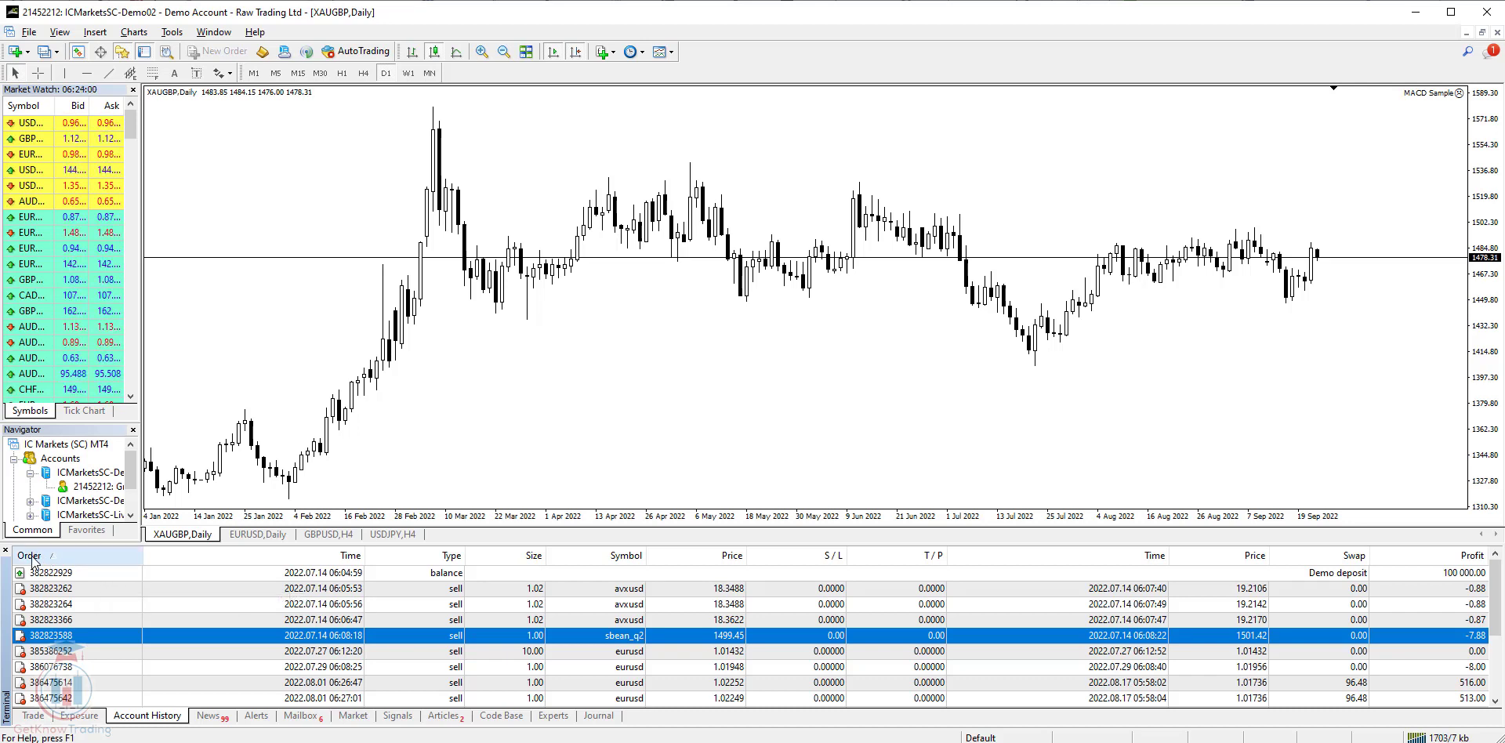
pyautogui.moveTo(33, 573)
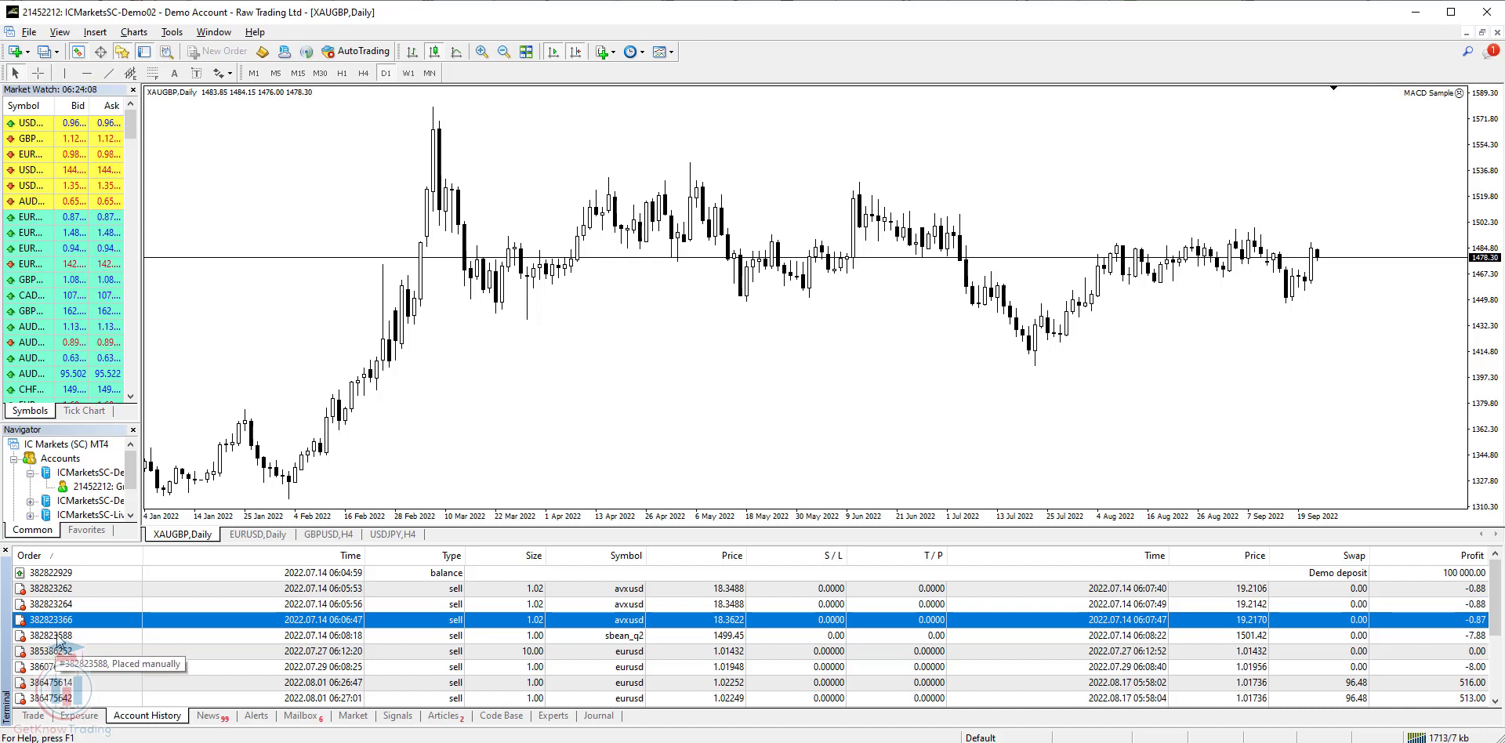
pyautogui.moveTo(237, 596)
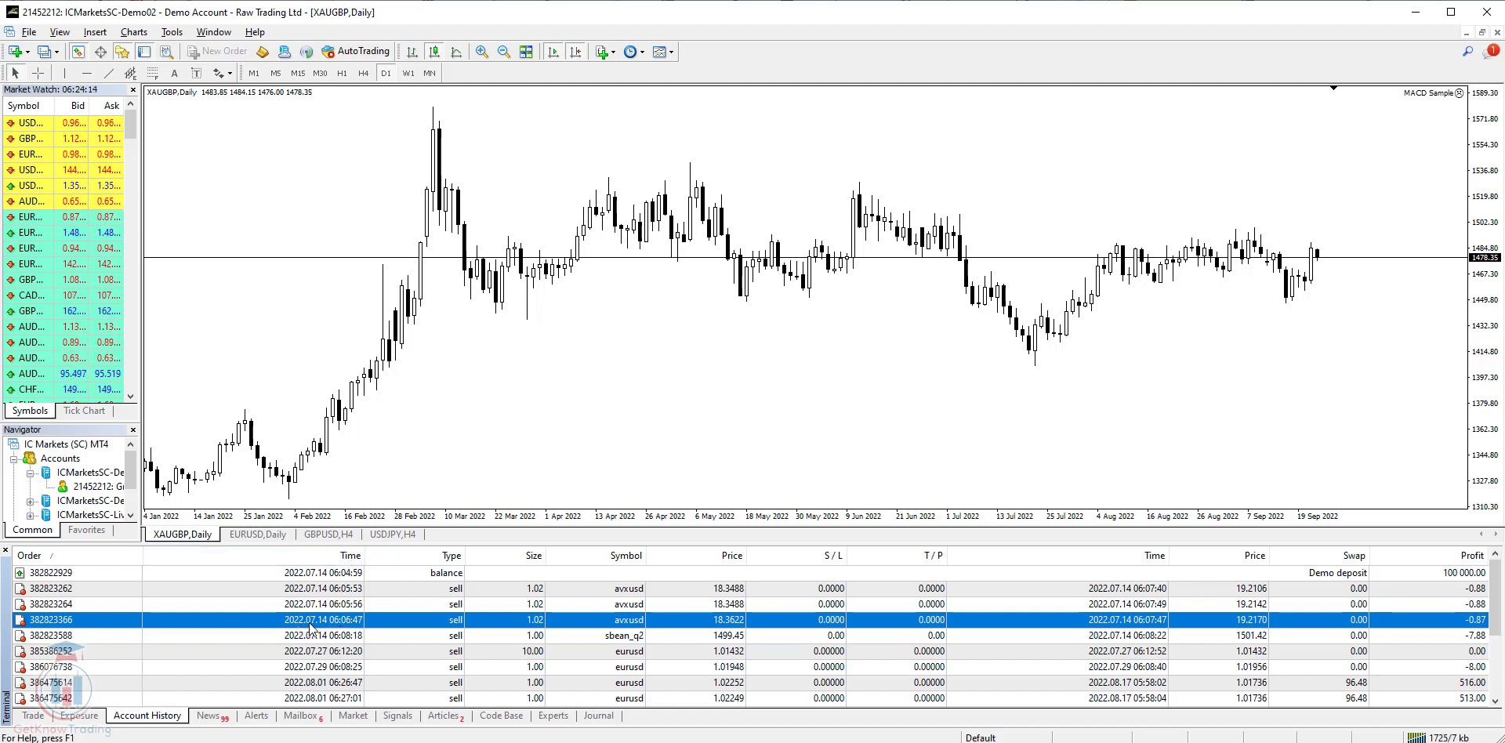
pyautogui.moveTo(317, 635)
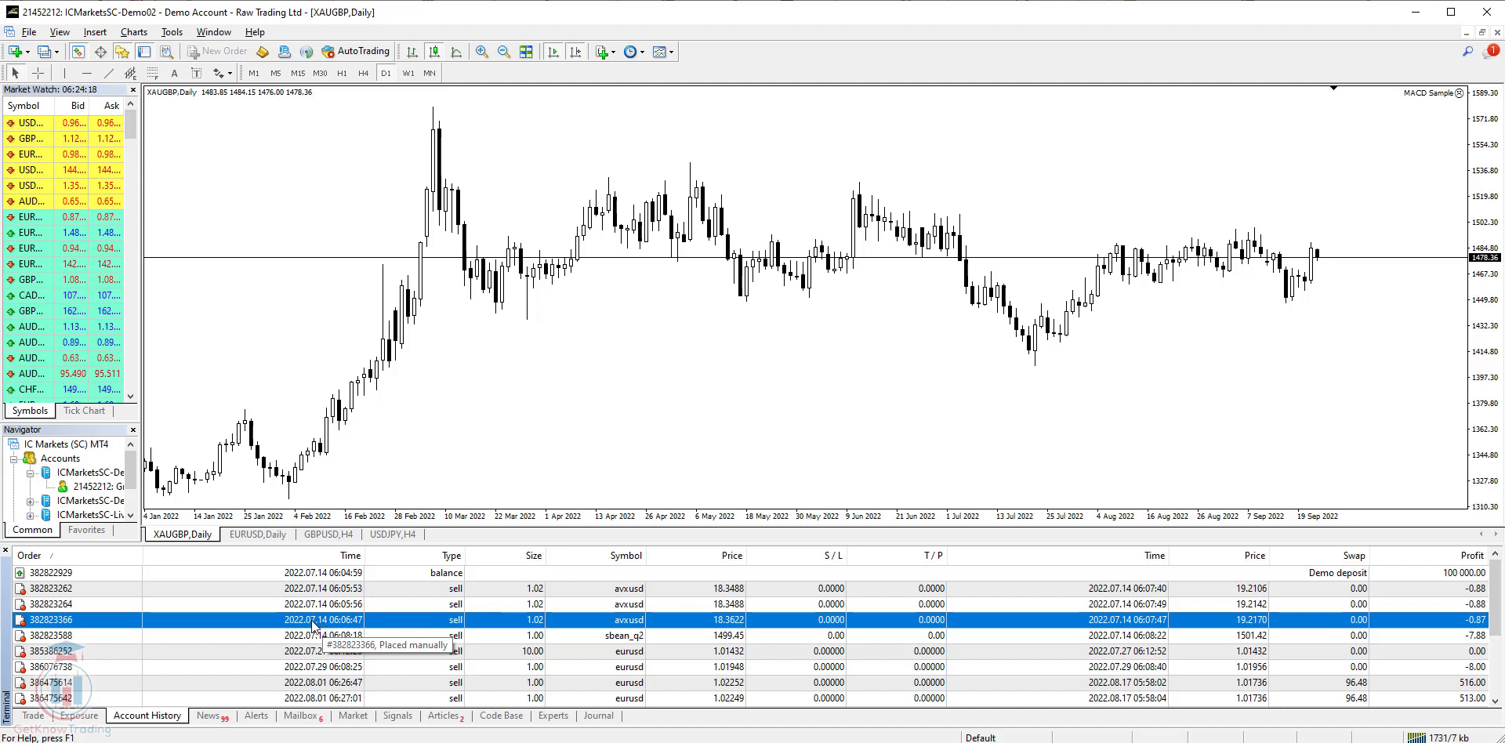
pyautogui.moveTo(403, 623)
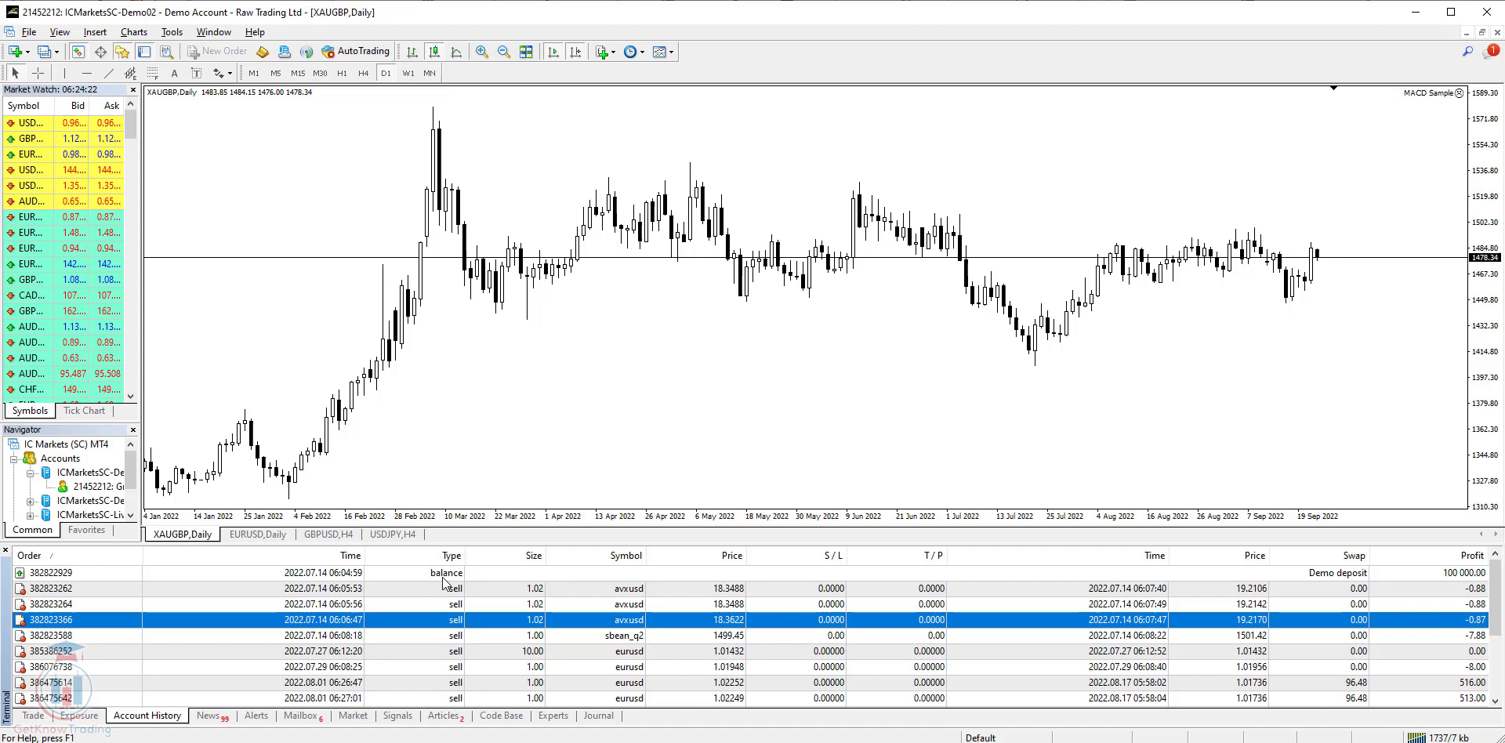
pyautogui.moveTo(442, 635)
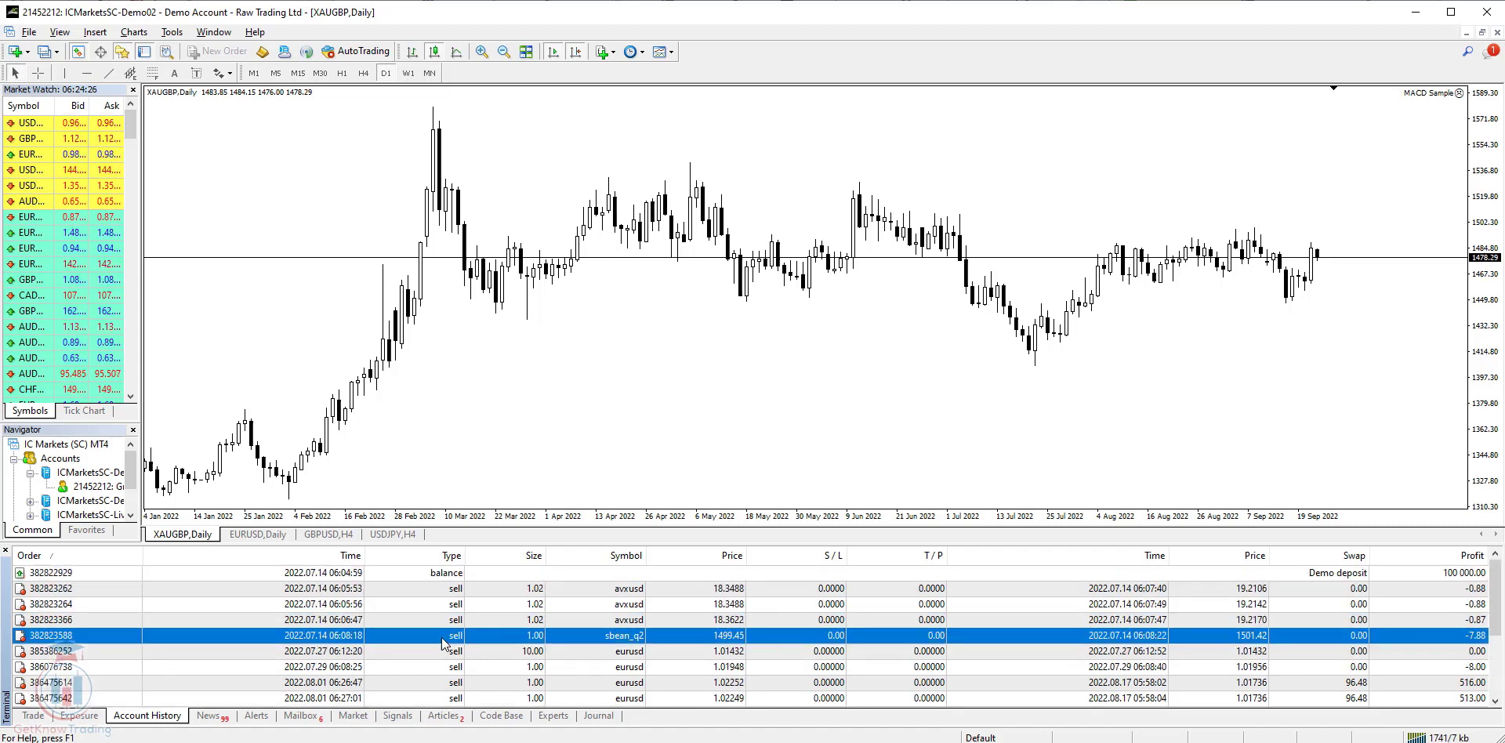
pyautogui.scroll(-3)
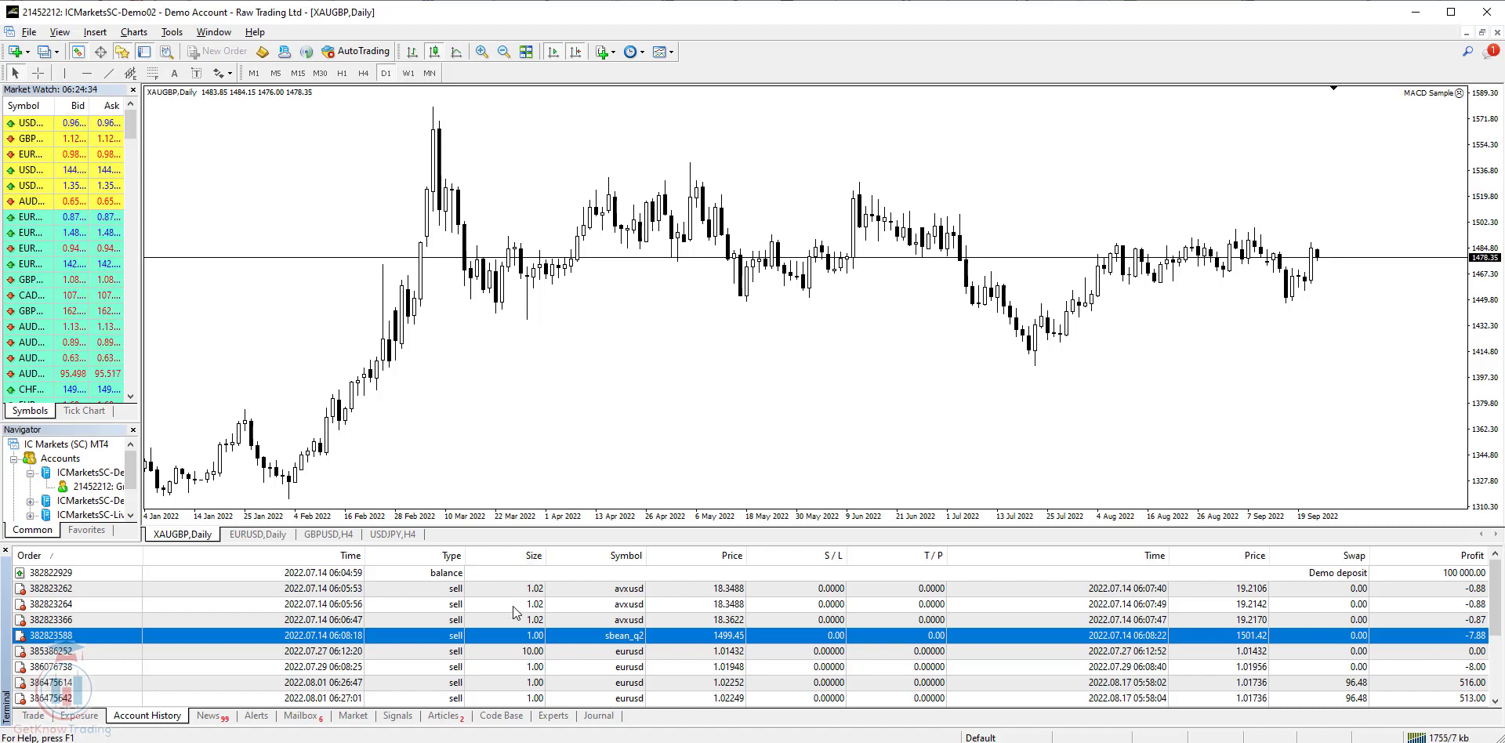
pyautogui.moveTo(516, 604)
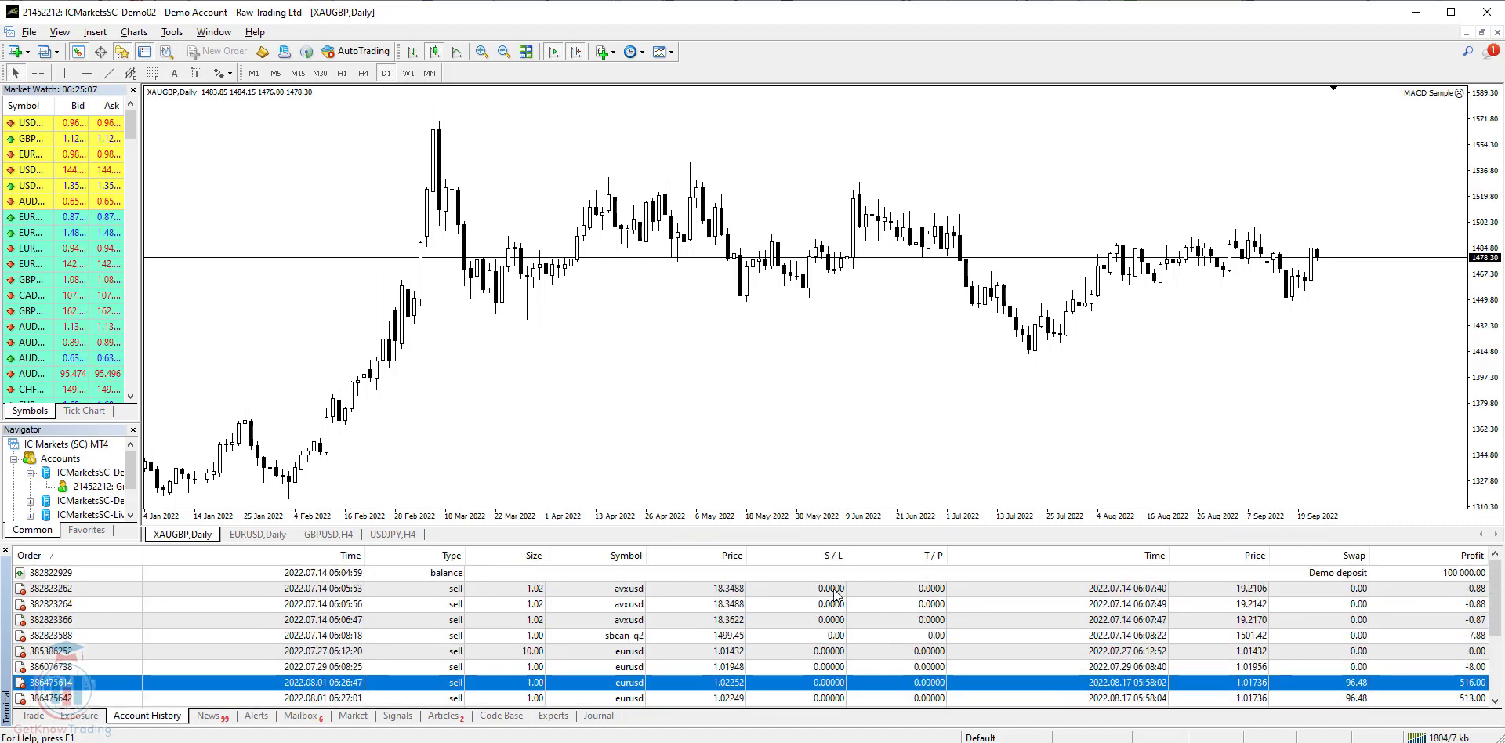
pyautogui.moveTo(835, 605)
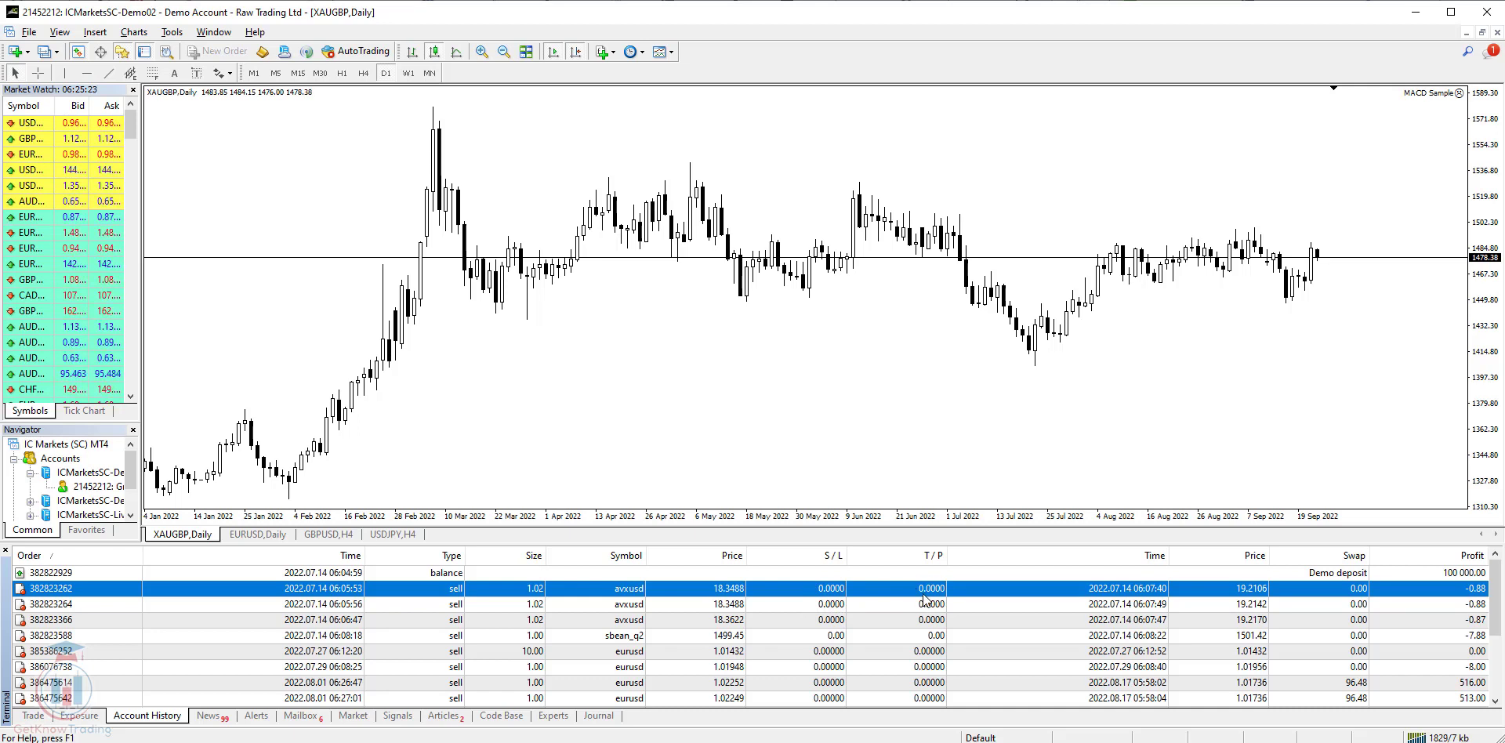
pyautogui.moveTo(1164, 569)
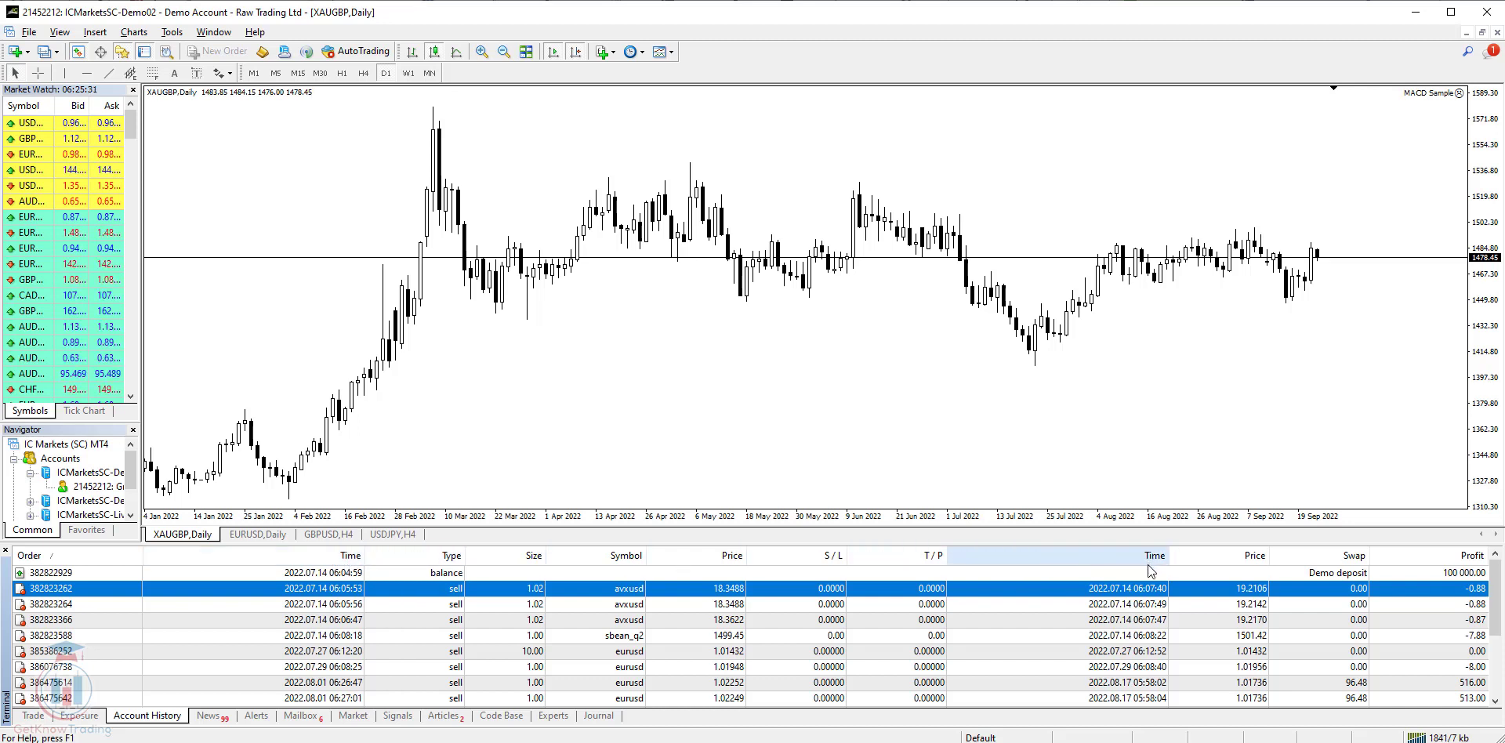
pyautogui.moveTo(1150, 567)
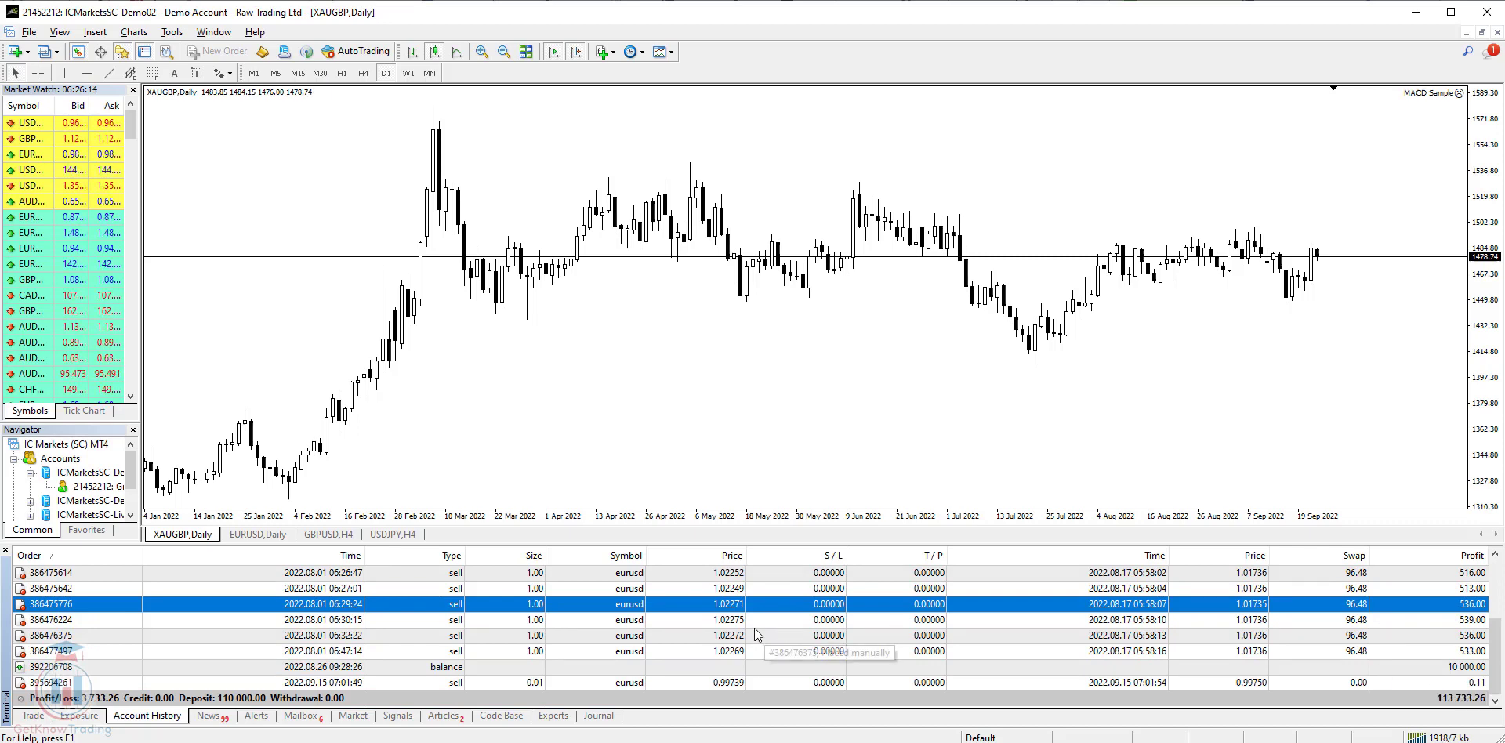
pyautogui.moveTo(194, 659)
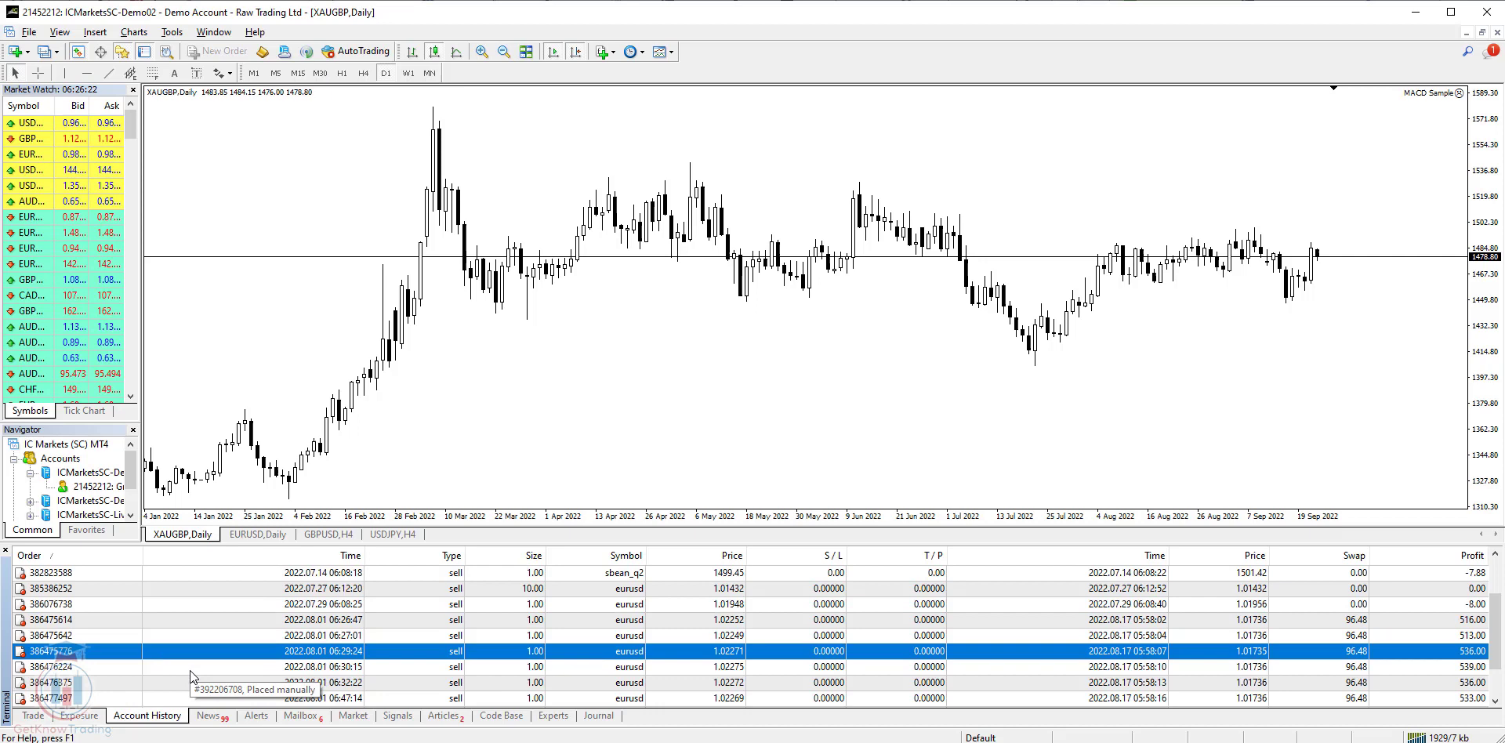
# Step: Scroll the enlarged Account History up to show all trades and the totals line
pyautogui.scroll(3)
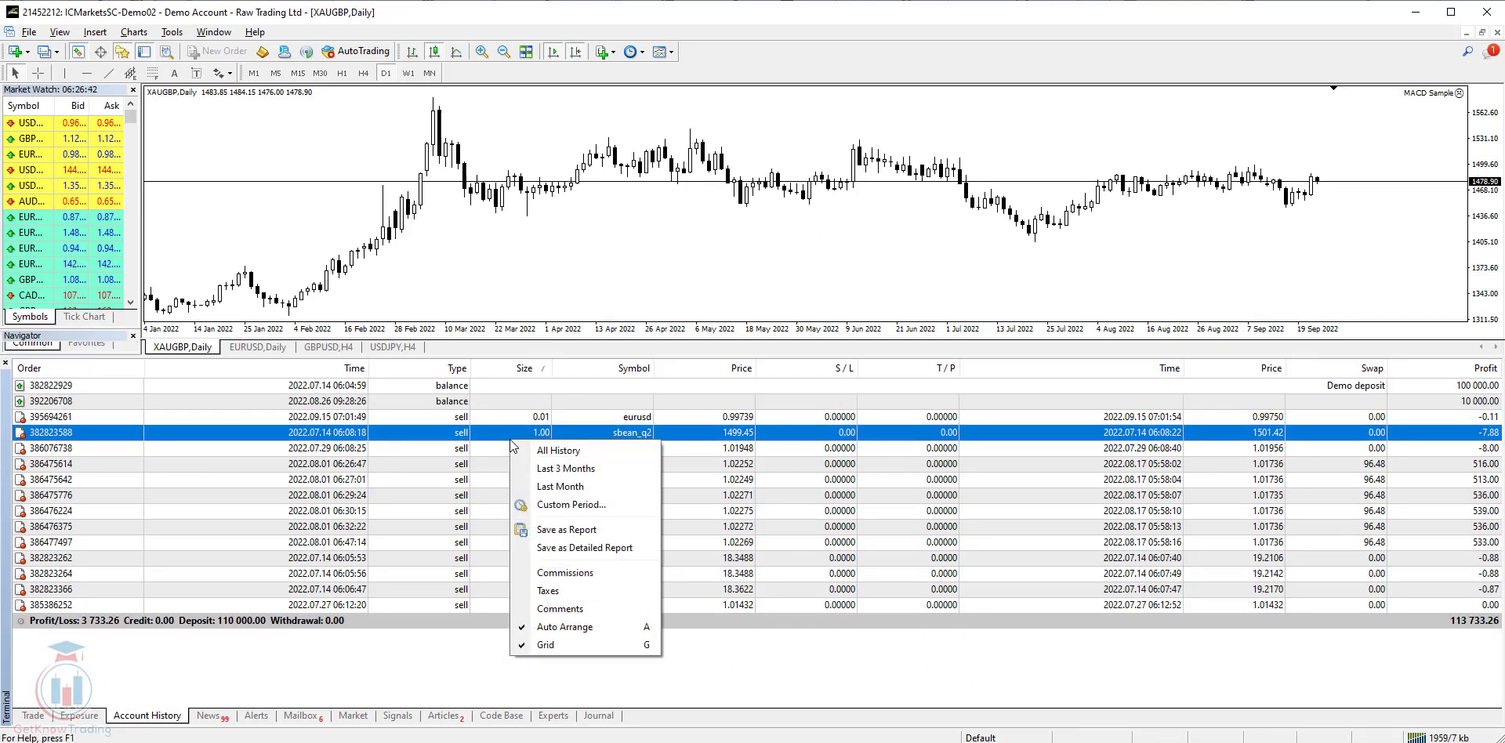
pyautogui.moveTo(560, 450)
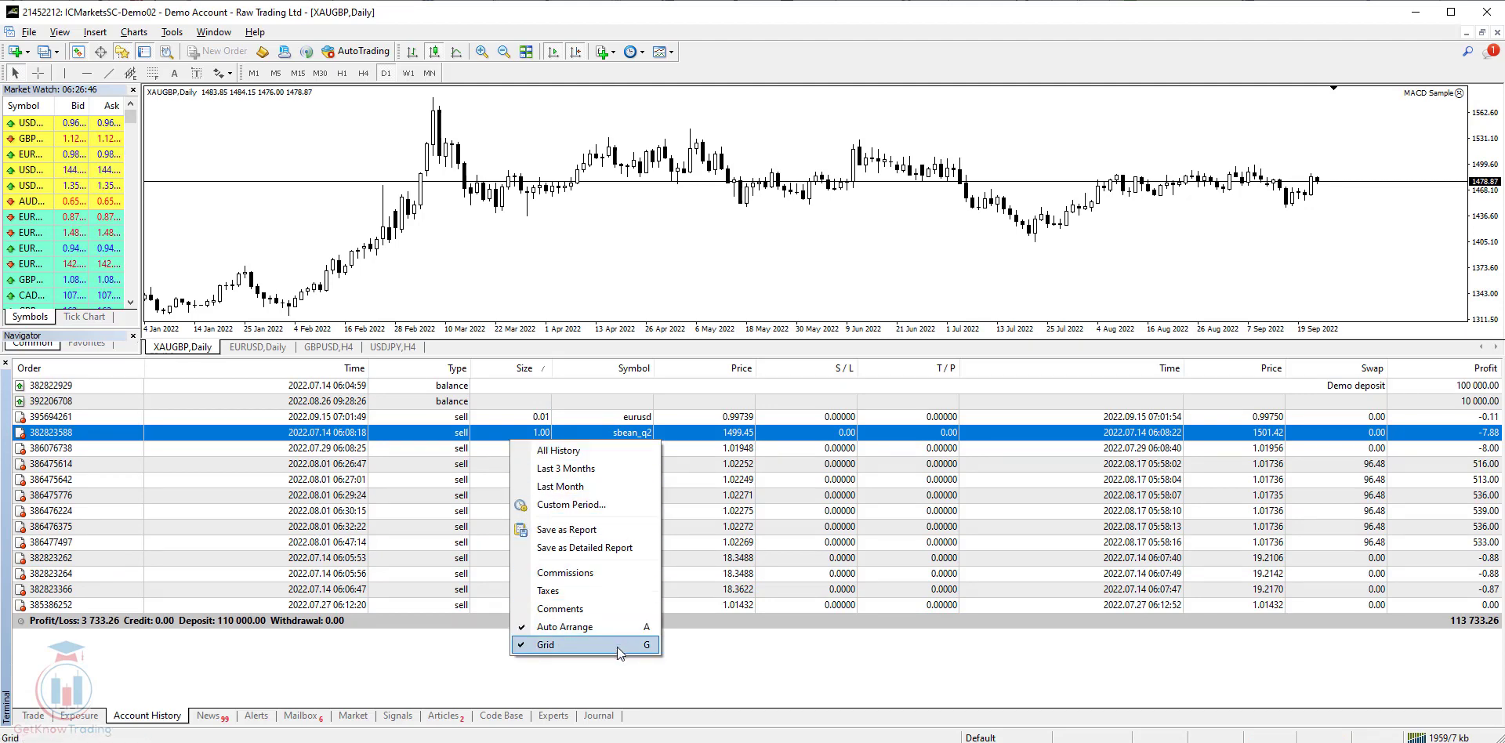
pyautogui.moveTo(560, 449)
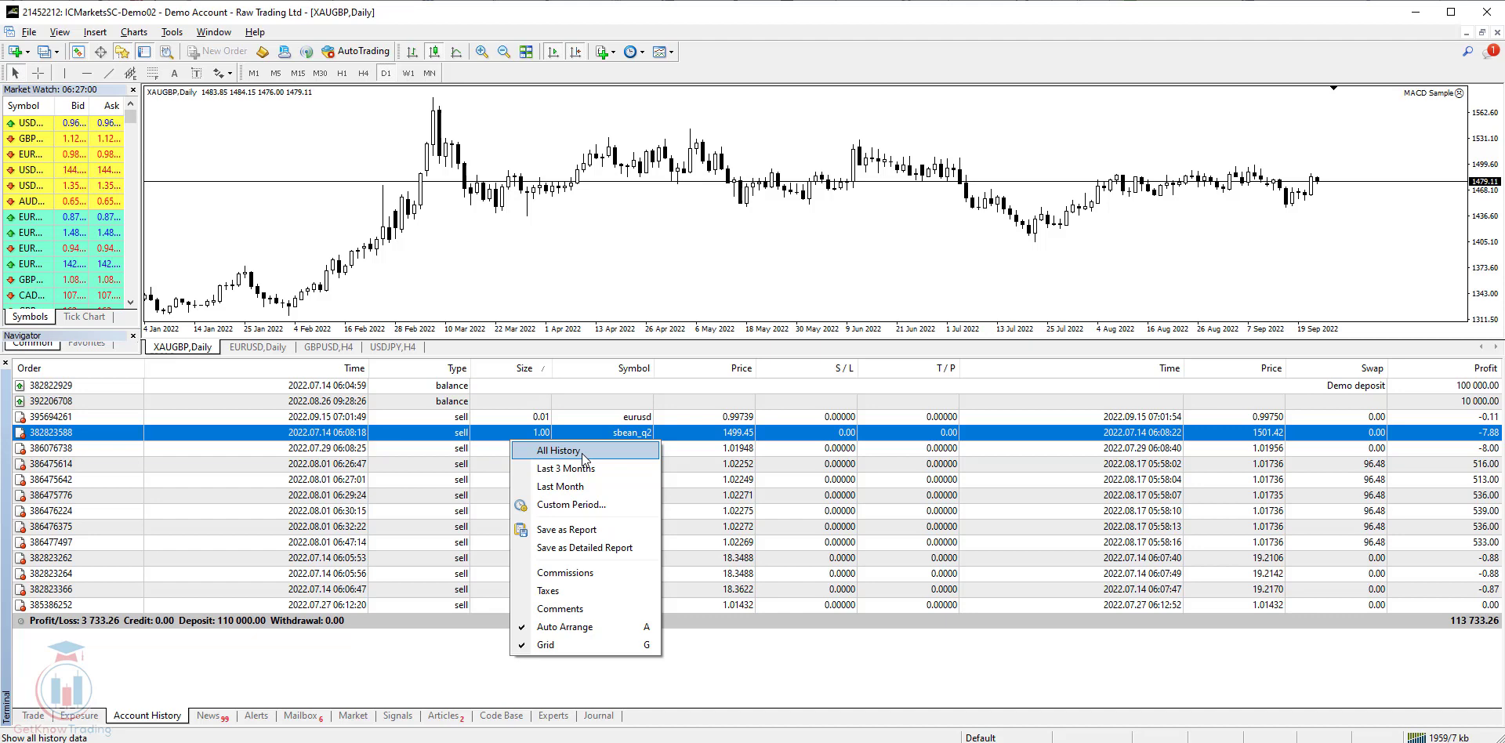
# Step: Choose All History so the account history includes every period
pyautogui.click(557, 449)
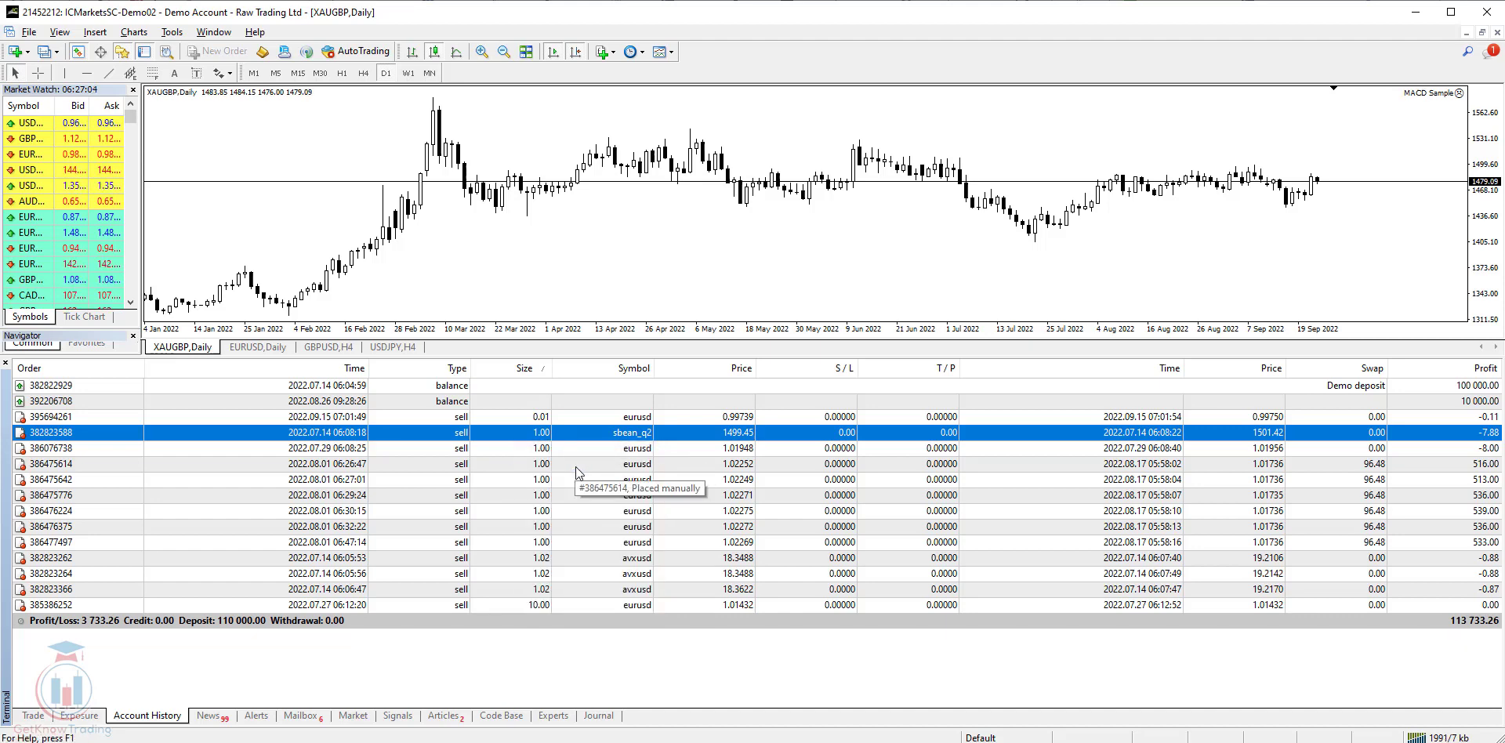
pyautogui.moveTo(325, 478)
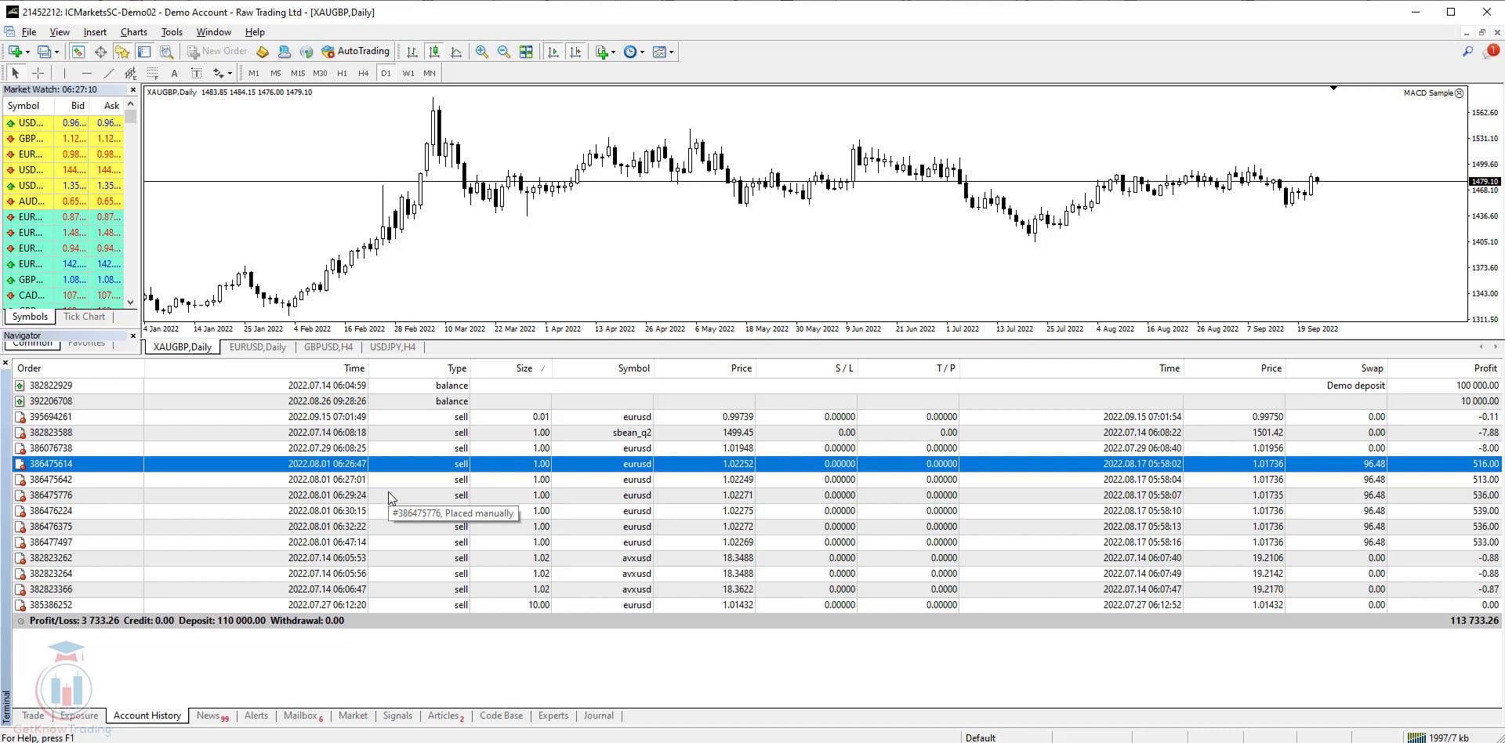
# Step: Set a custom all-history period from 1970.01.01 to 2022.09.24 for the account history
pyautogui.rightClick(393, 479)
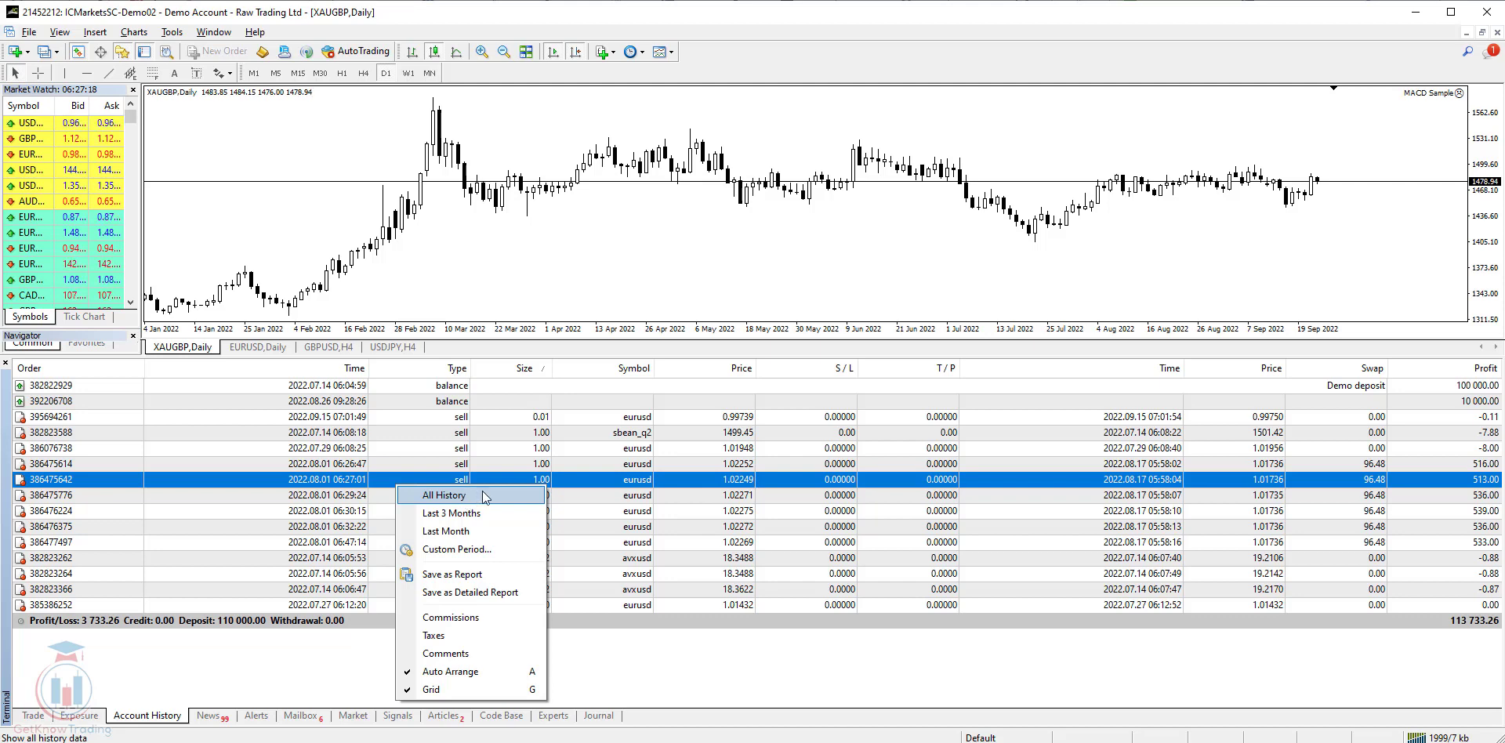
pyautogui.click(444, 495)
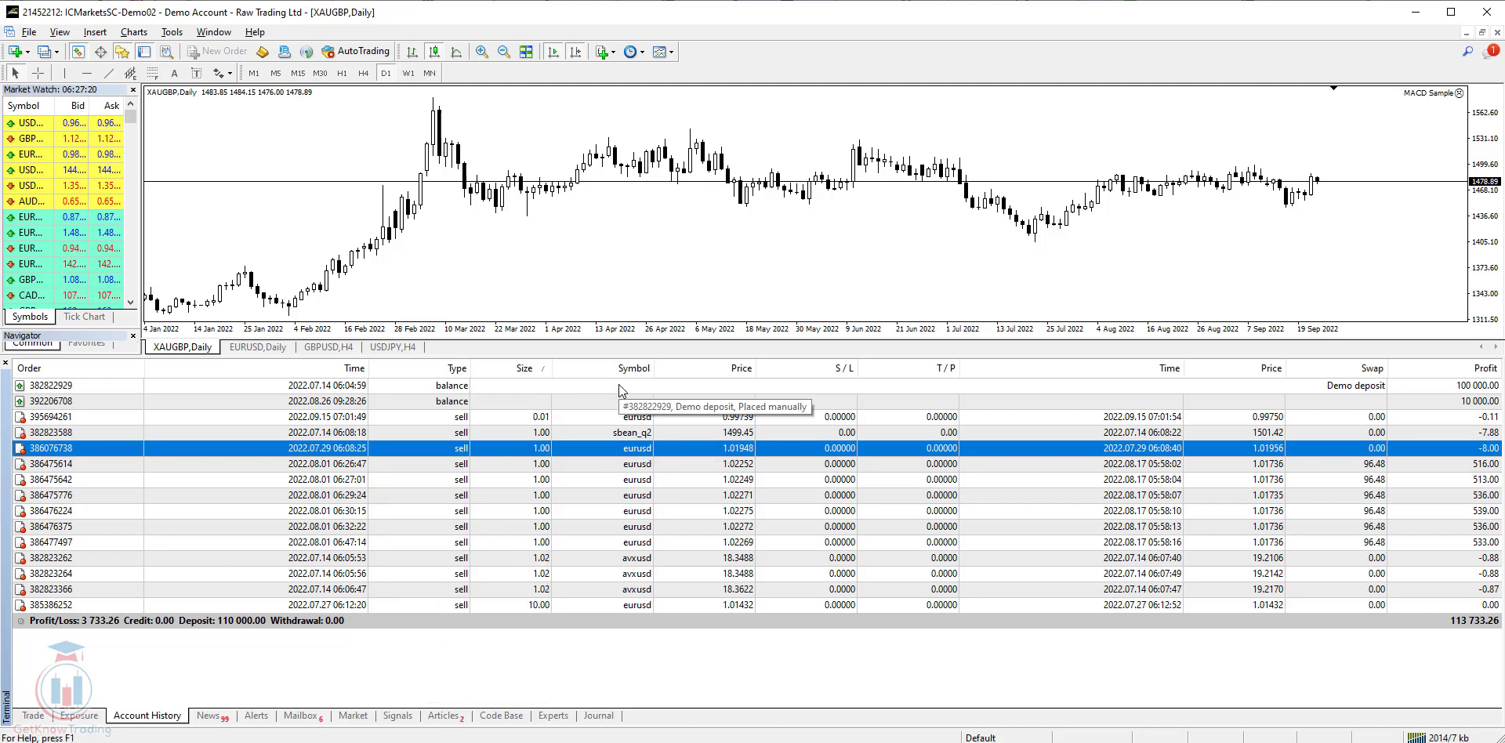
pyautogui.rightClick(593, 511)
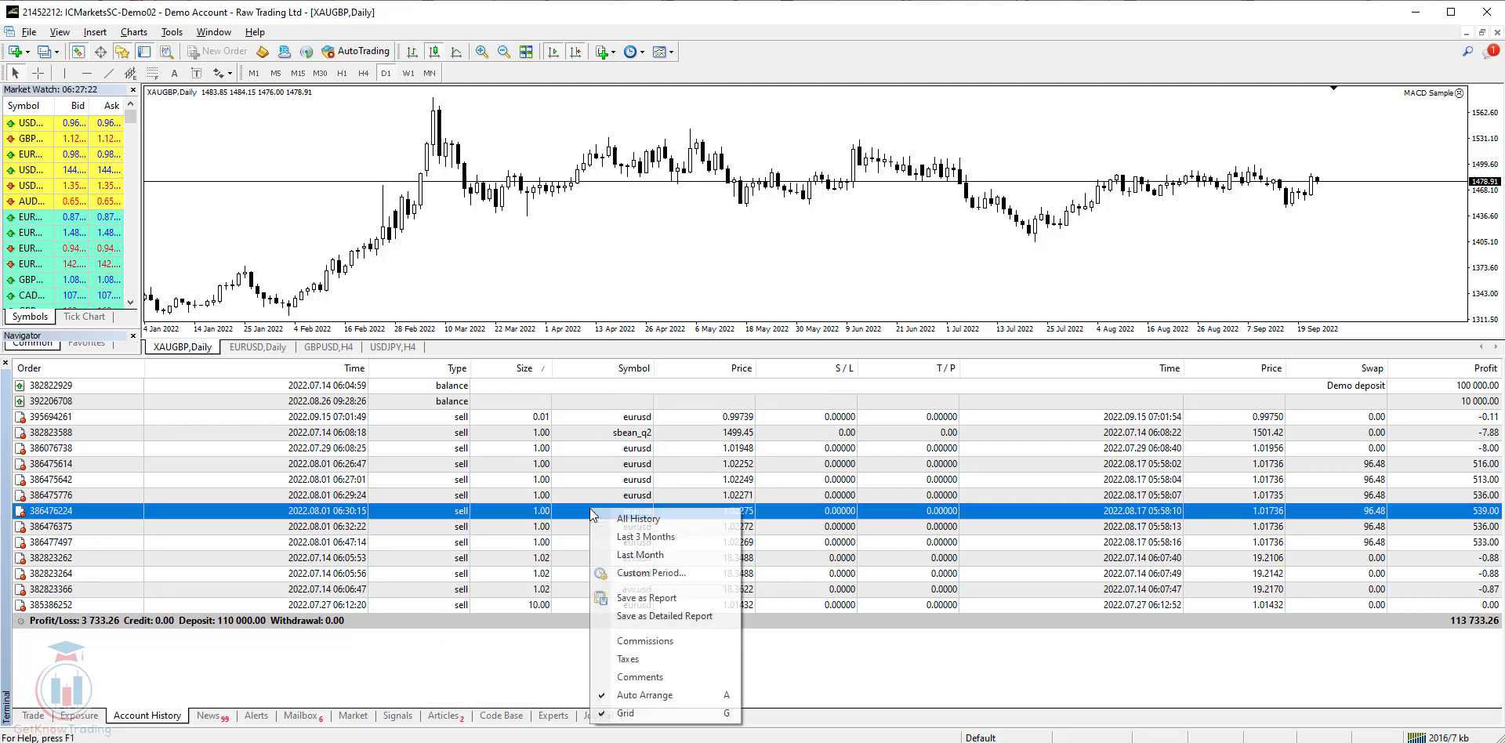
pyautogui.moveTo(645, 537)
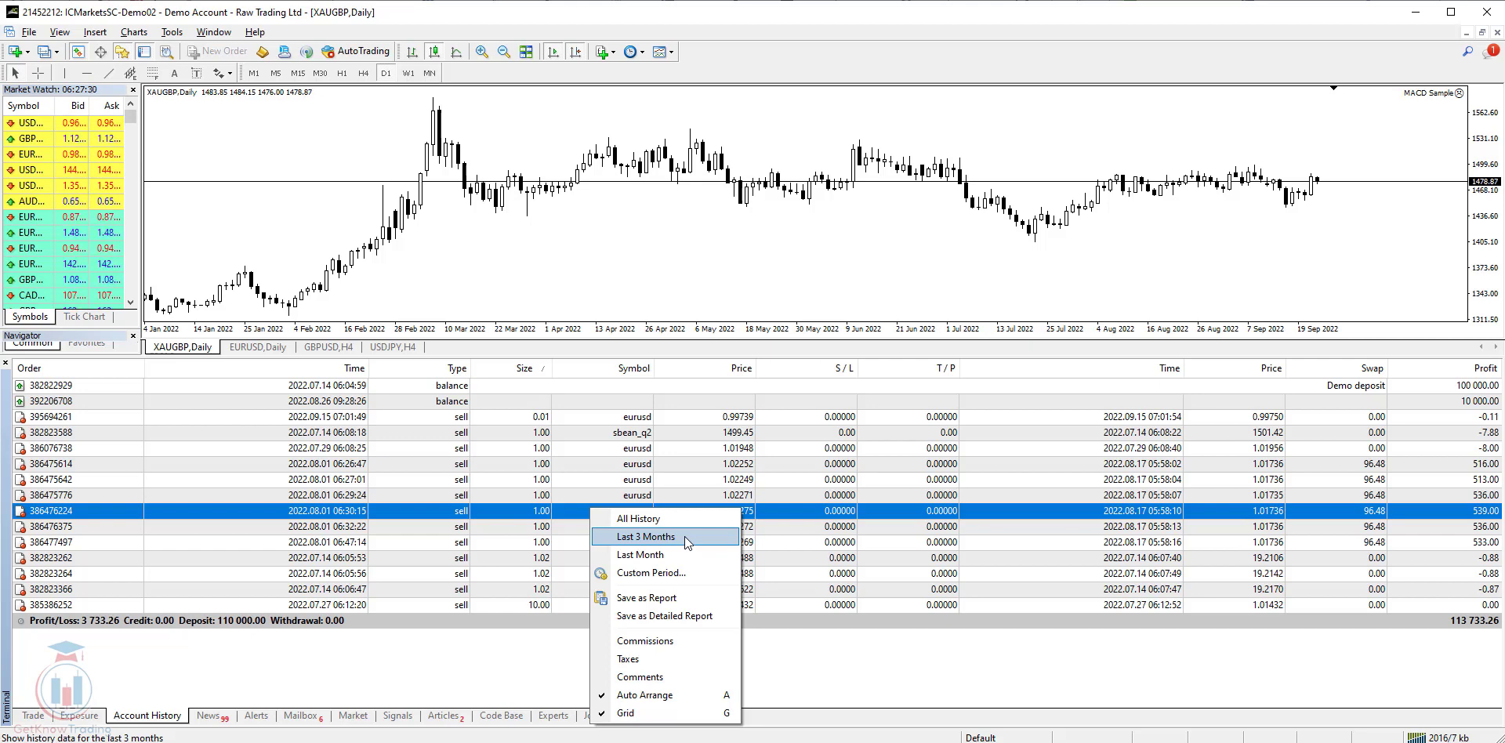
pyautogui.moveTo(654, 555)
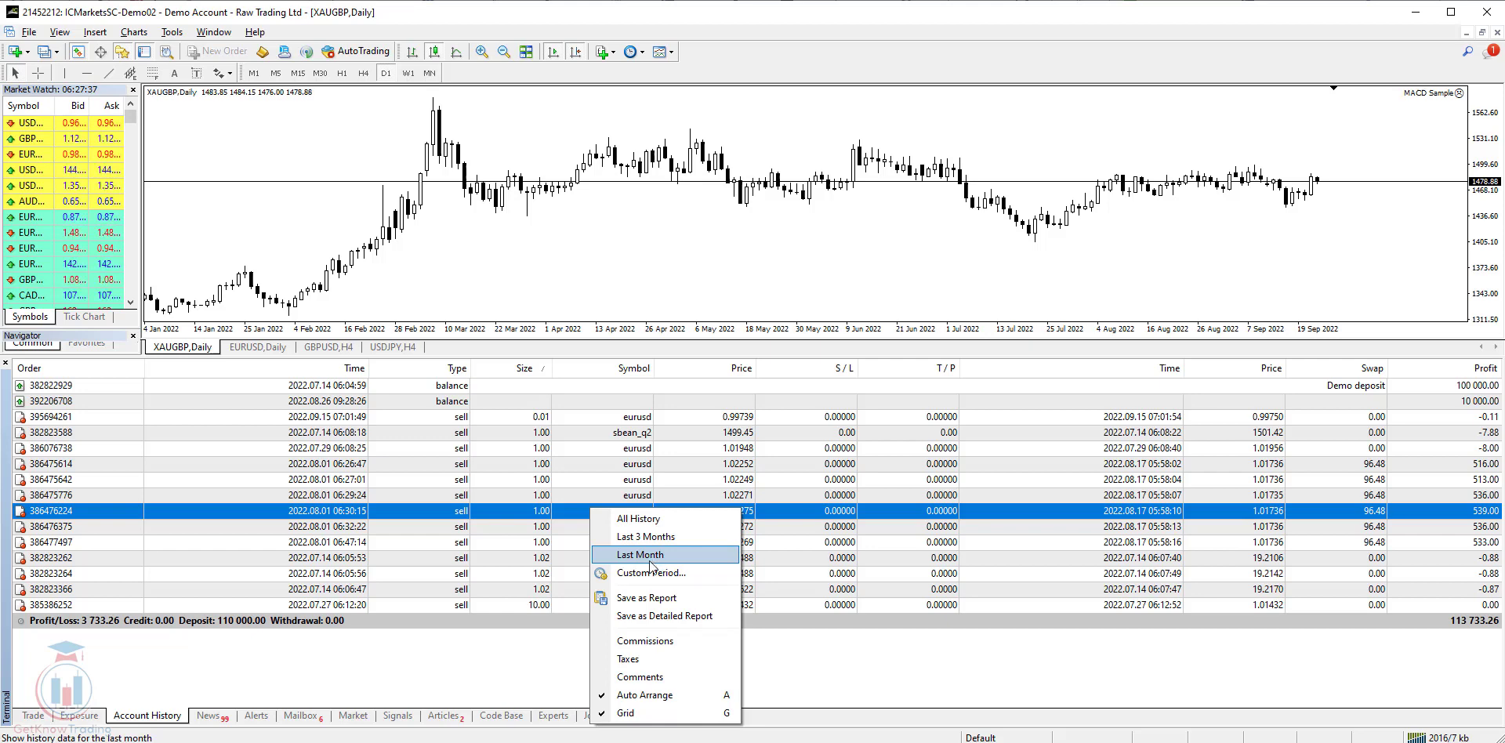
pyautogui.click(651, 572)
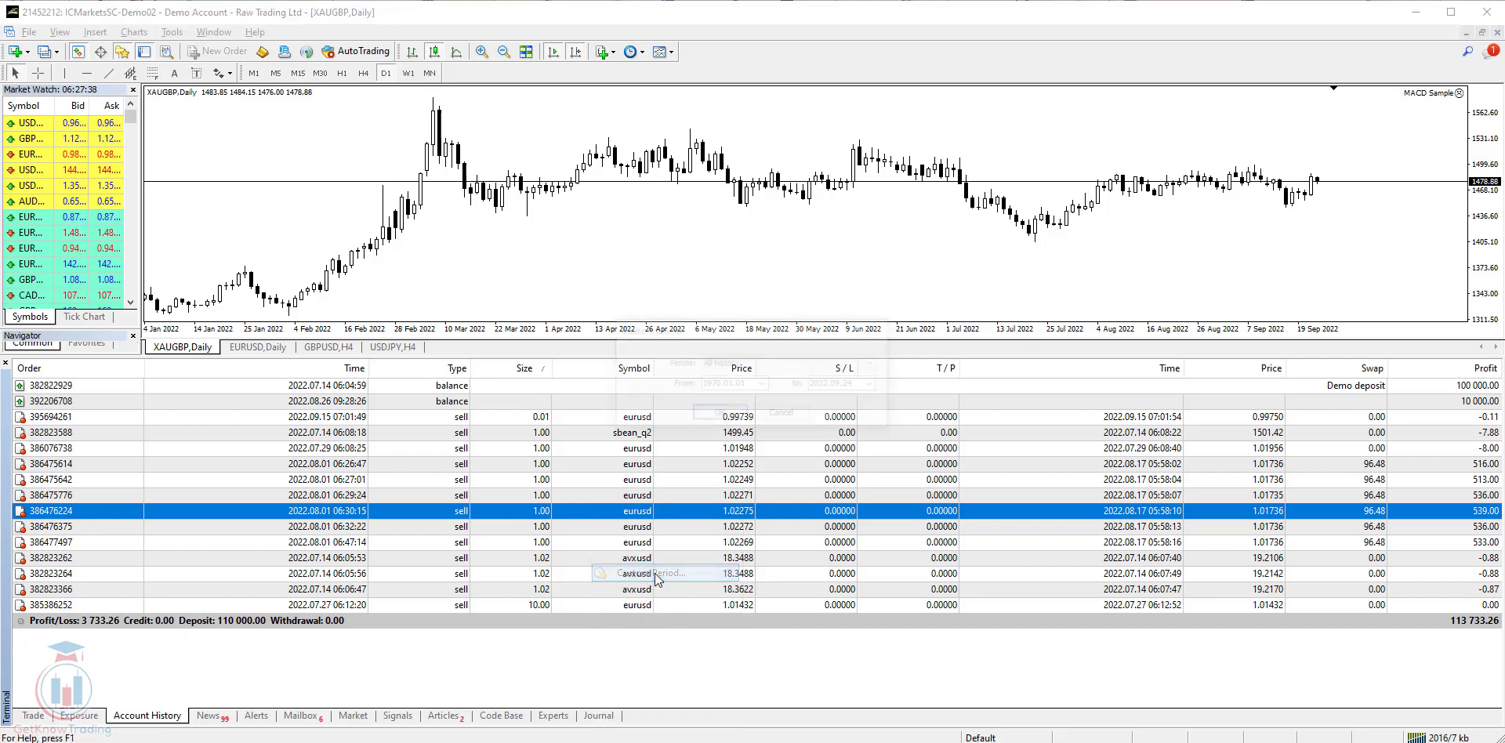
pyautogui.click(650, 573)
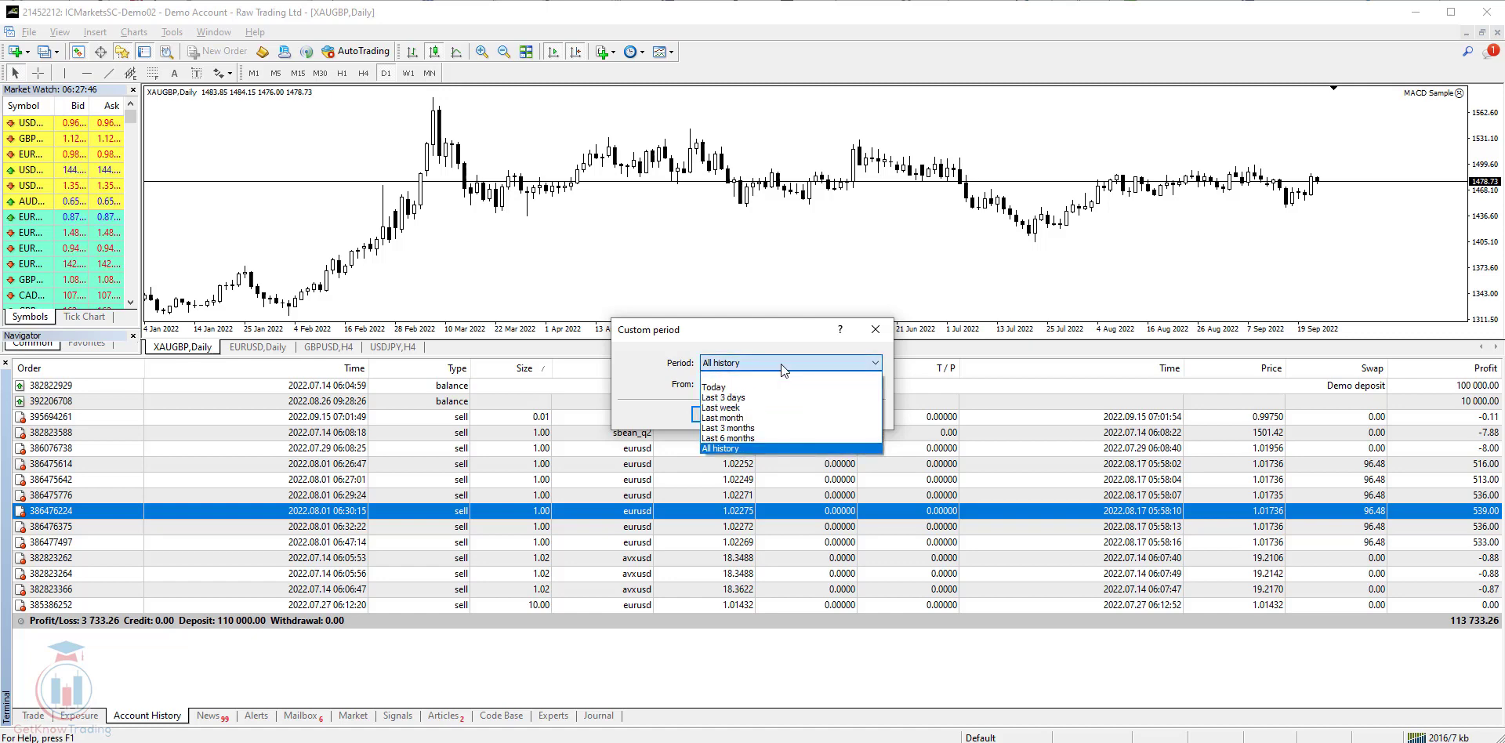
pyautogui.click(717, 448)
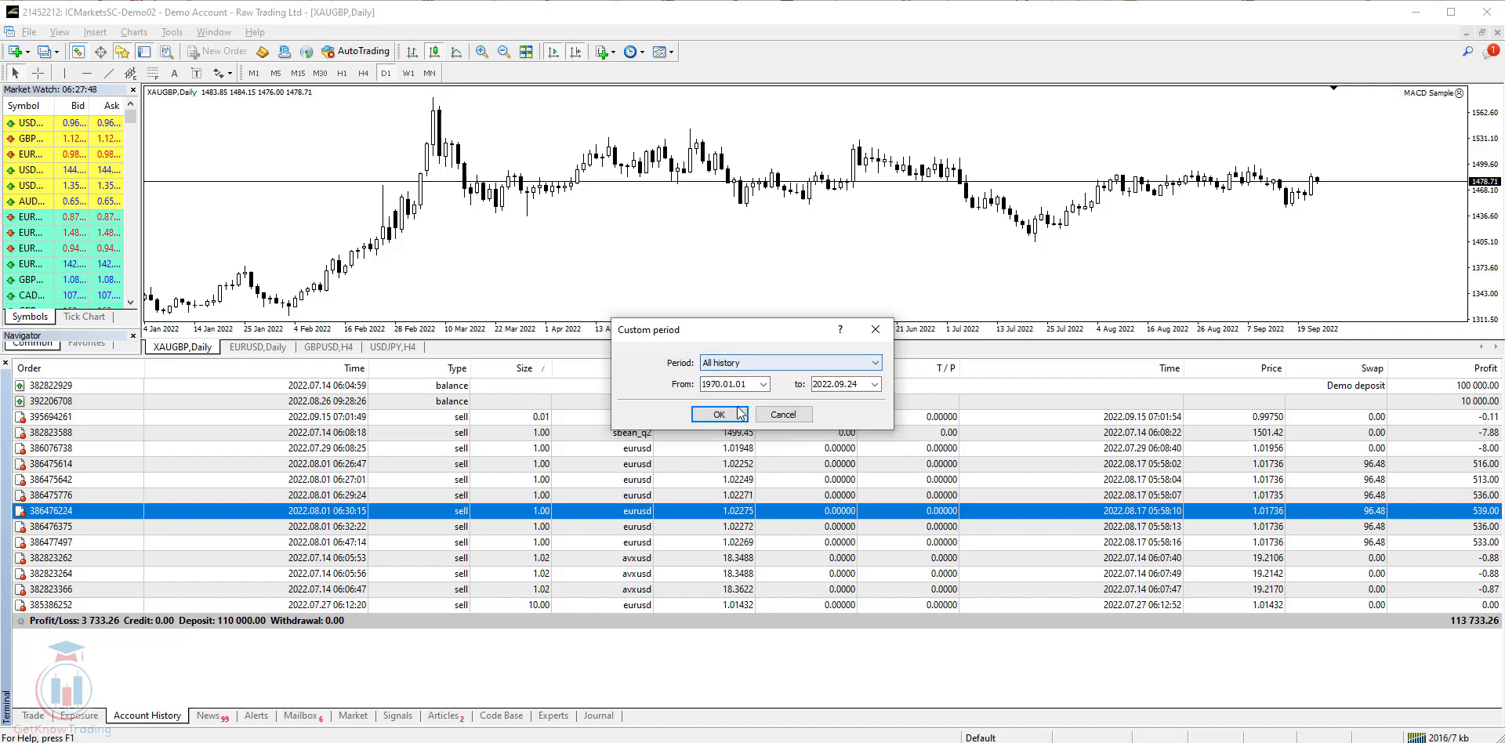
pyautogui.click(719, 413)
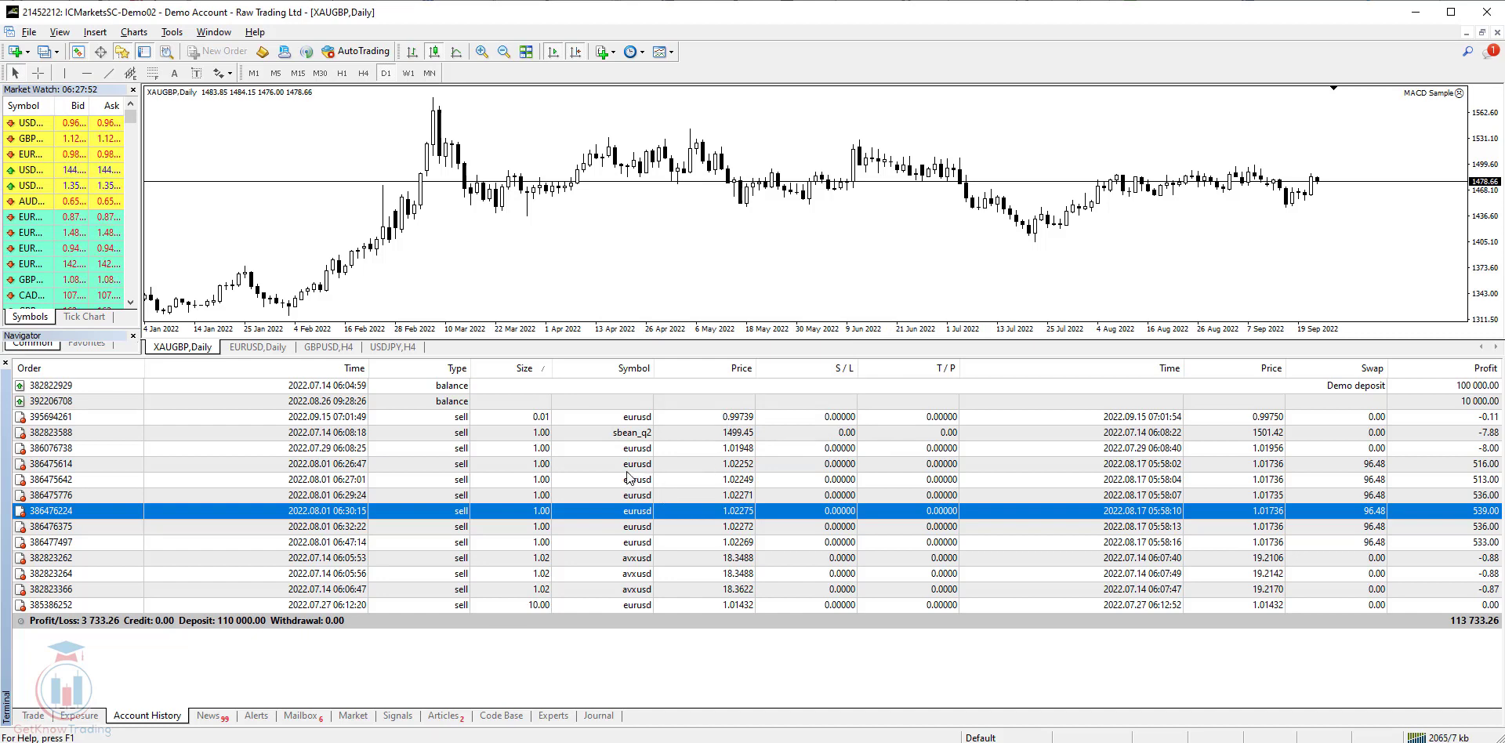
# Step: Bring up the Account History context menu with its report-saving options
pyautogui.rightClick(624, 464)
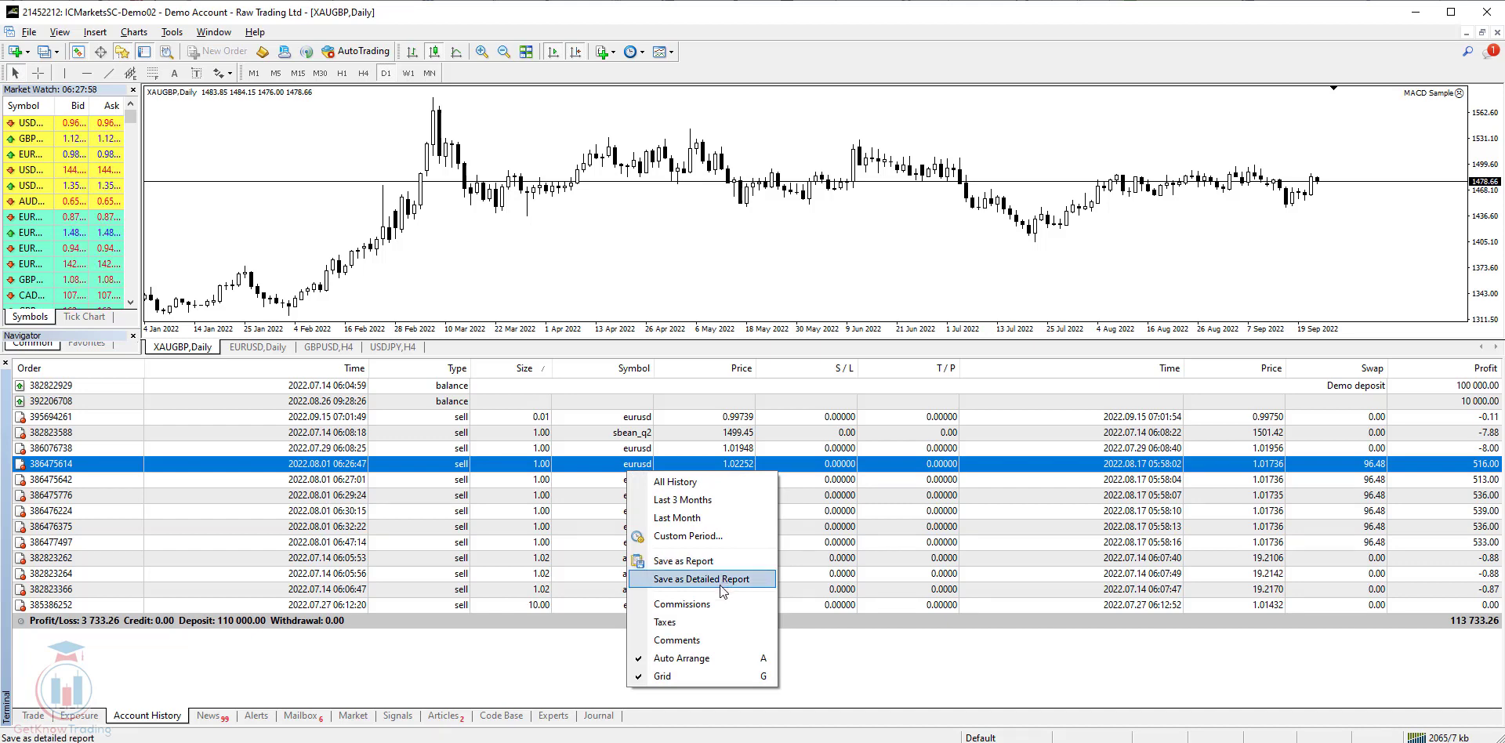
pyautogui.moveTo(682, 561)
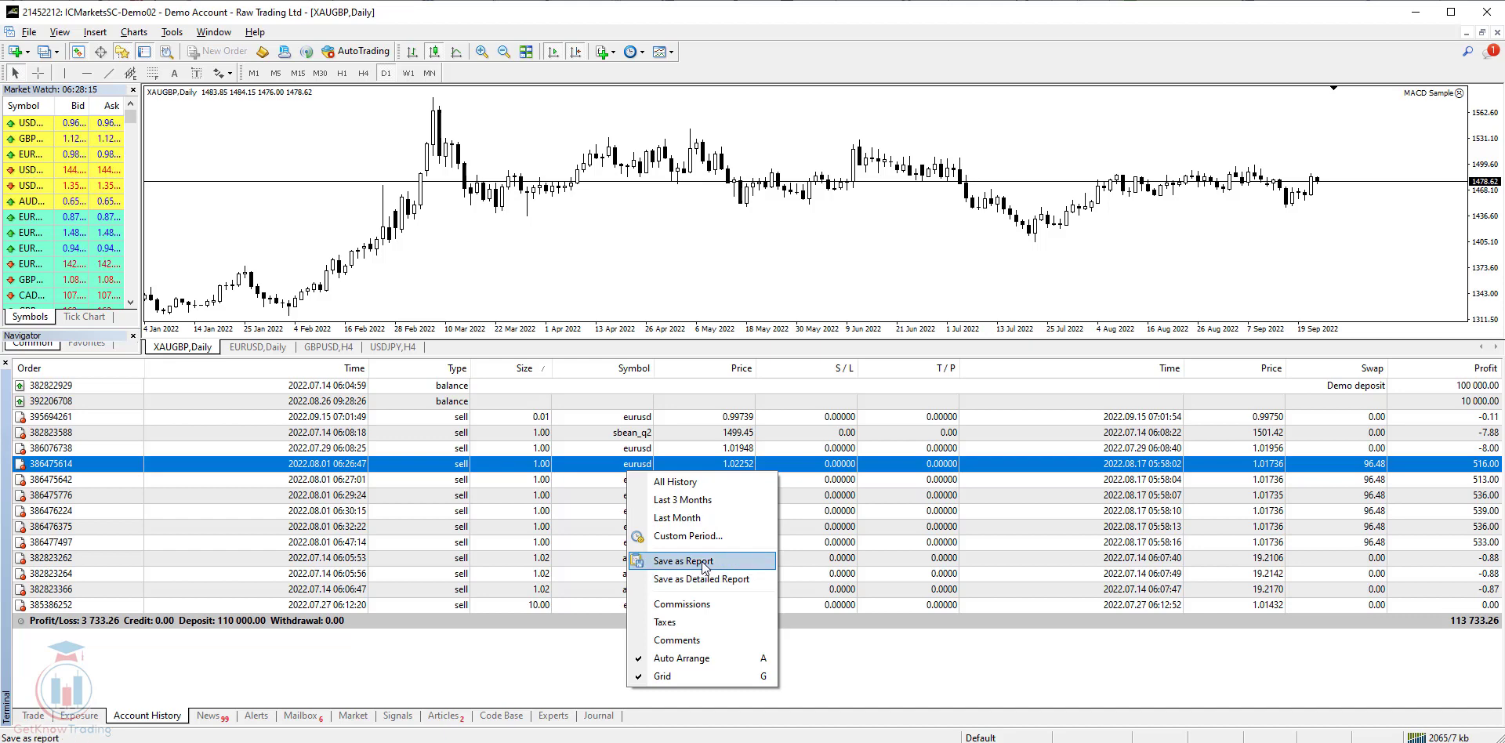
# Step: Save the history as a standard report, replacing the existing Statement.htm
pyautogui.click(684, 561)
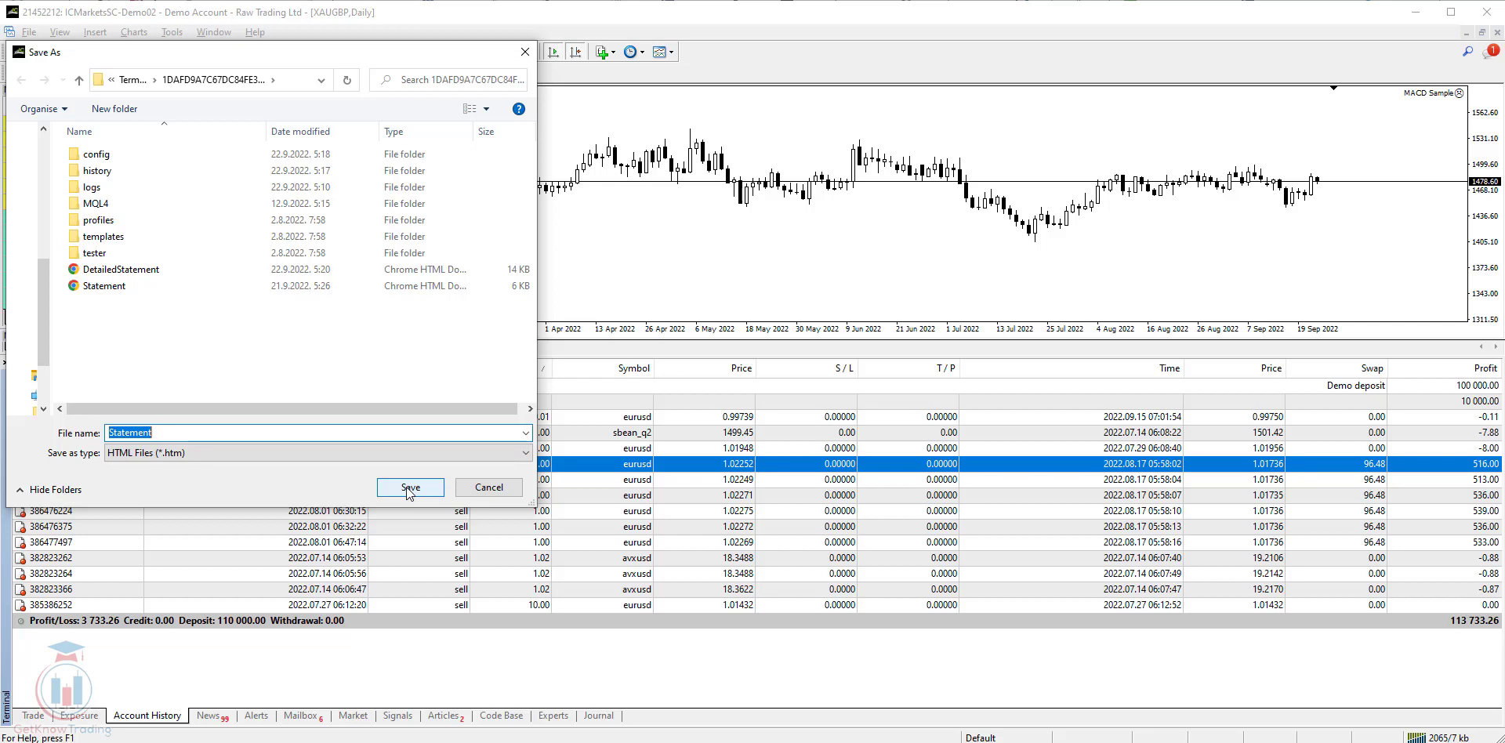
pyautogui.moveTo(410, 492)
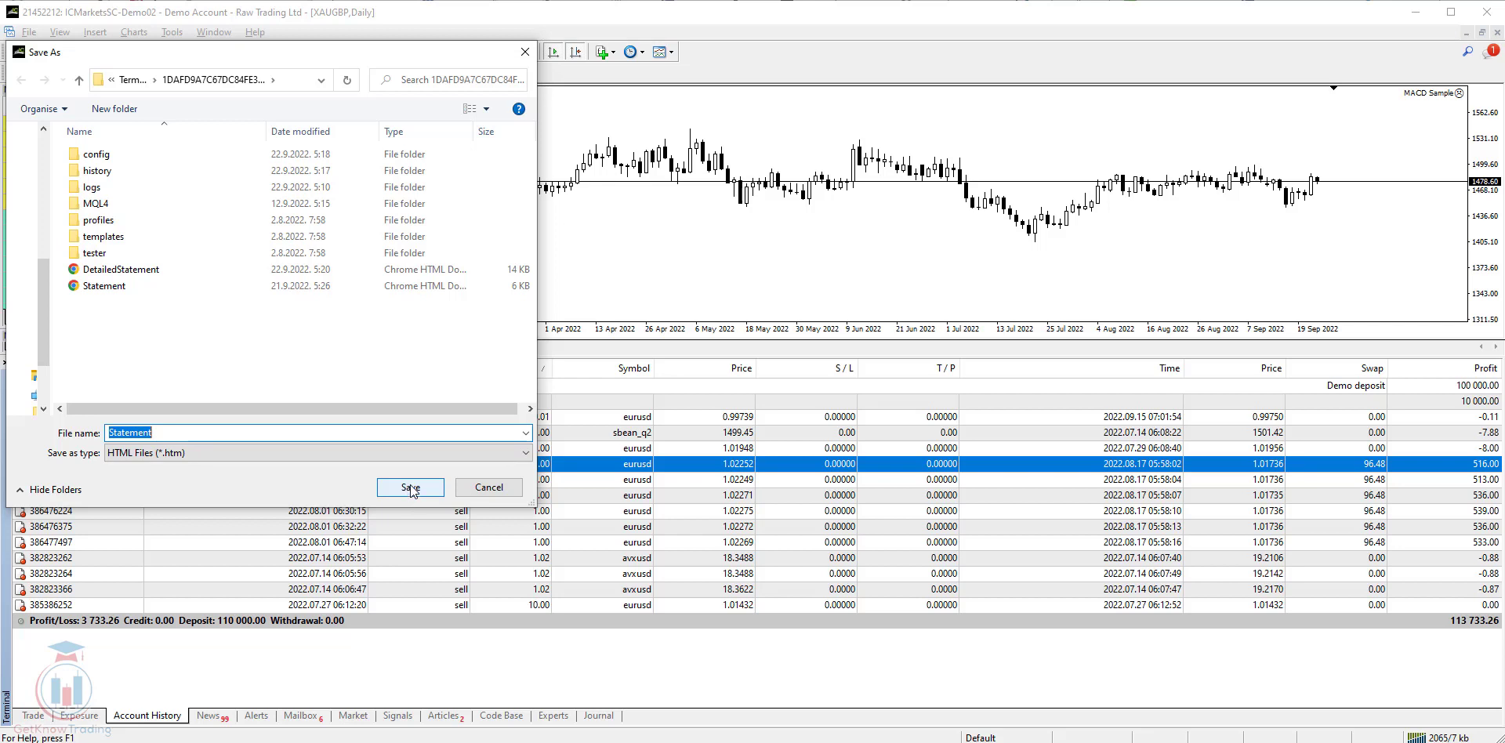
pyautogui.click(410, 486)
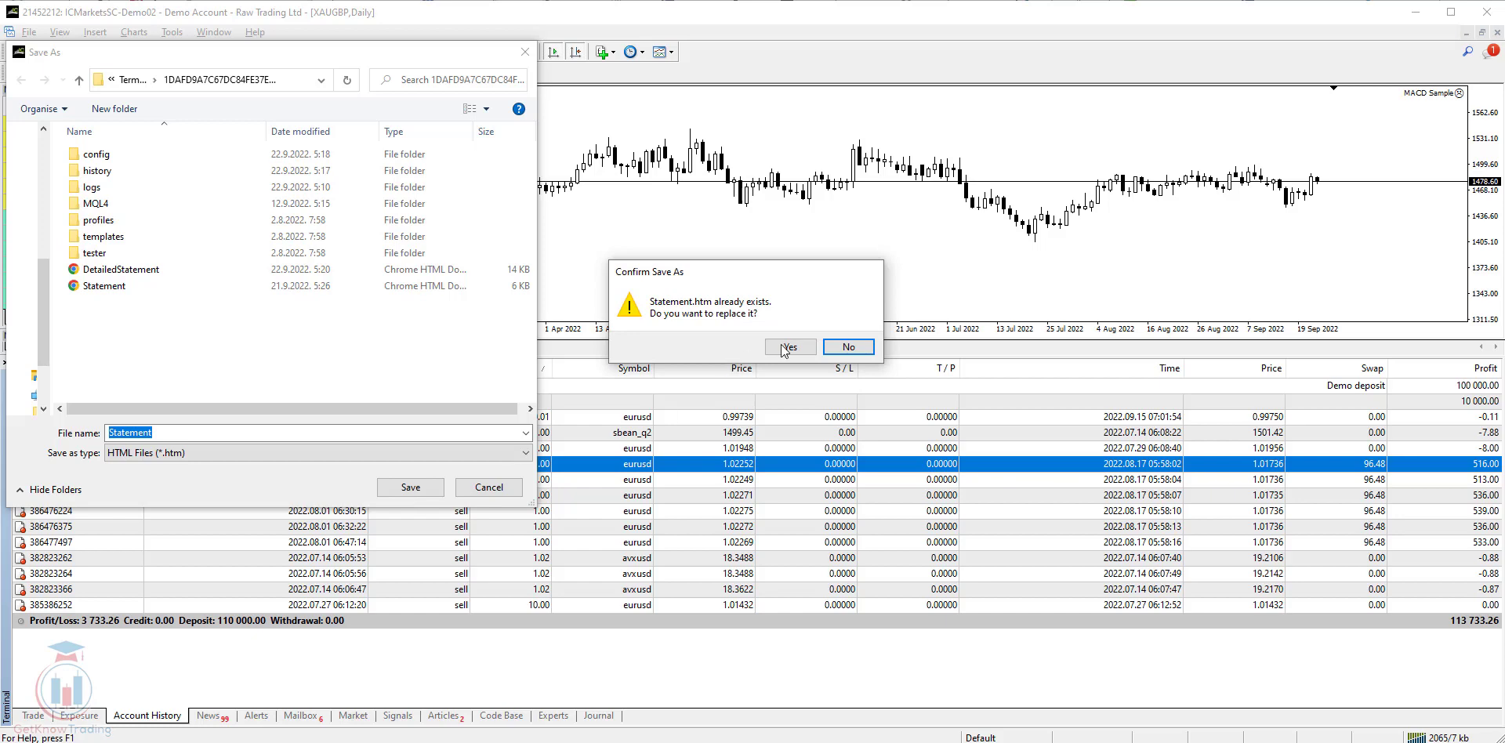
pyautogui.click(787, 346)
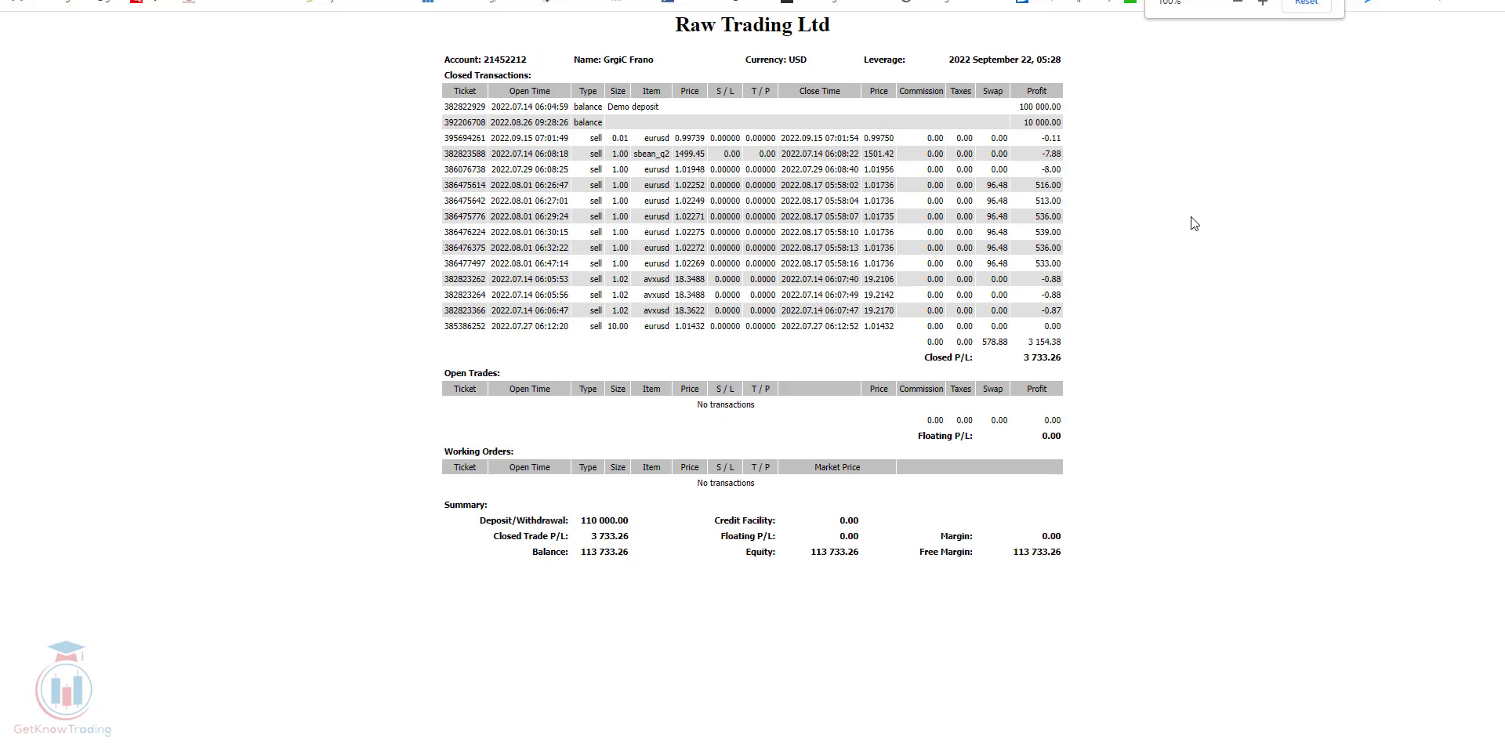
pyautogui.moveTo(1127, 326)
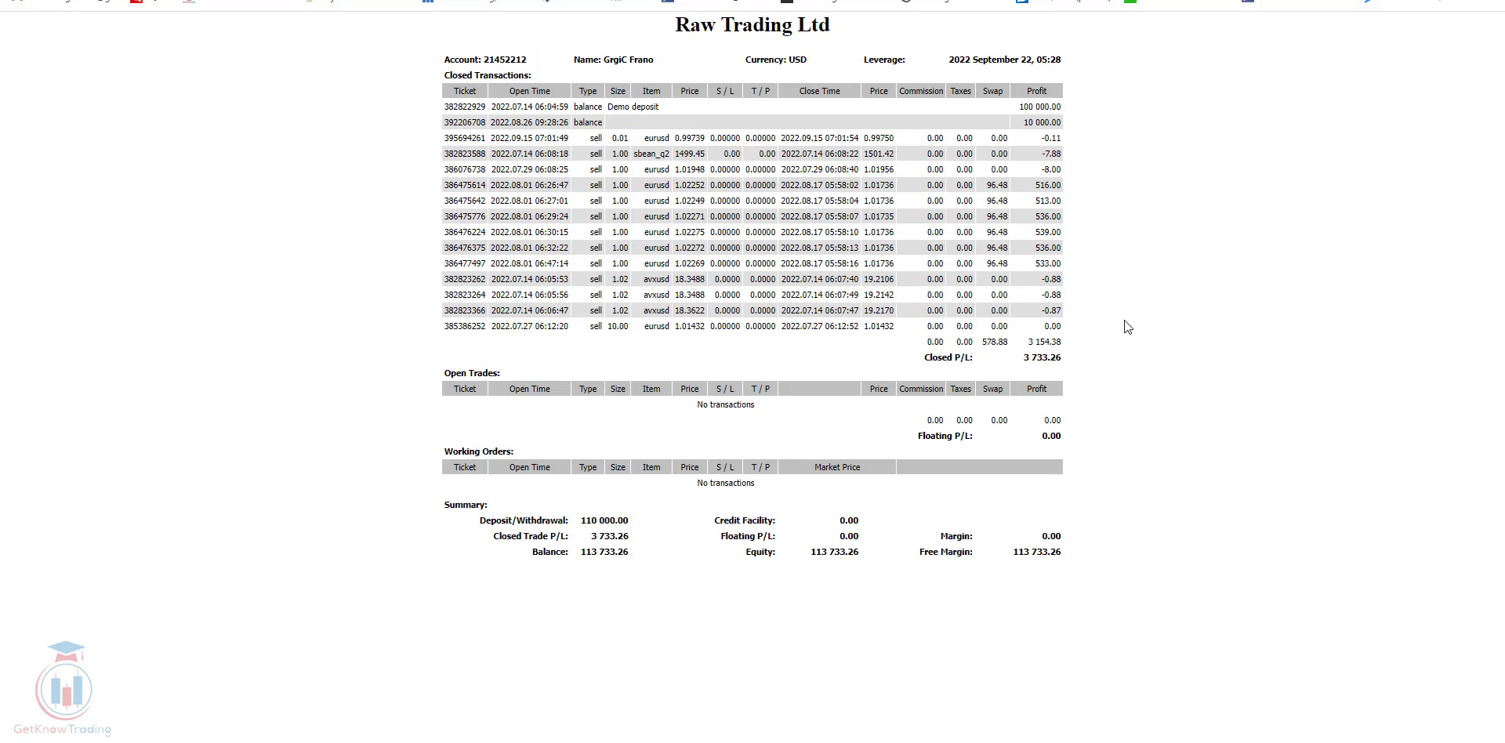
pyautogui.moveTo(1168, 377)
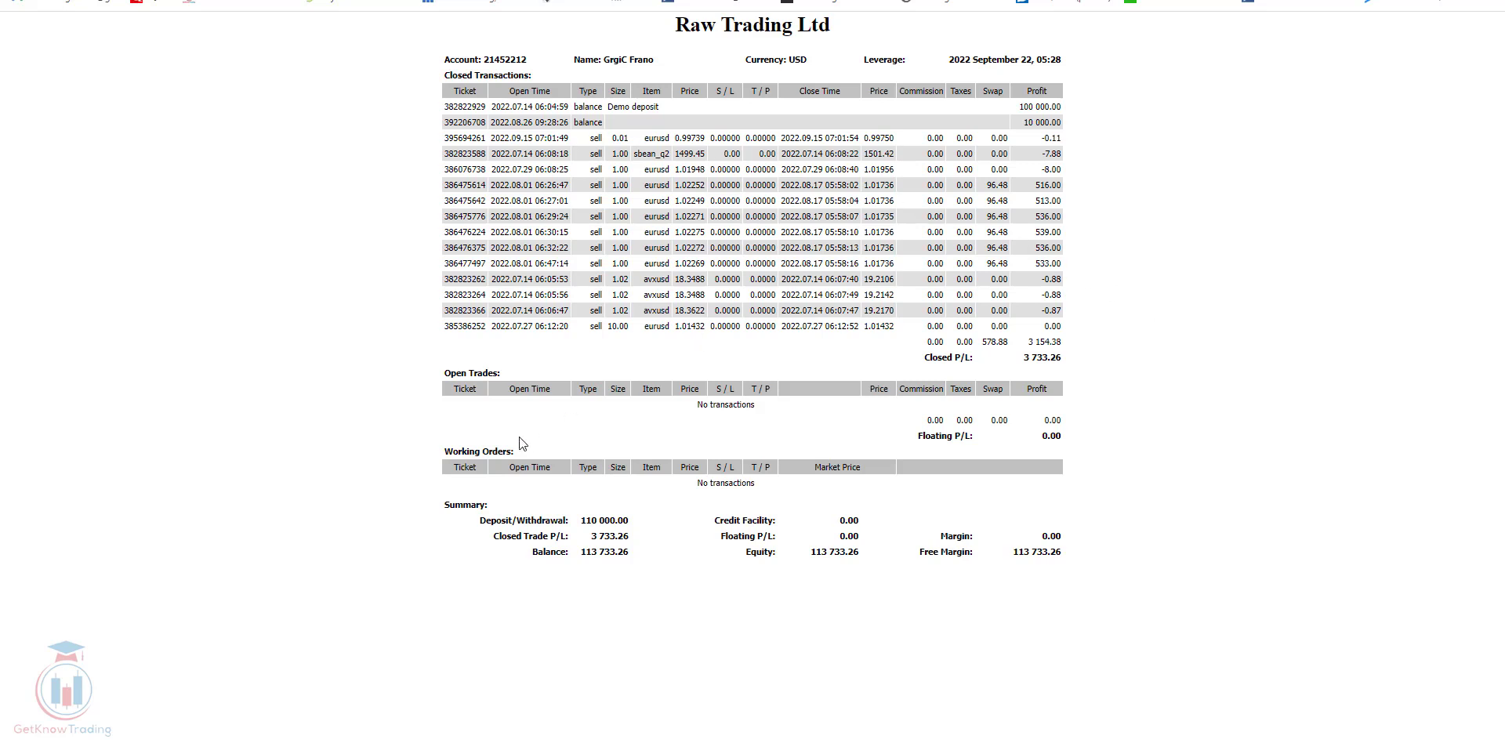
pyautogui.moveTo(595, 379)
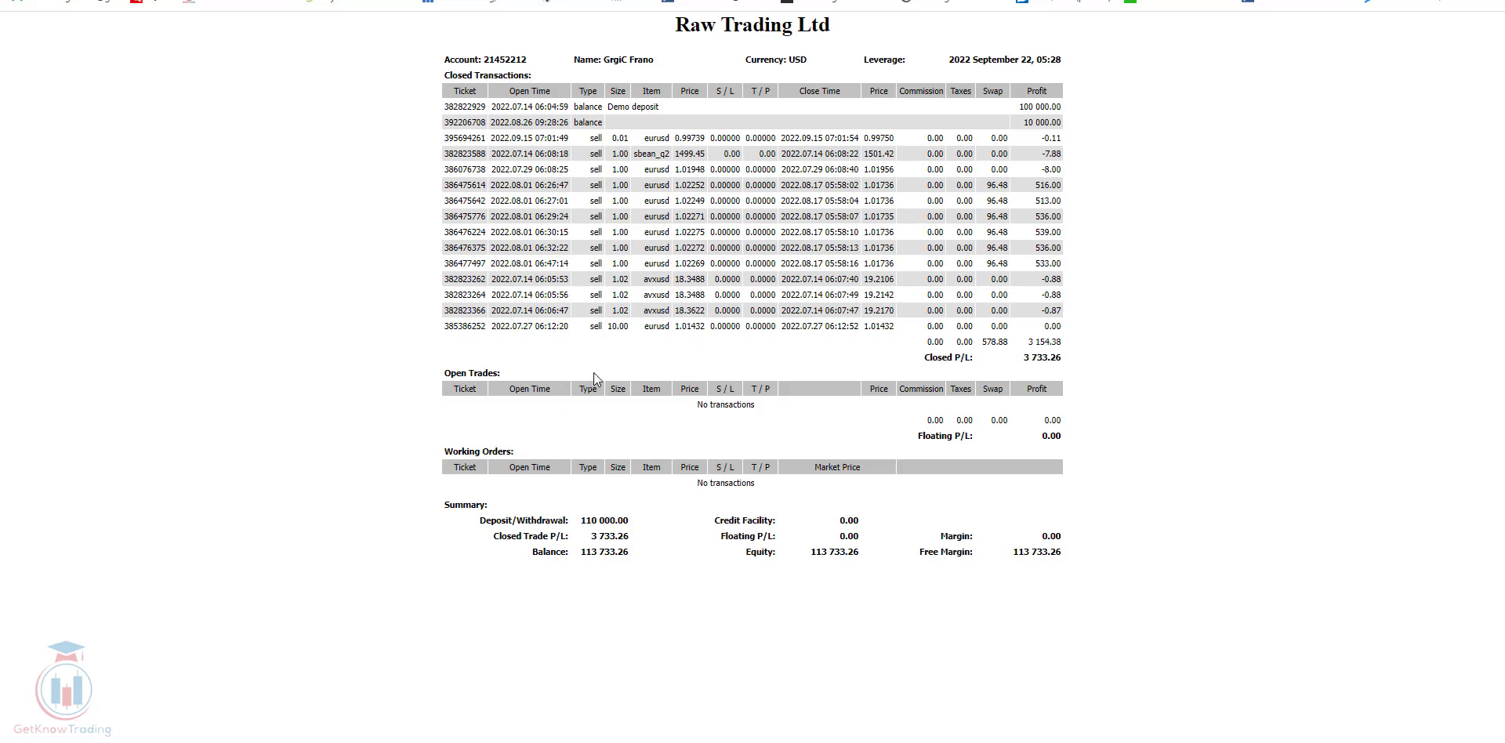
pyautogui.moveTo(419, 336)
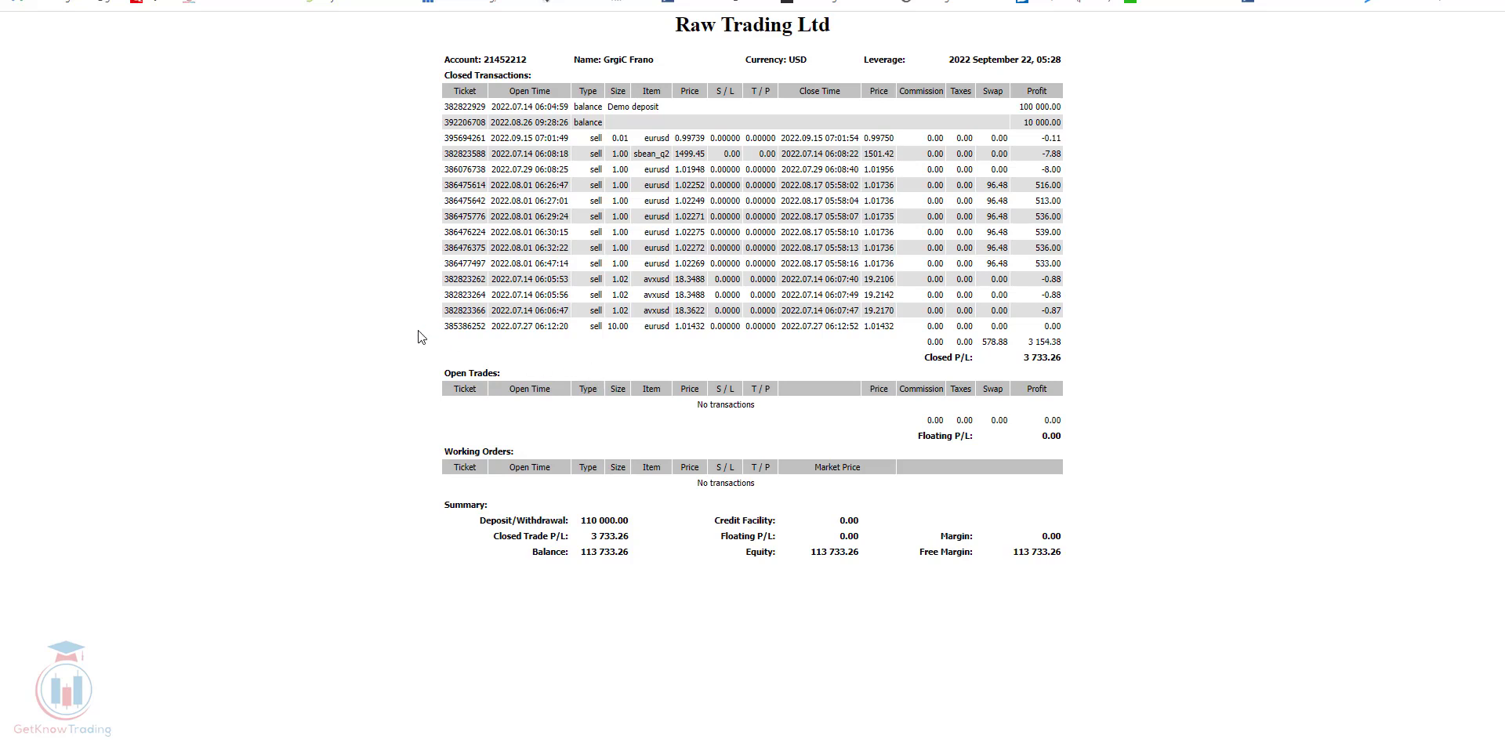
pyautogui.moveTo(772, 739)
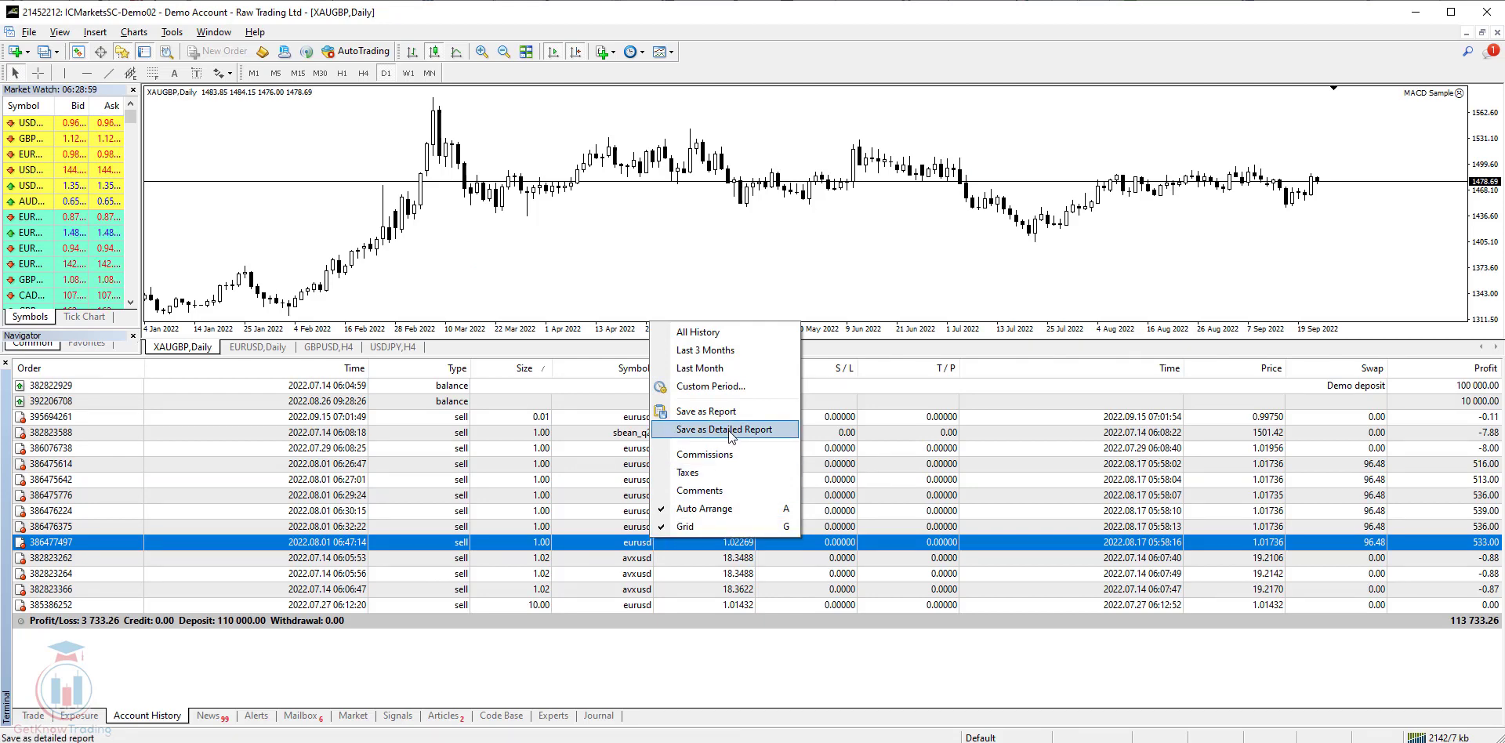
# Step: Save the history with Save as Detailed Report under the name DetailedStatement
pyautogui.click(726, 428)
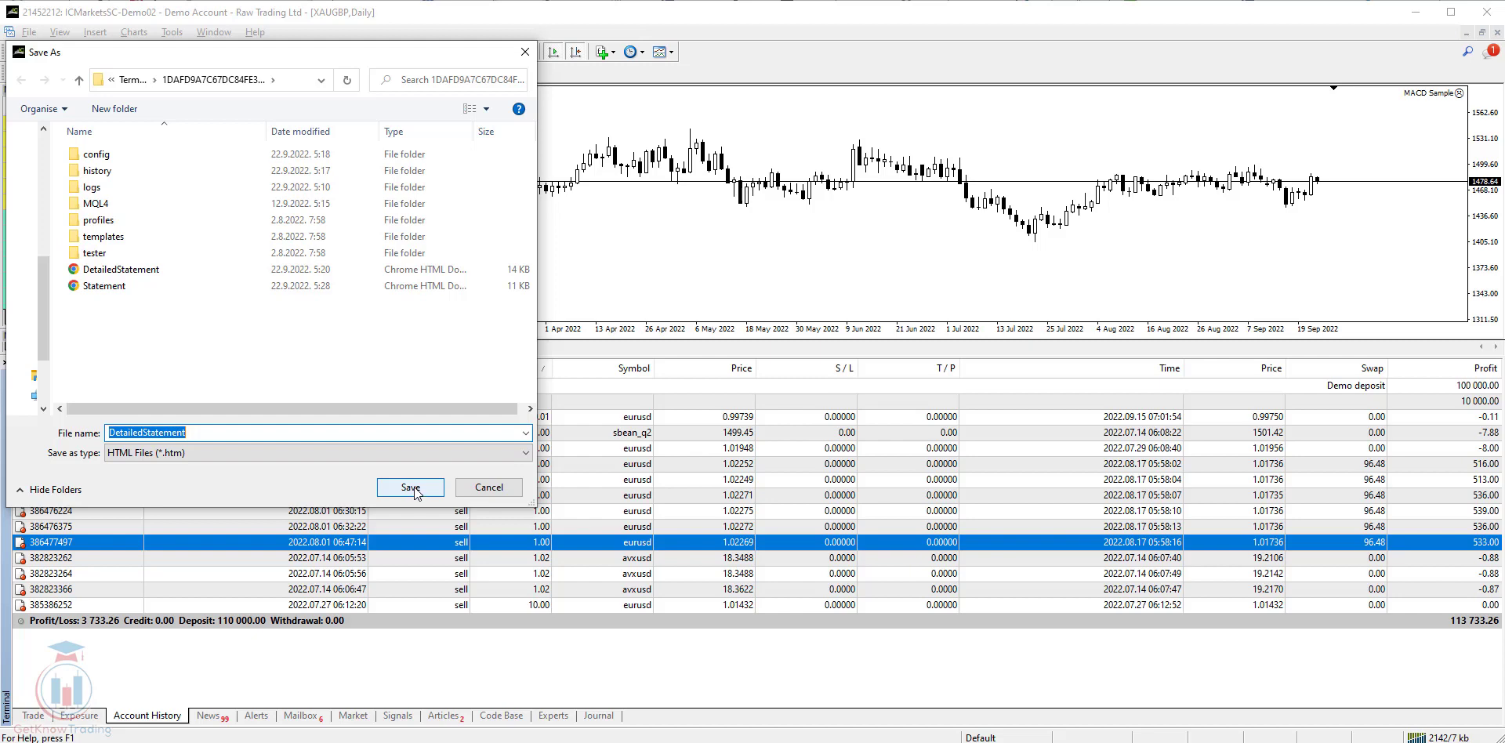
pyautogui.click(410, 487)
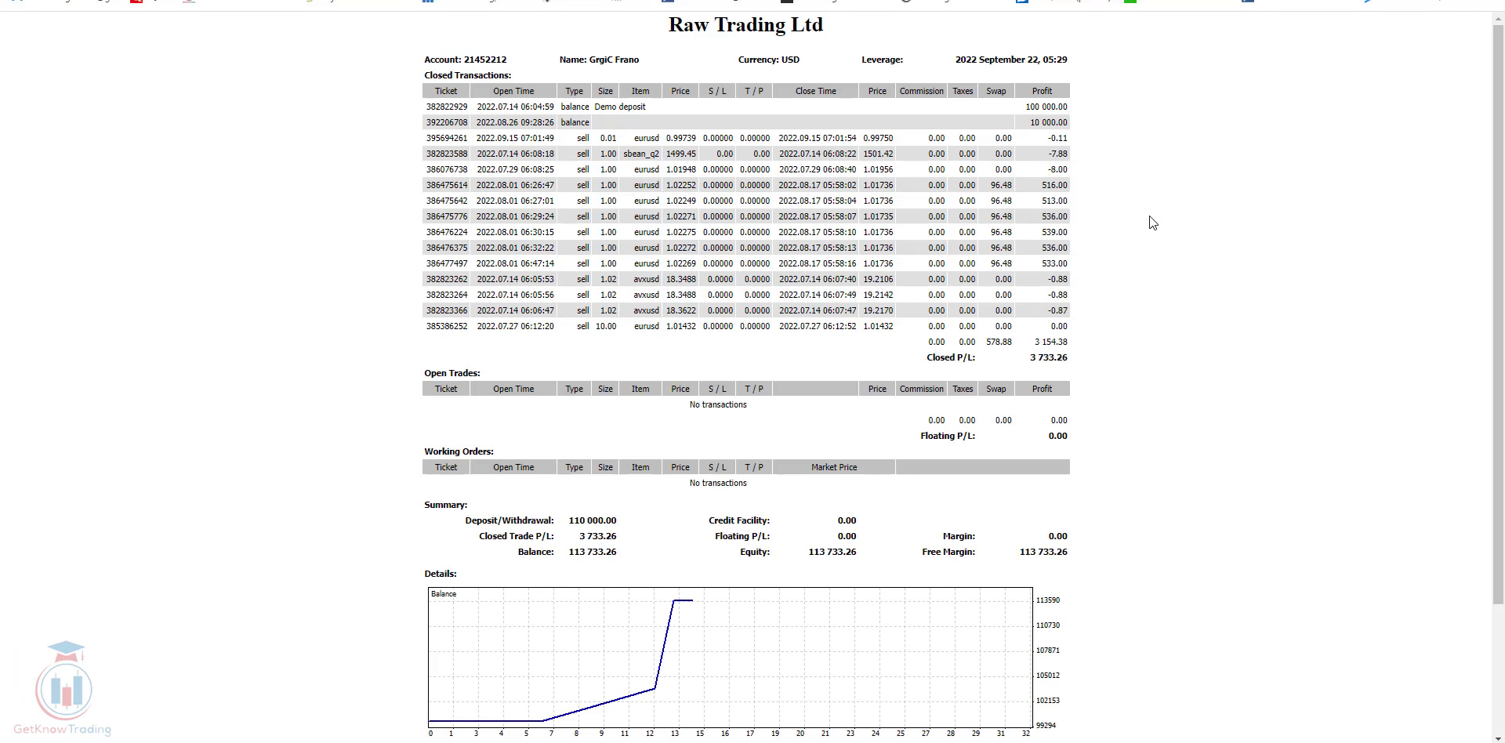
pyautogui.scroll(-3)
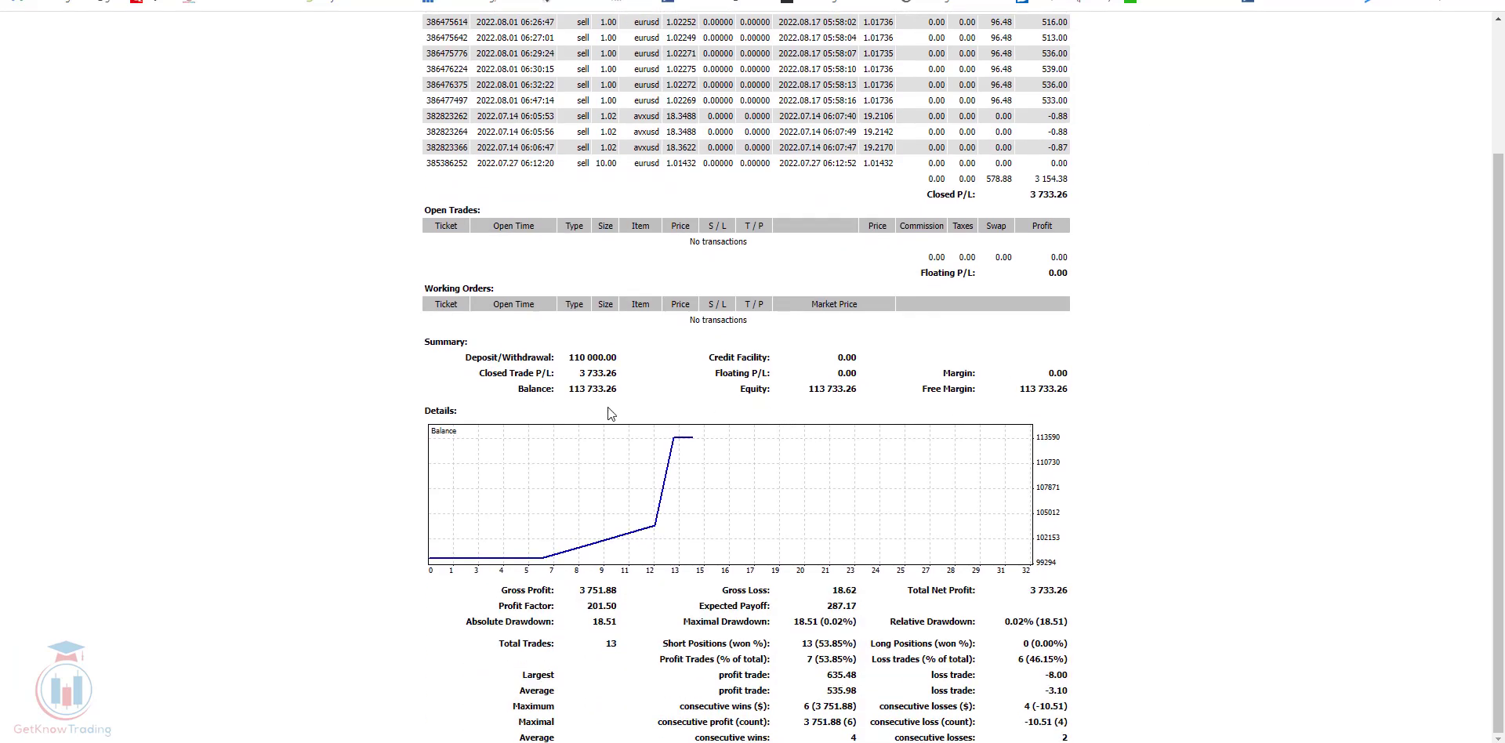
pyautogui.moveTo(869, 608)
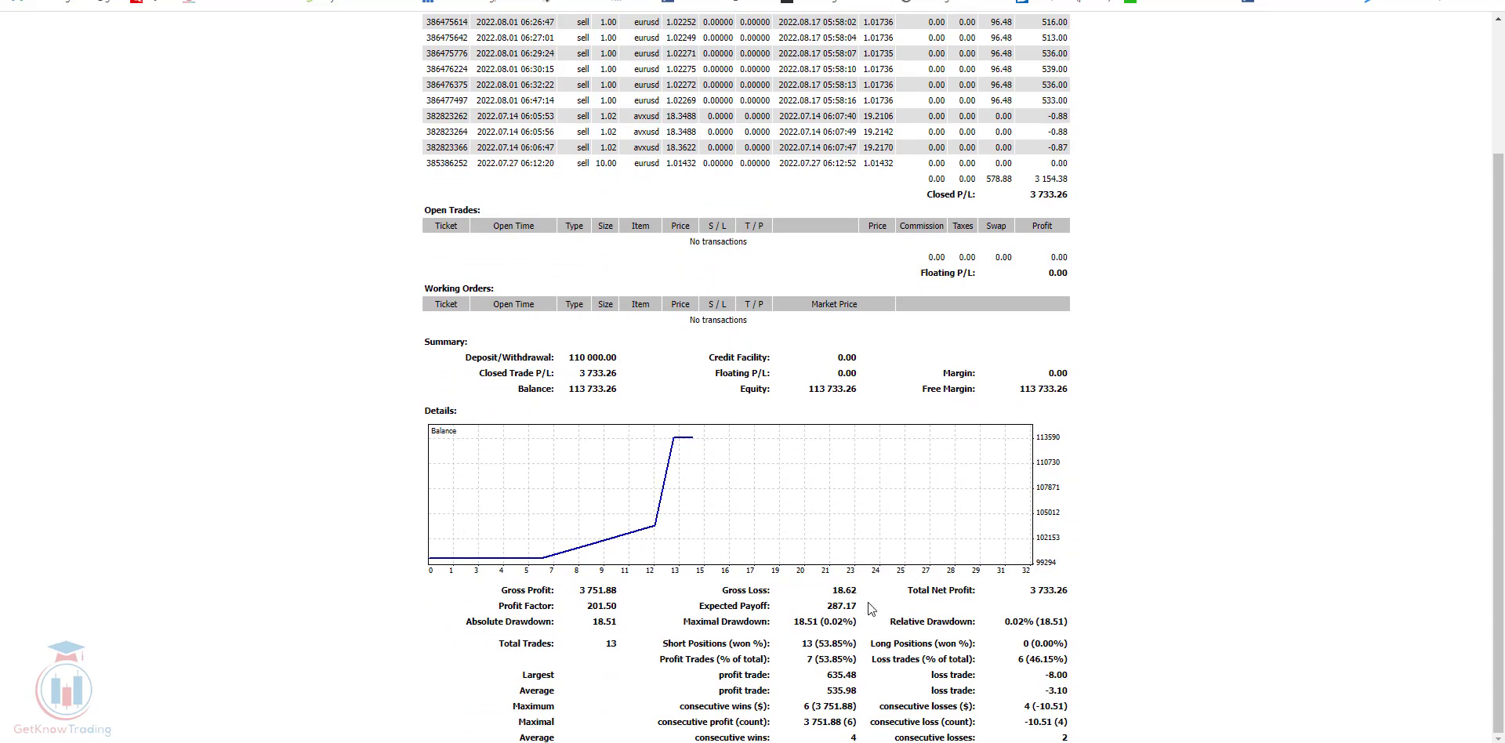
pyautogui.moveTo(1080, 695)
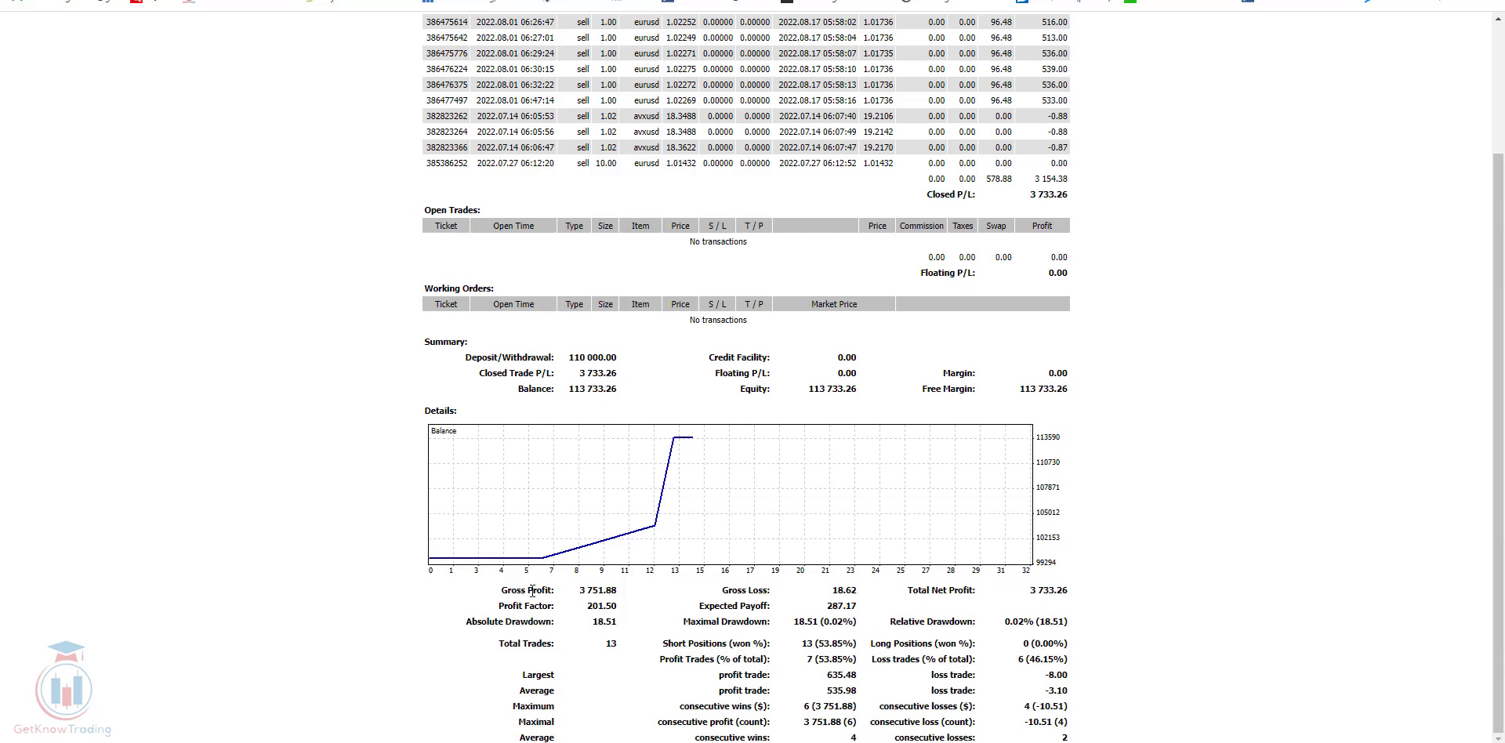
pyautogui.doubleClick(525, 641)
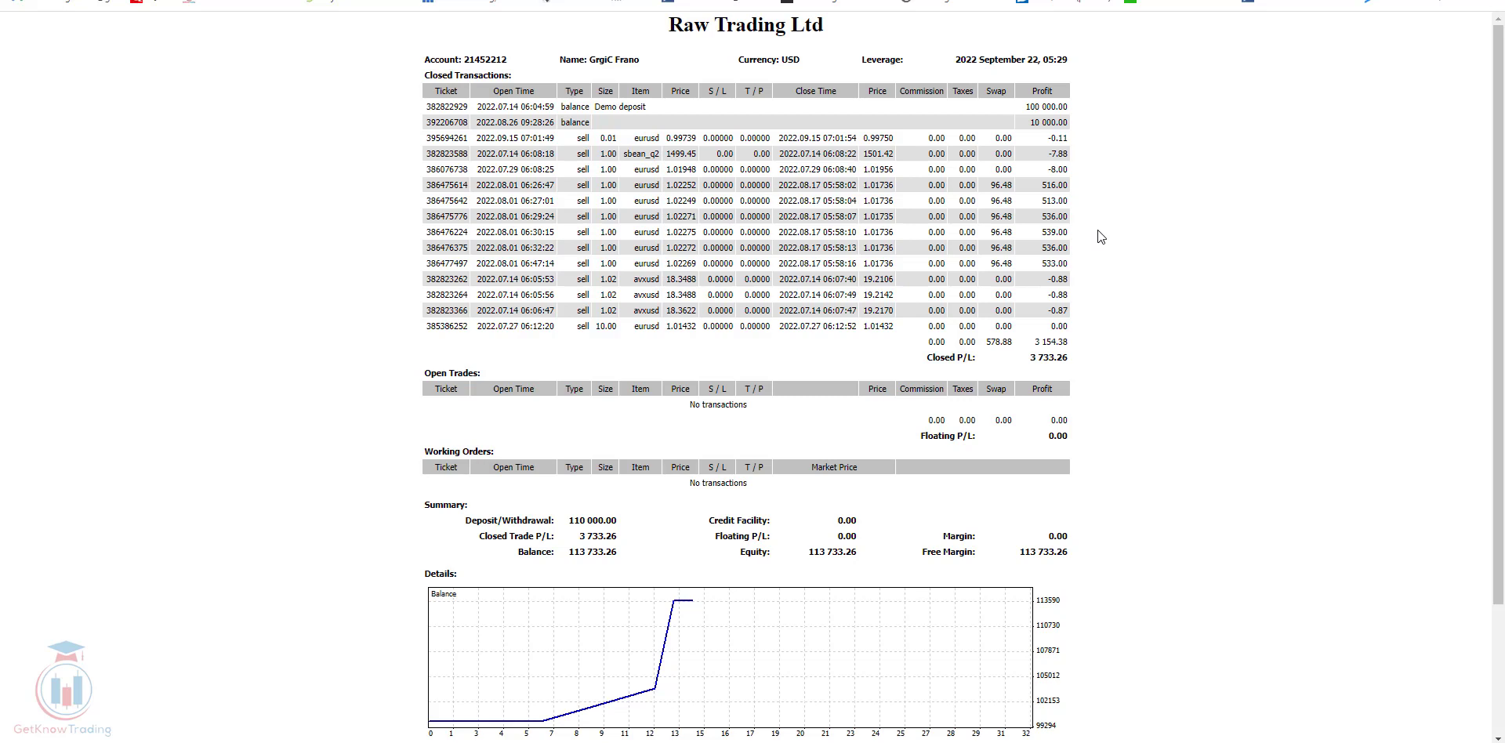
# Step: Select all of the detailed report page in Chrome and copy it
pyautogui.press('ctrl+a')
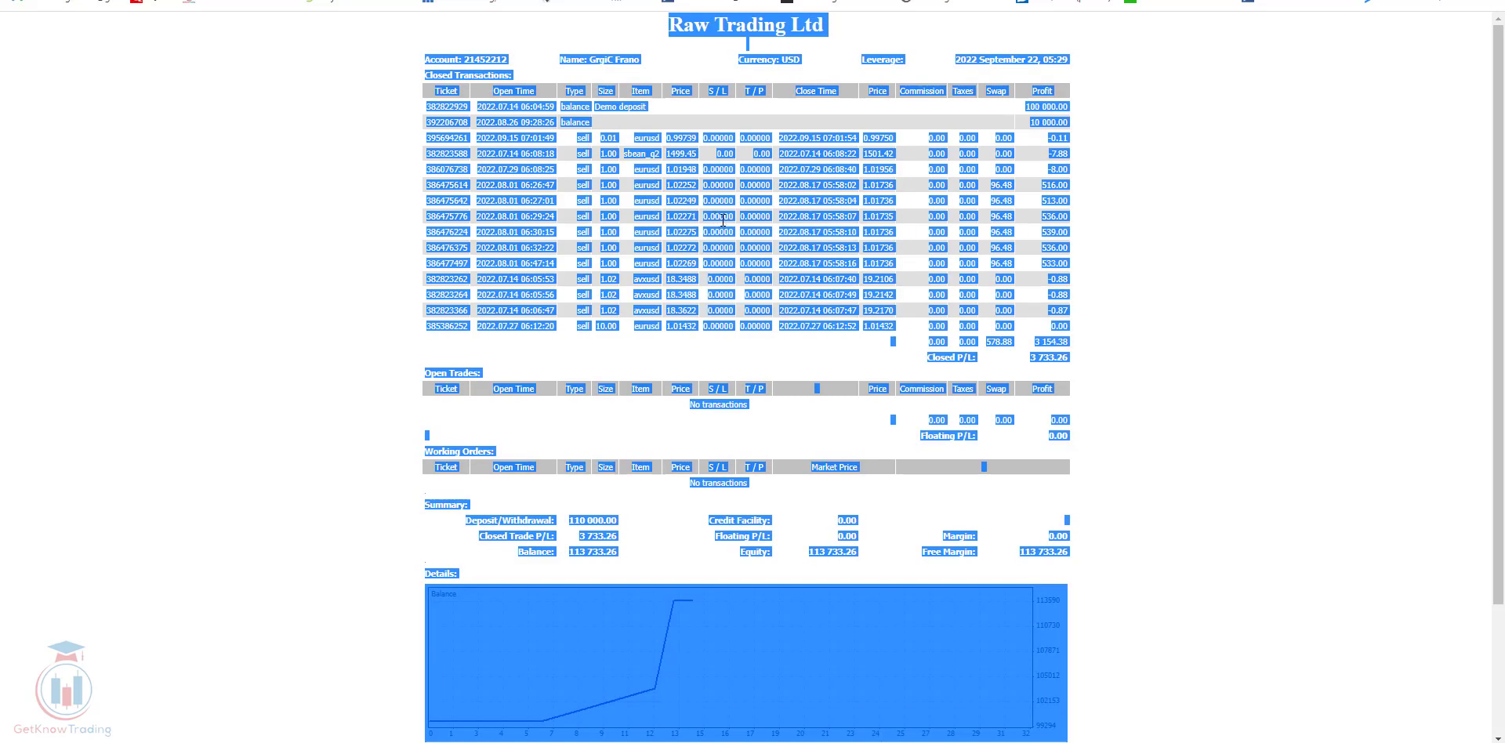
pyautogui.rightClick(717, 216)
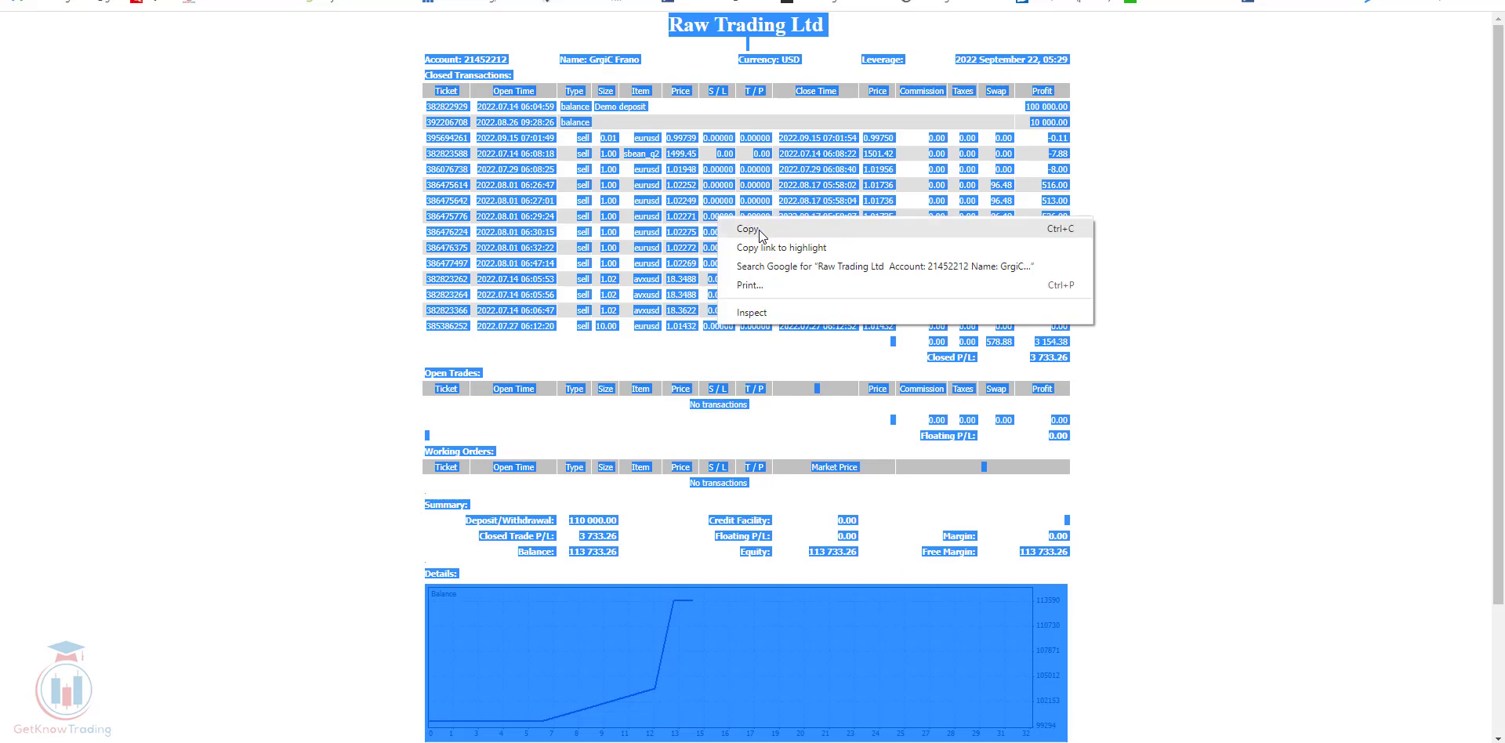
pyautogui.click(696, 401)
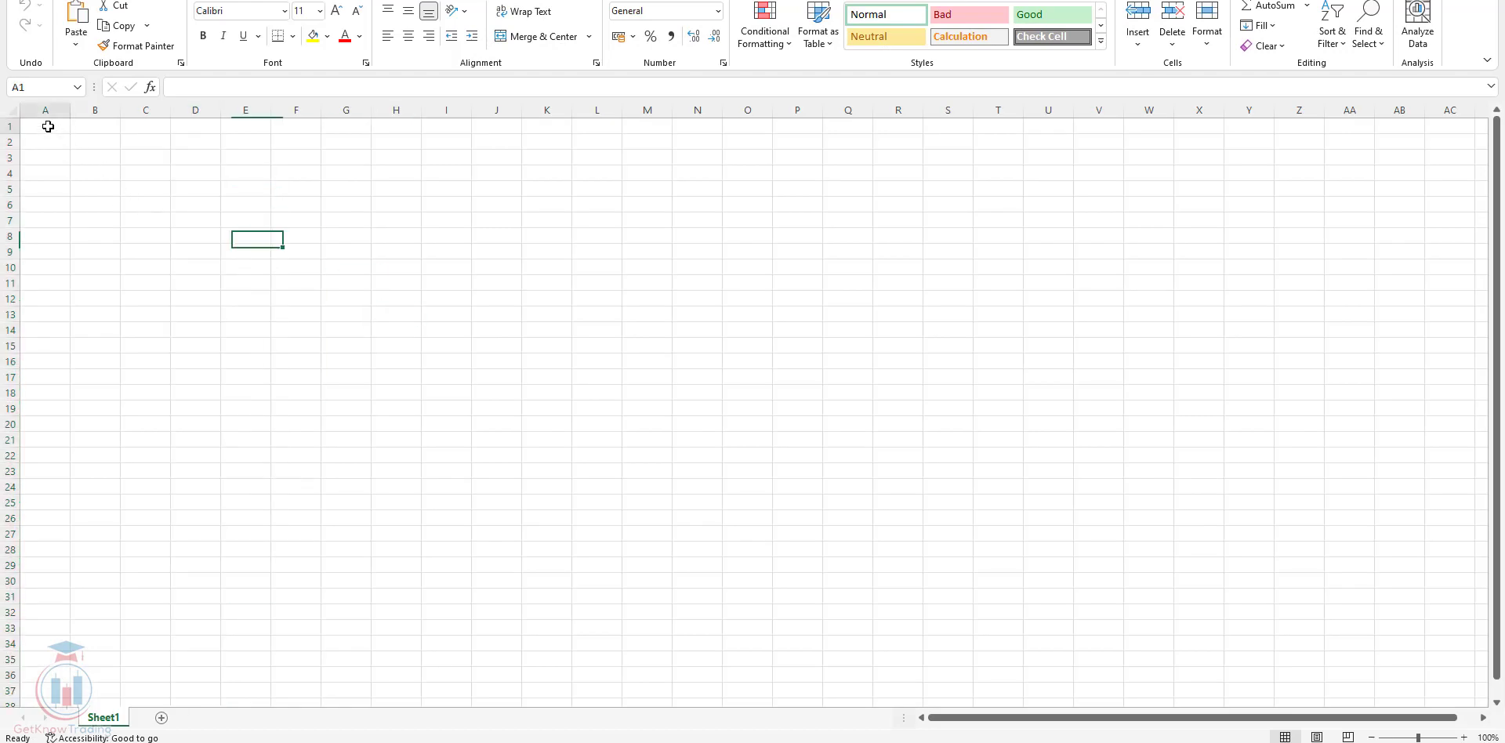
# Step: Paste the report into cell A1 of Sheet1 and scroll to check the balance chart
pyautogui.click(46, 125)
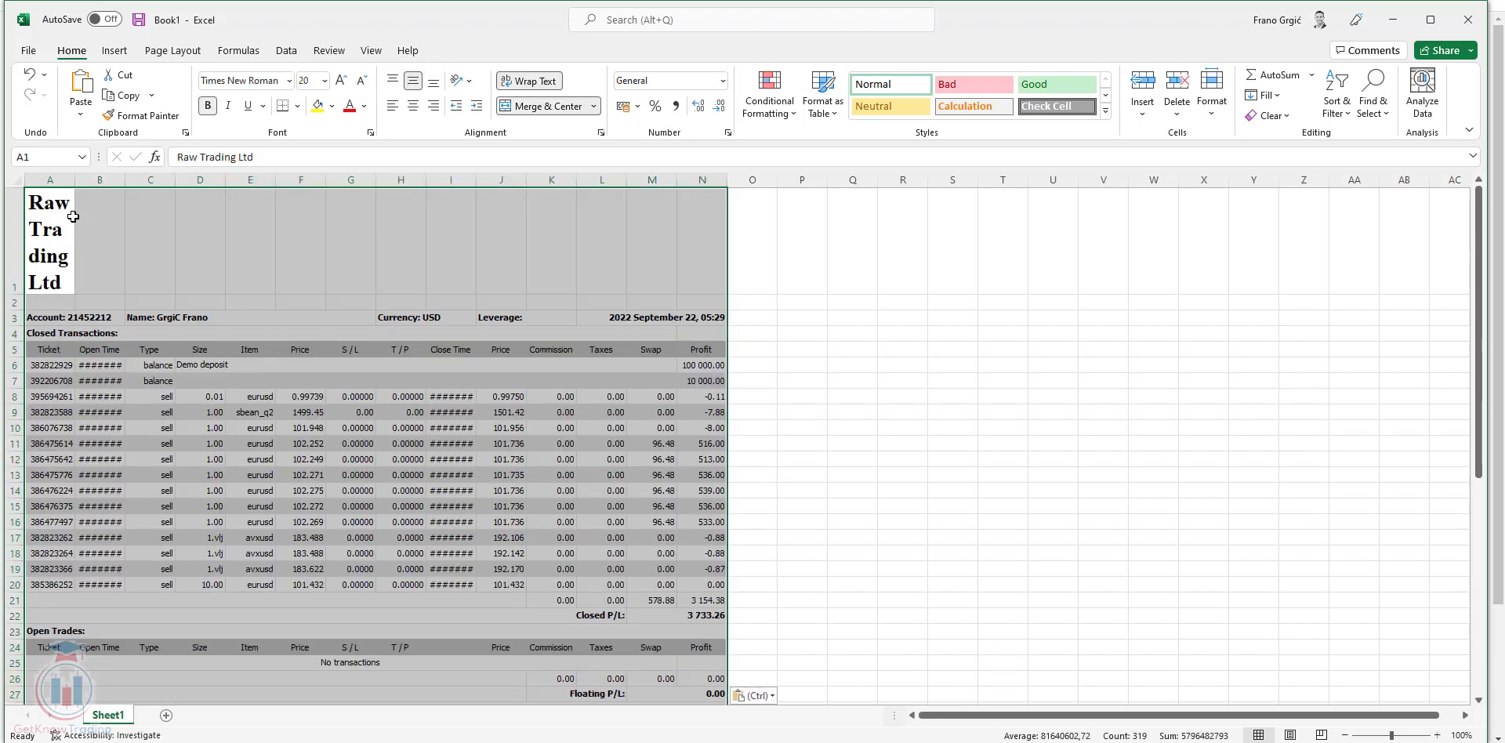
pyautogui.click(901, 412)
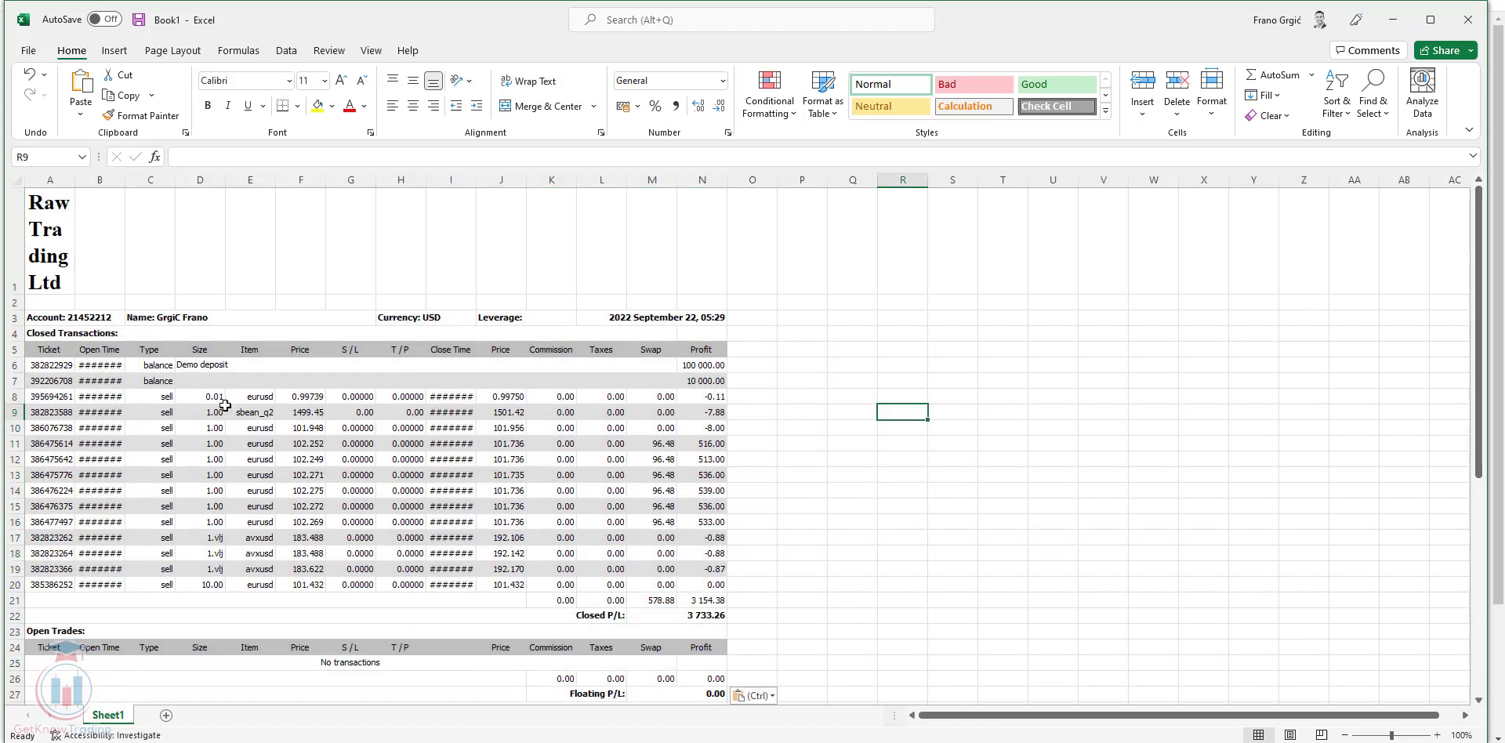
pyautogui.scroll(-3)
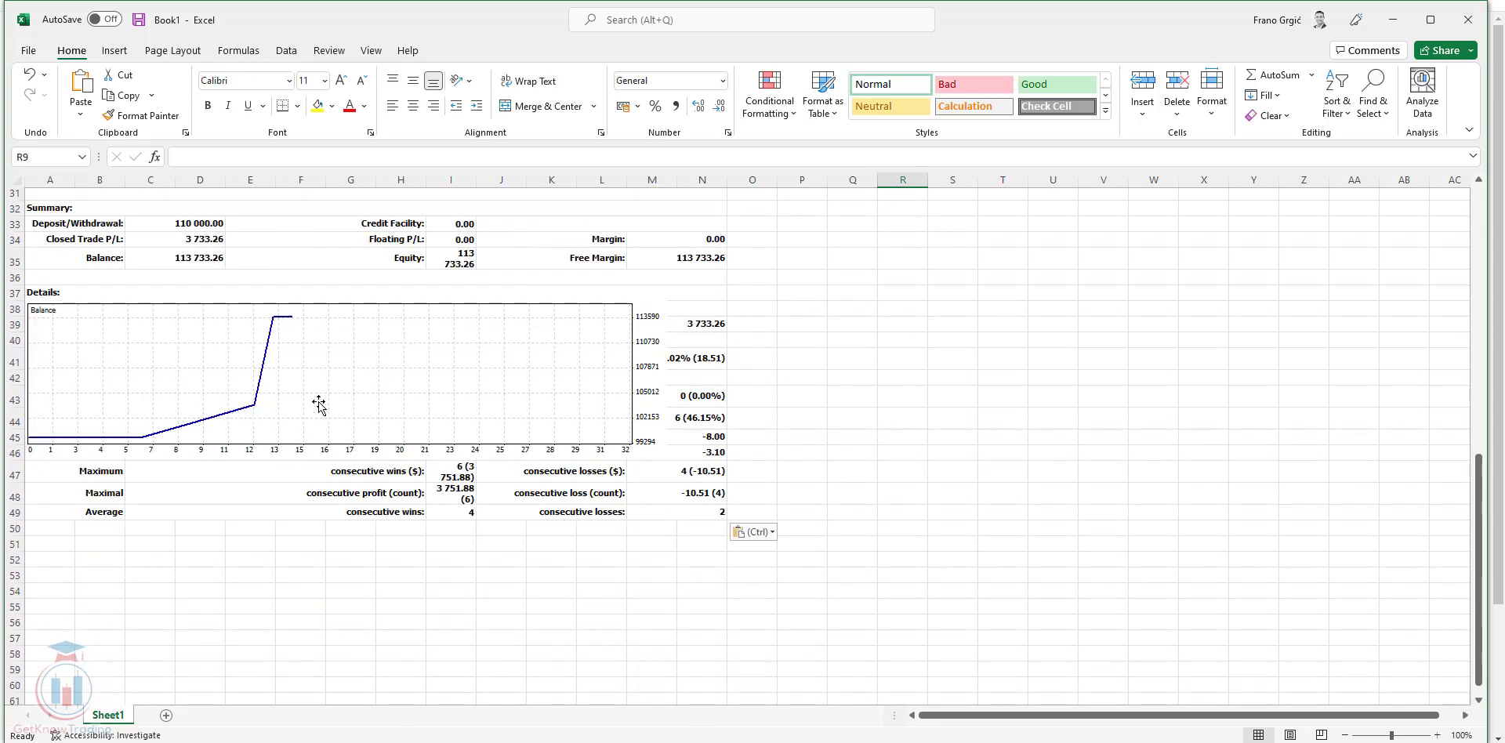
pyautogui.moveTo(150, 364)
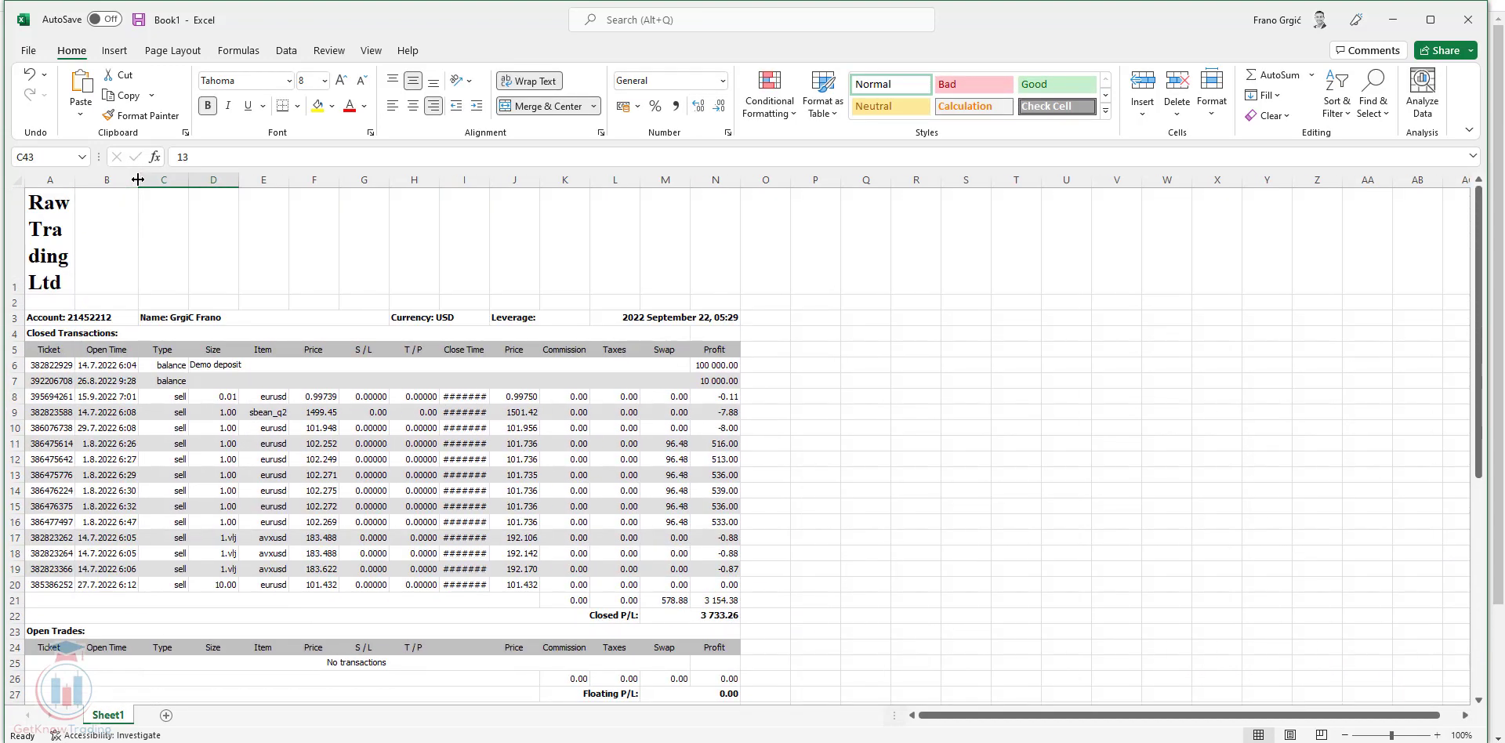
# Step: Turn on Filter for header row 5 of the Closed Transactions table
pyautogui.click(614, 427)
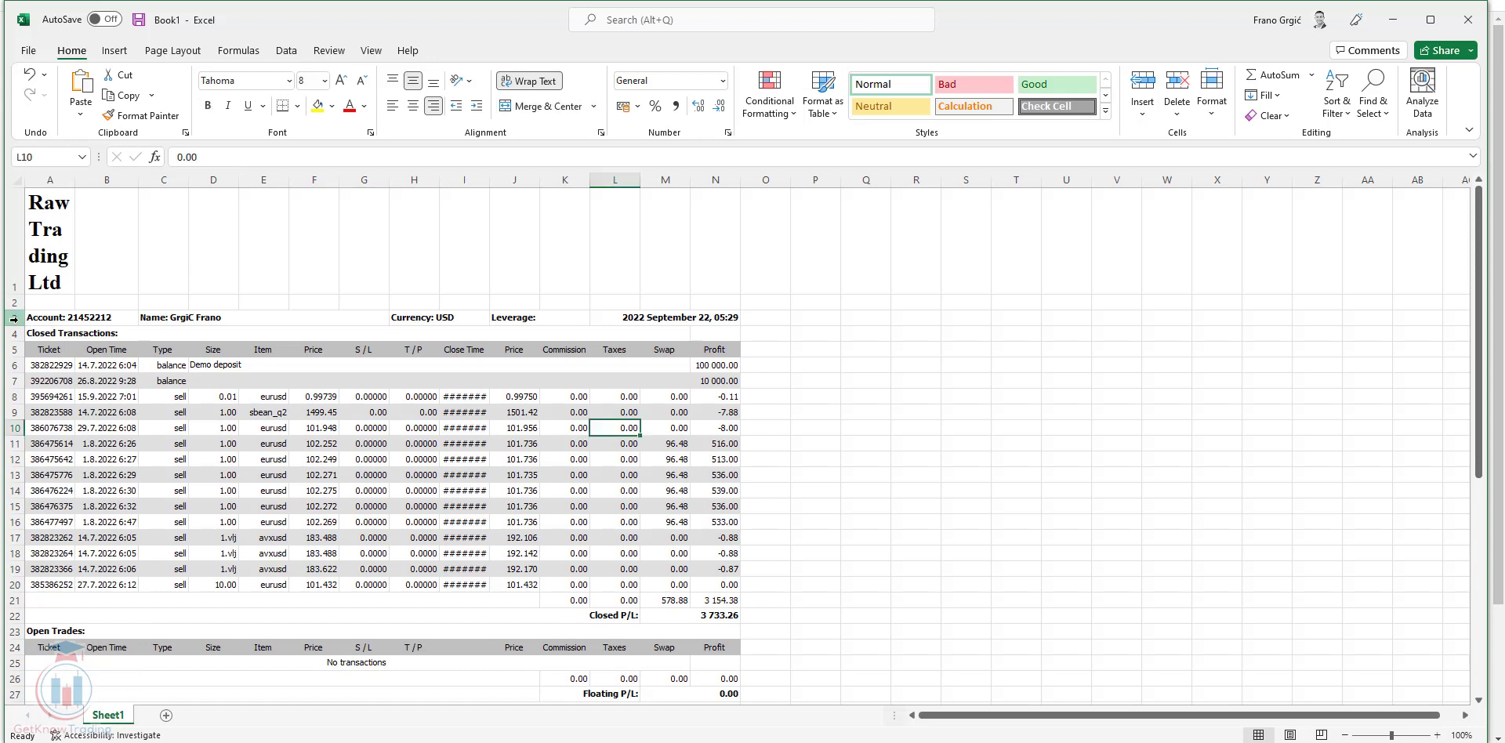
pyautogui.click(14, 348)
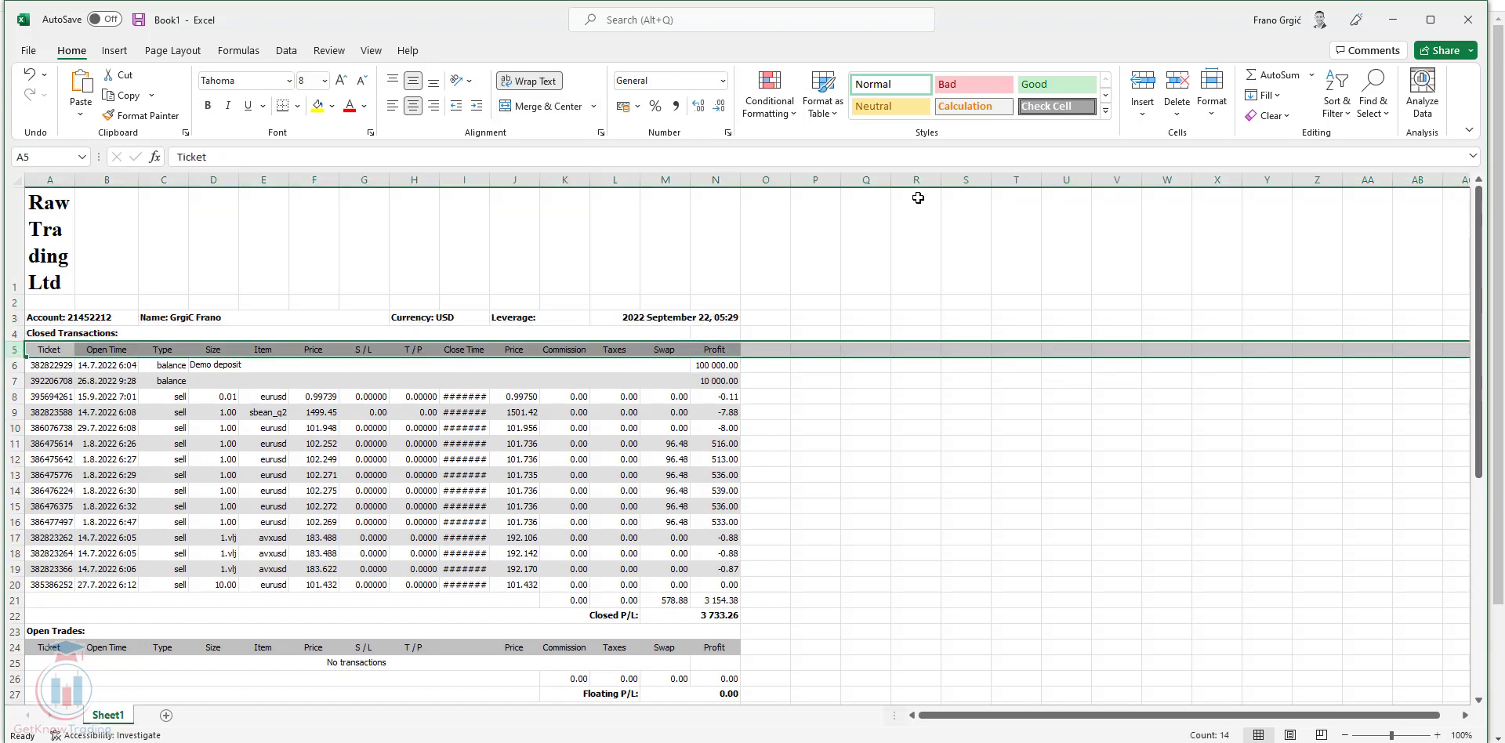
pyautogui.click(1333, 95)
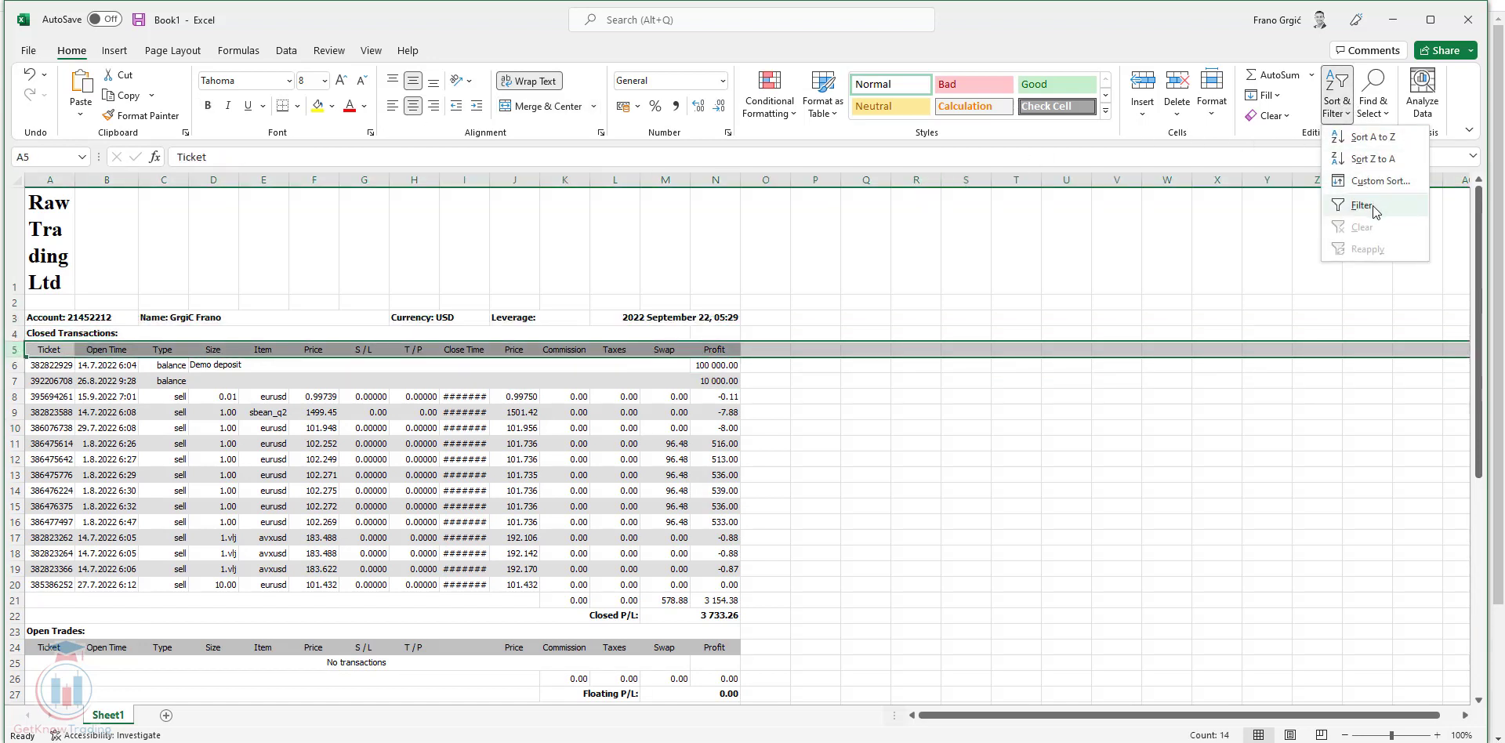
pyautogui.click(1359, 204)
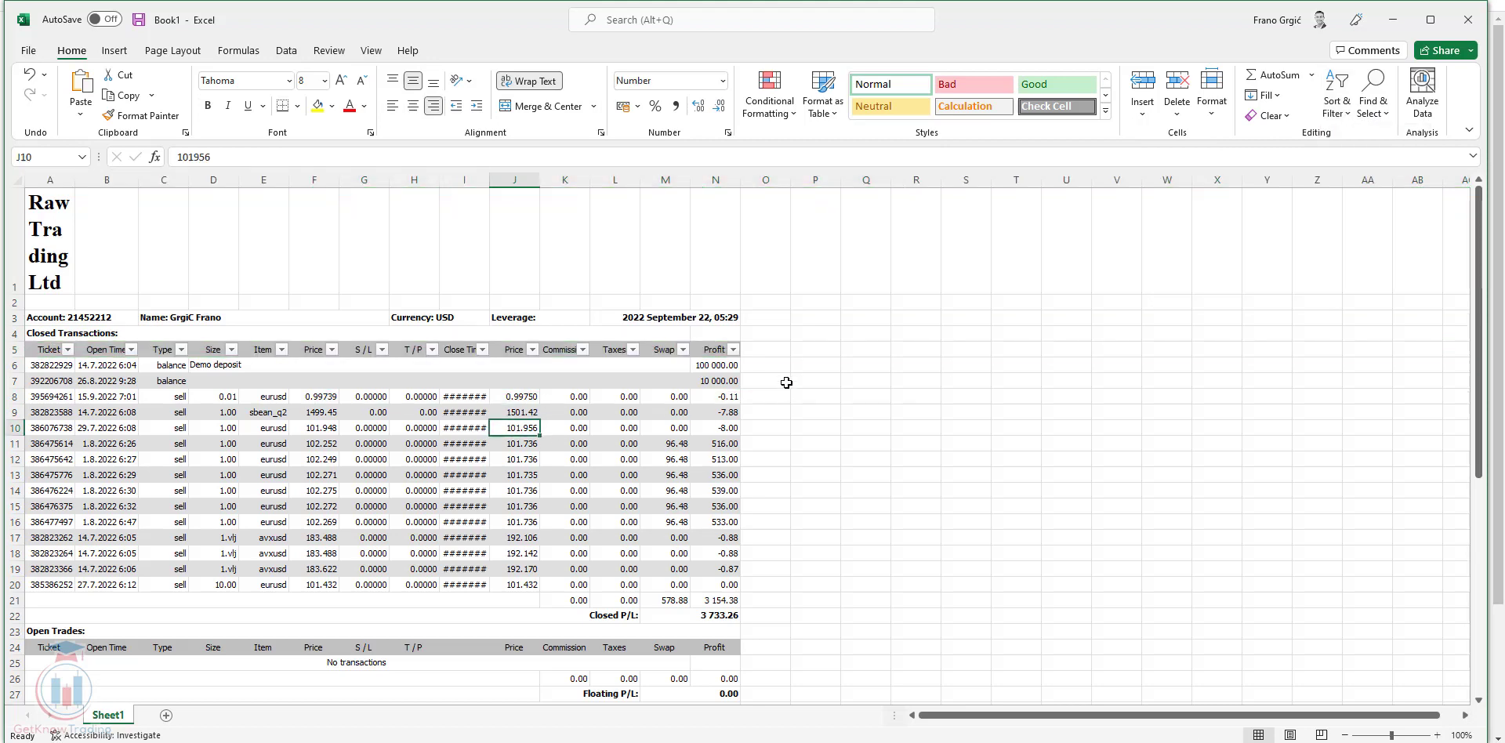
# Step: Check the Profit column's filter list and close it without filtering anything
pyautogui.click(733, 348)
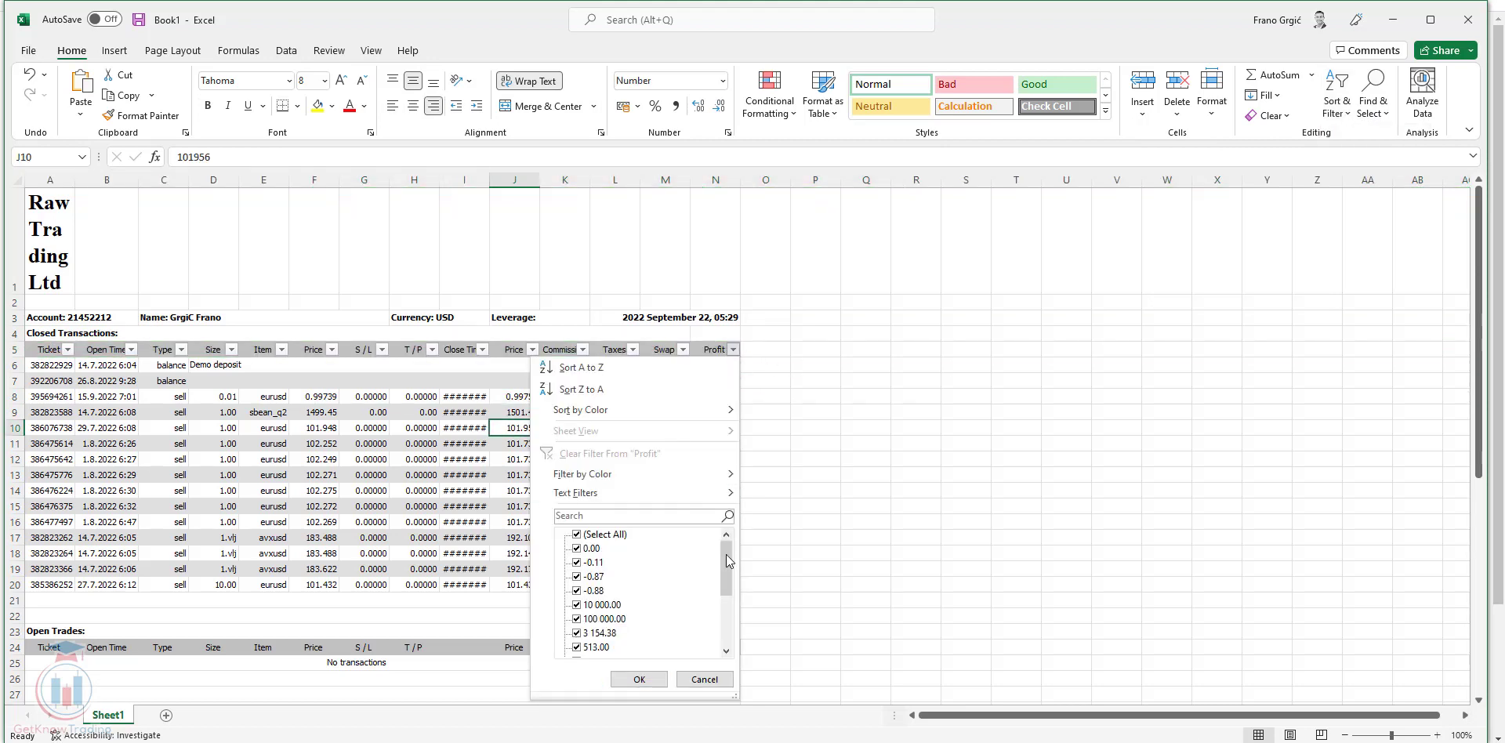
pyautogui.scroll(-3)
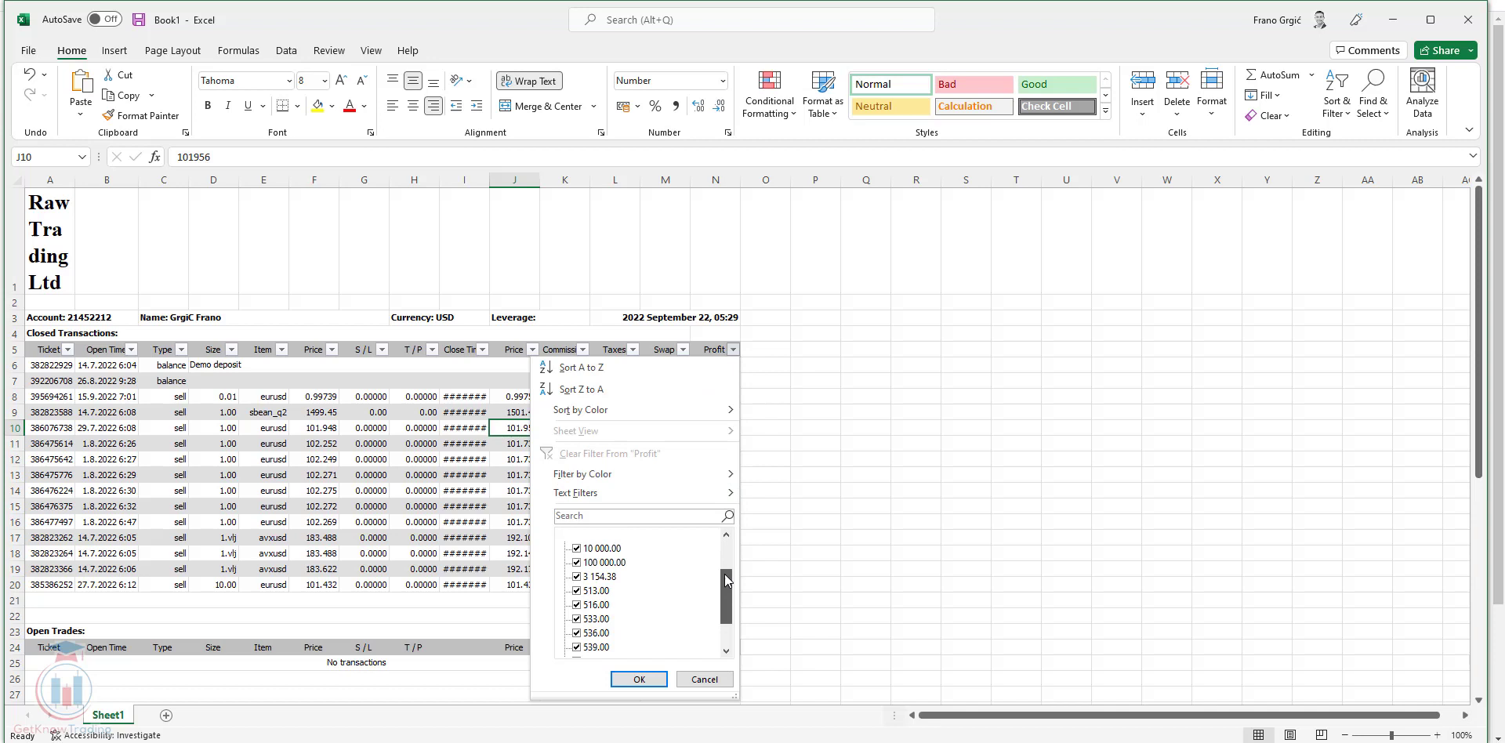
pyautogui.click(637, 679)
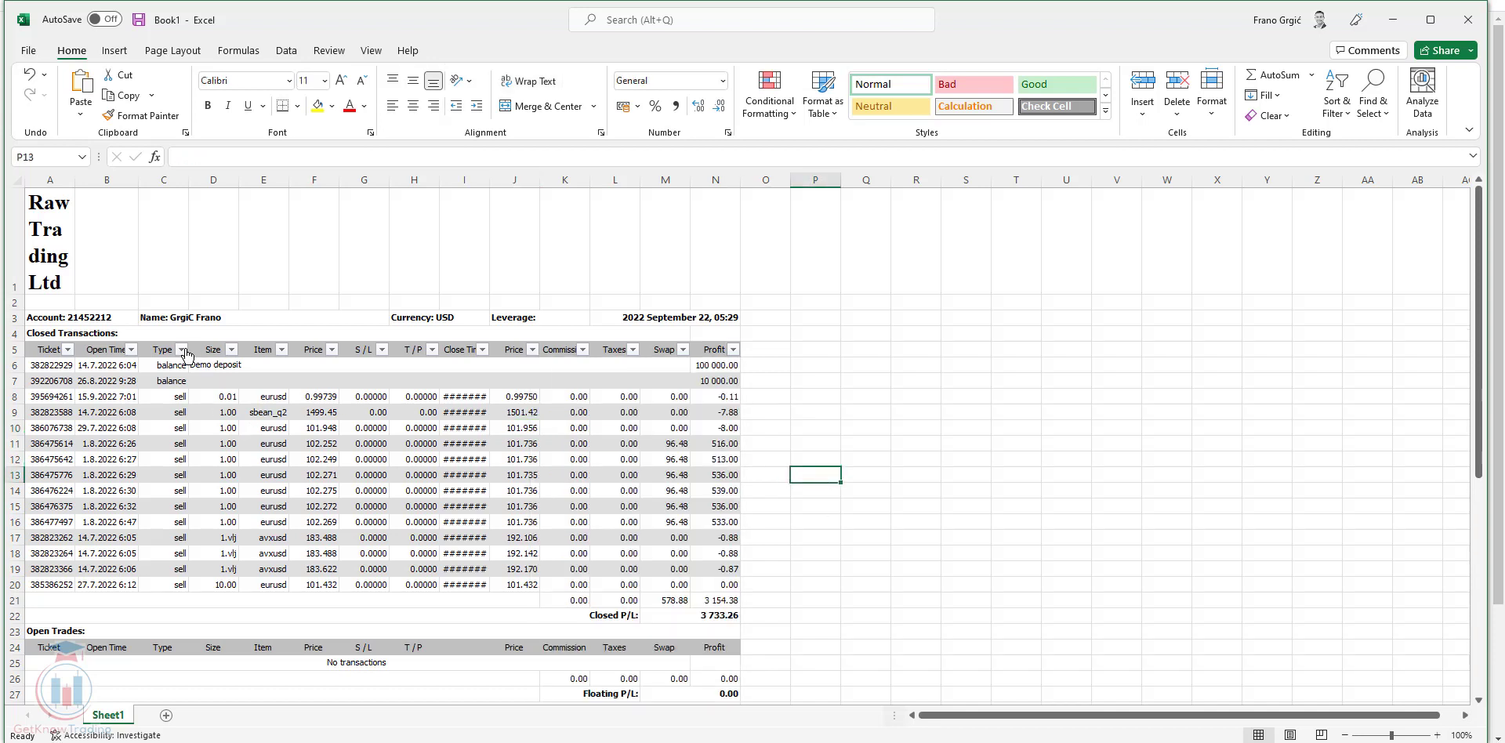
pyautogui.click(183, 349)
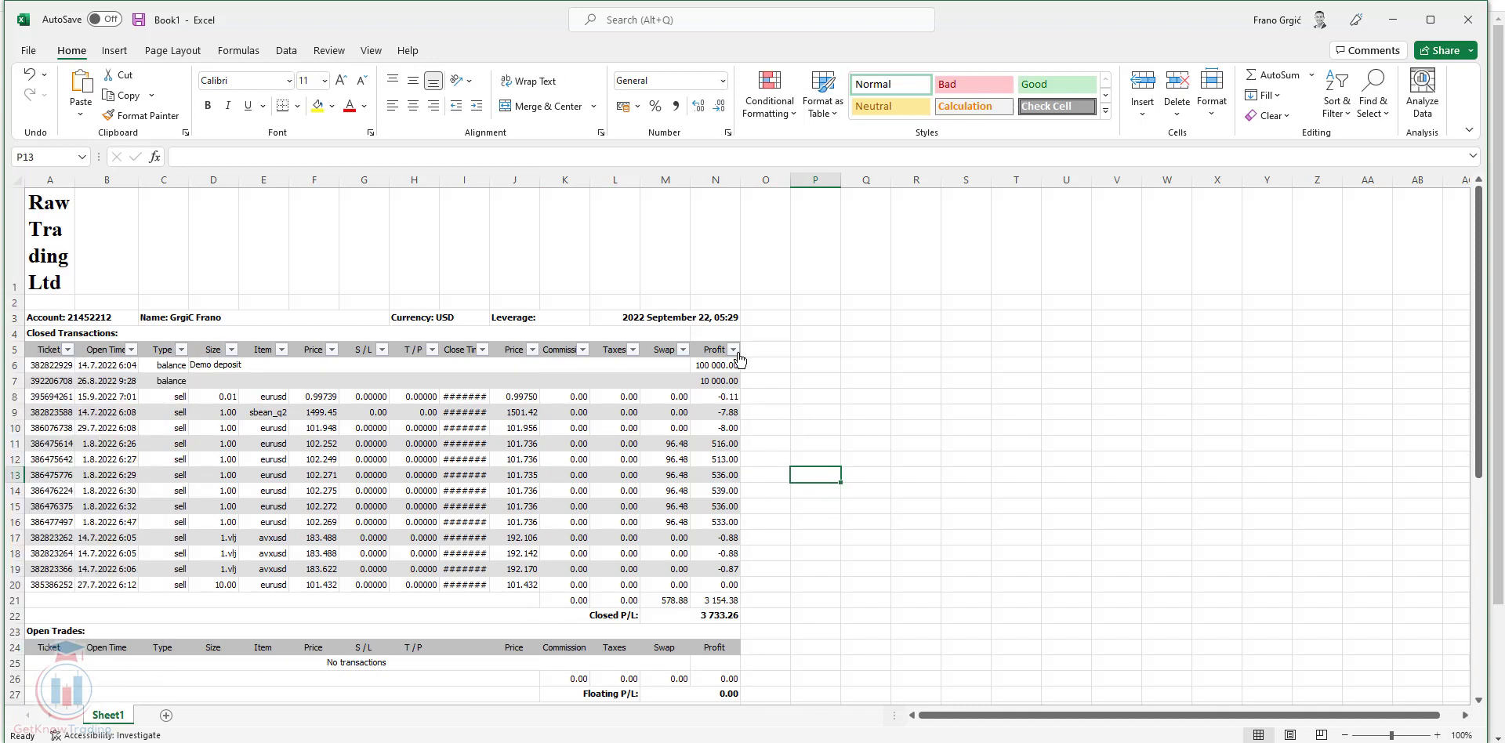
pyautogui.click(864, 347)
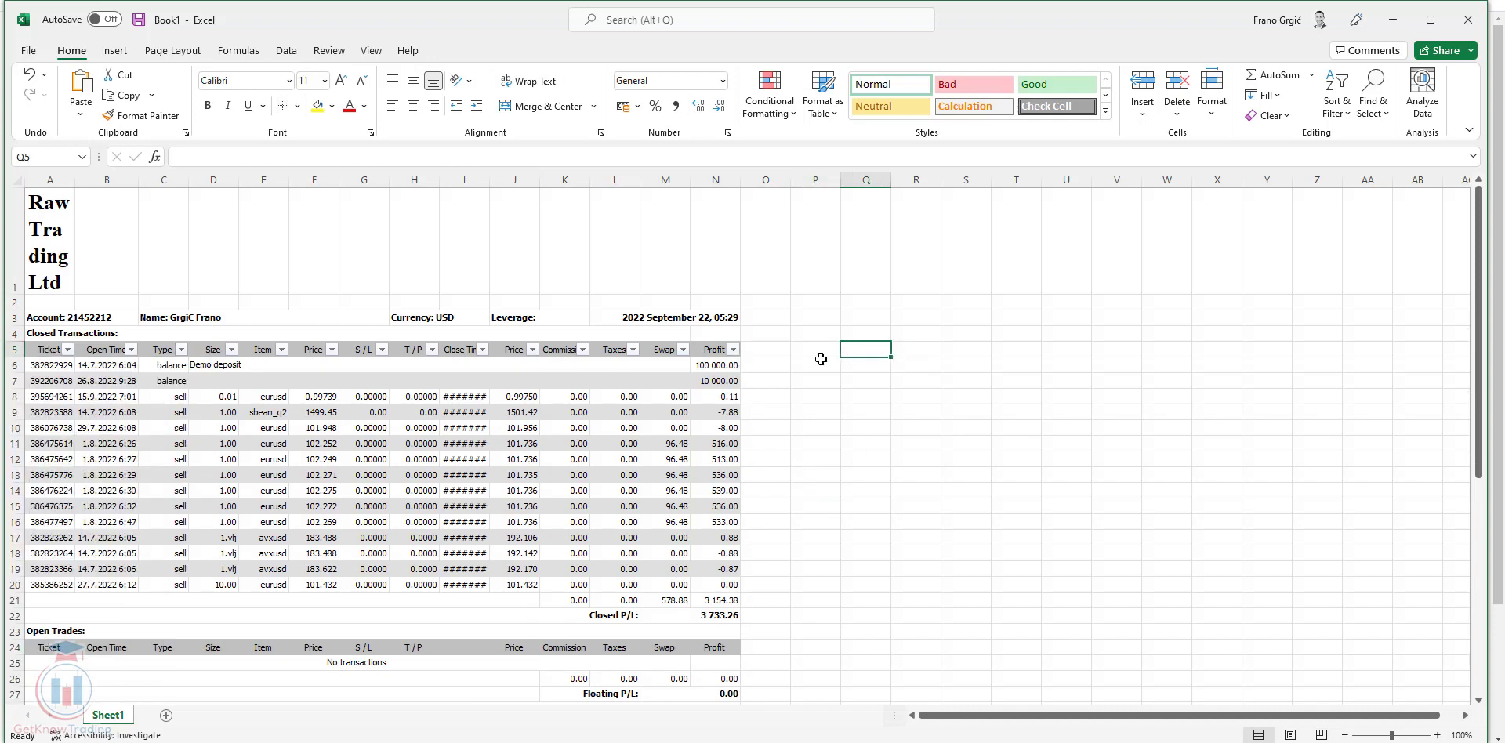
pyautogui.moveTo(813, 350)
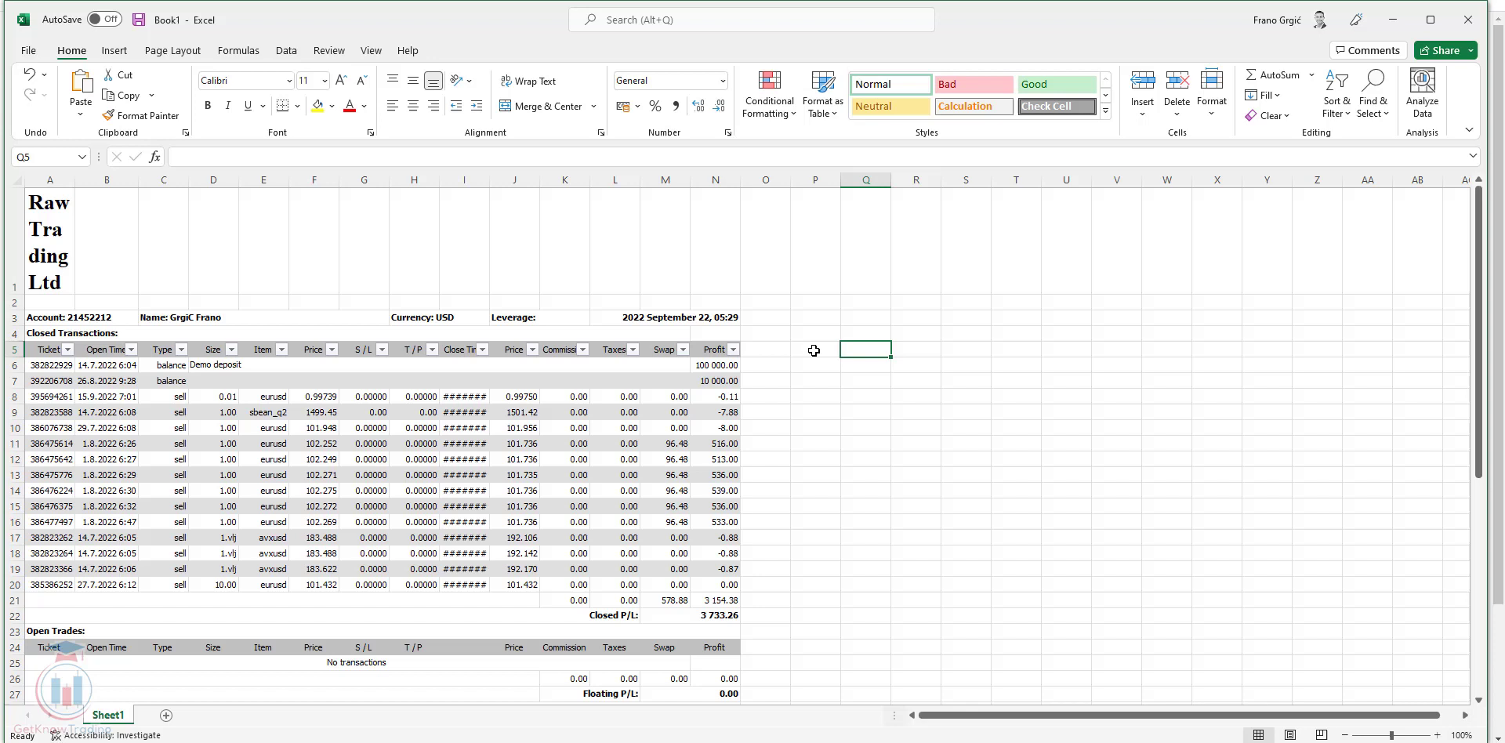
pyautogui.moveTo(808, 356)
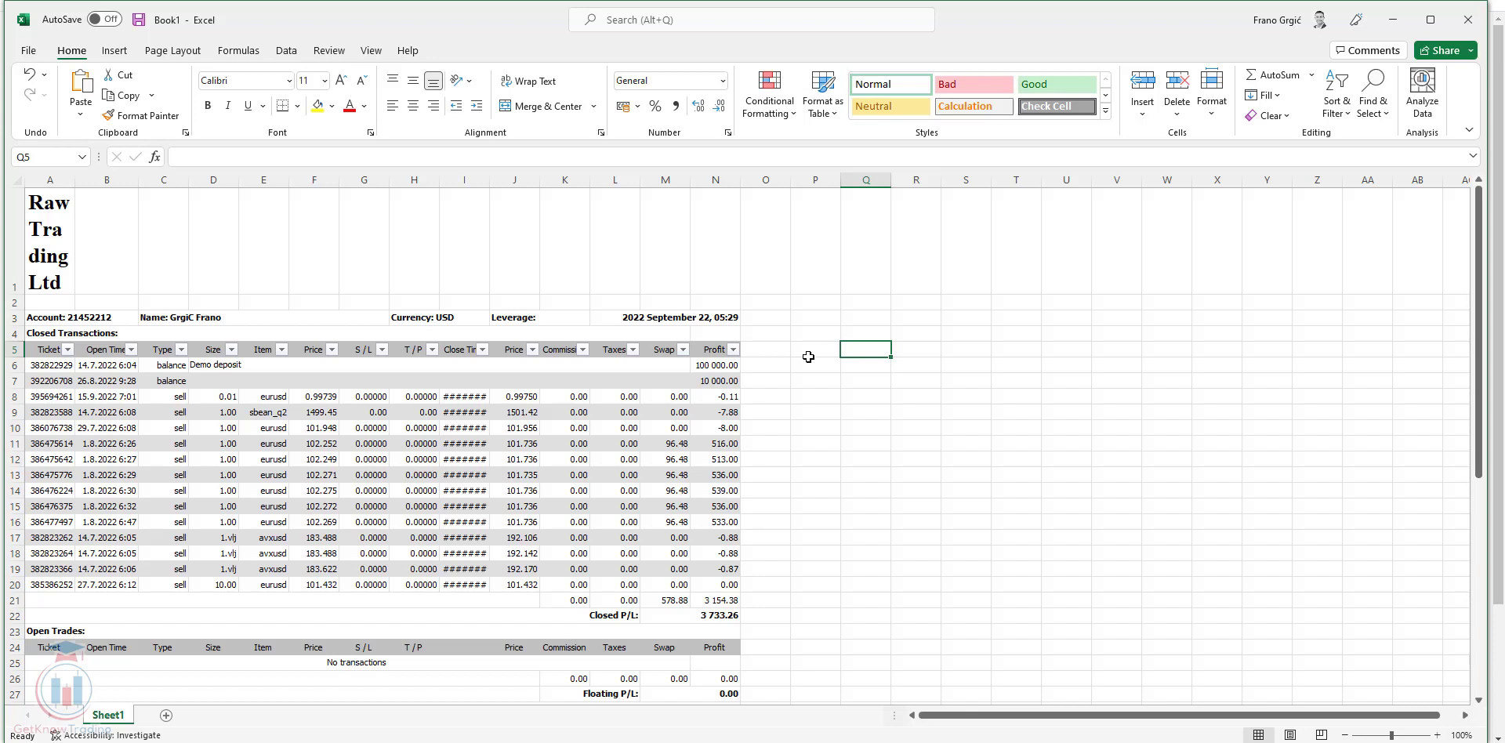
pyautogui.moveTo(813, 347)
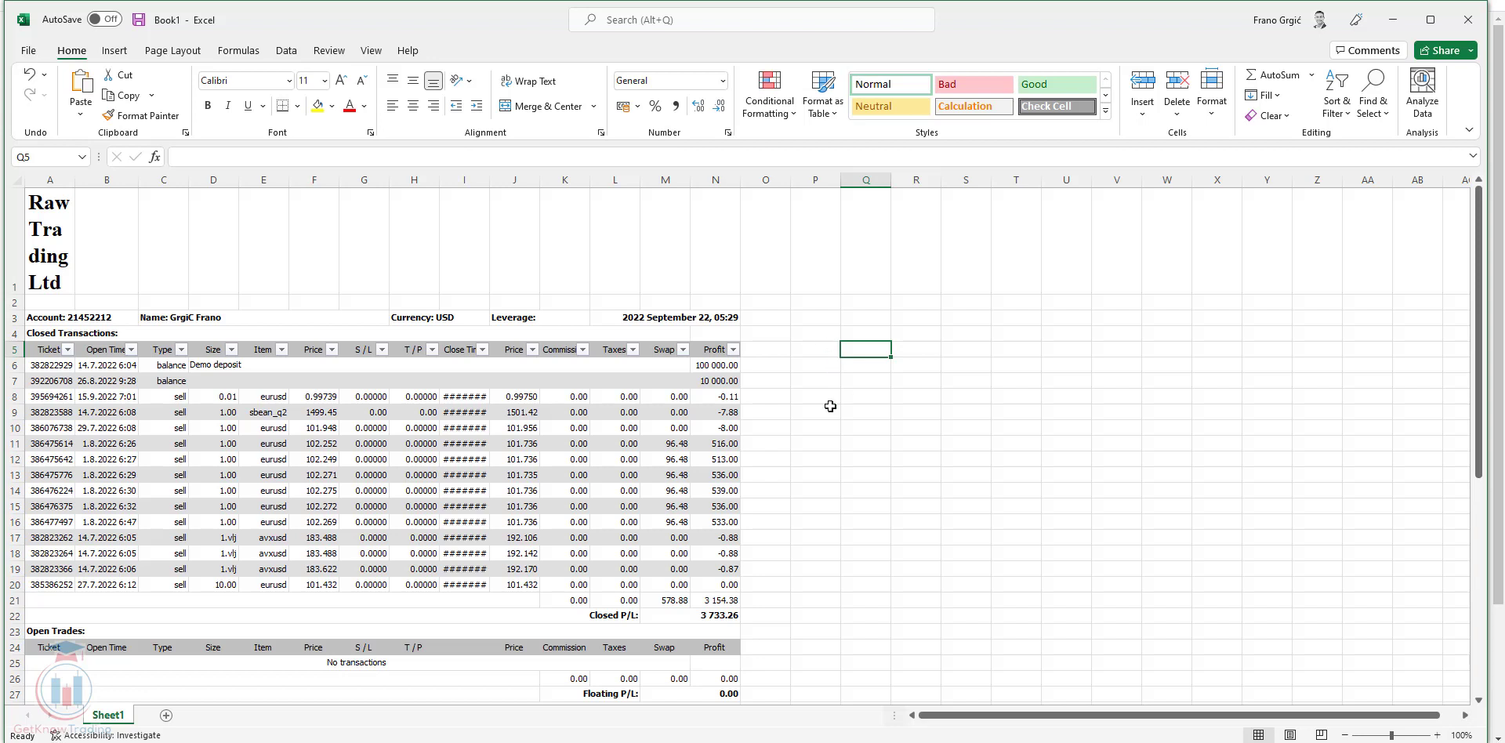
pyautogui.moveTo(837, 401)
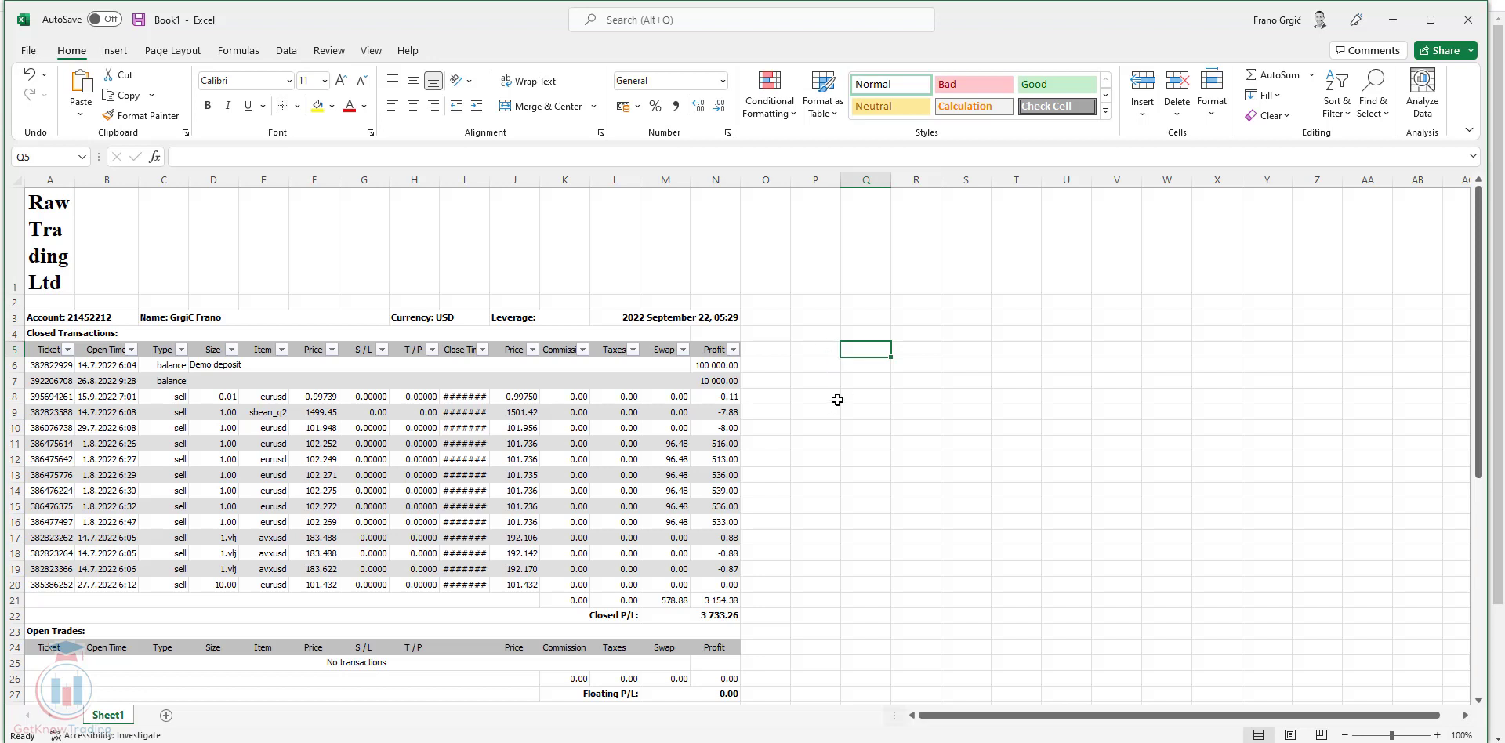
pyautogui.moveTo(853, 470)
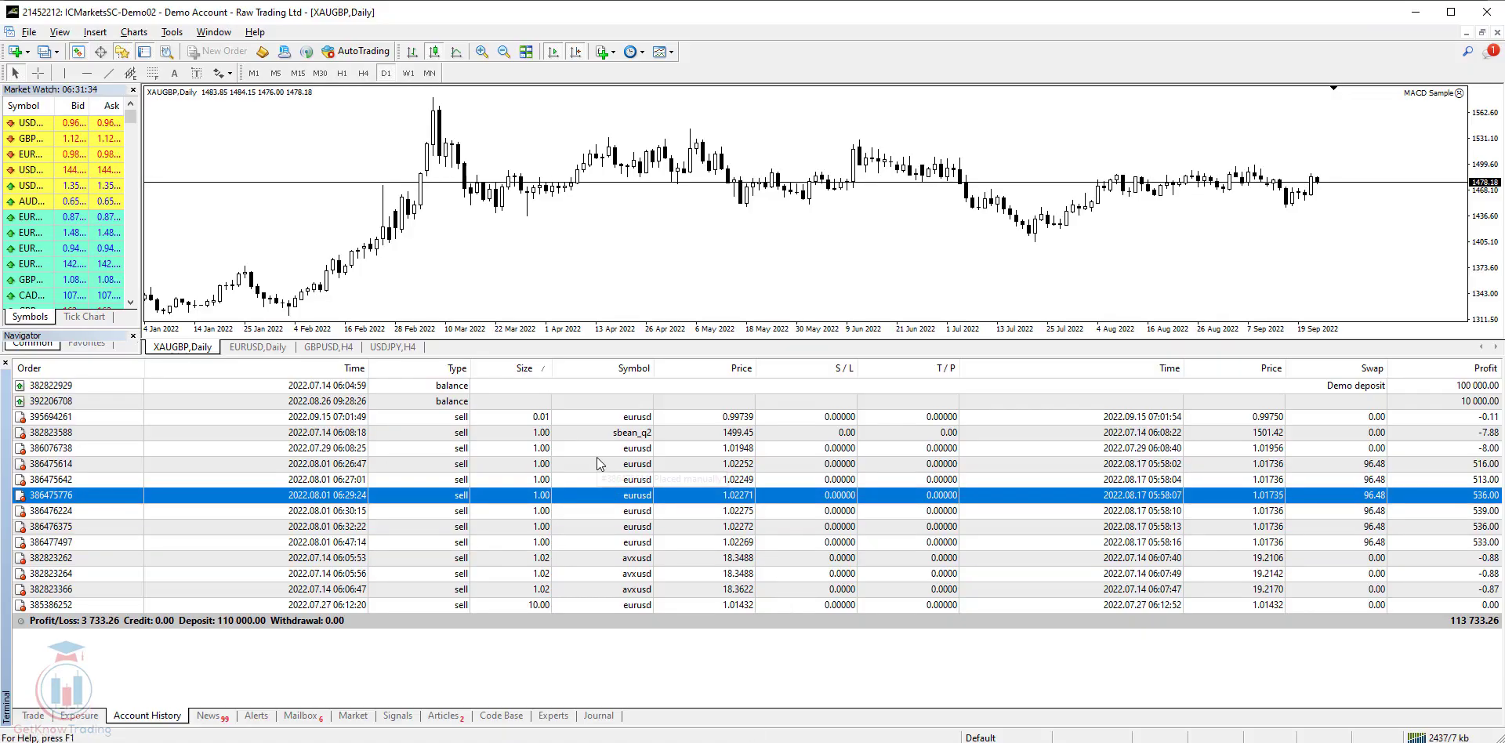
# Step: Choose Save as Detailed Report from the Account History context menu
pyautogui.rightClick(597, 447)
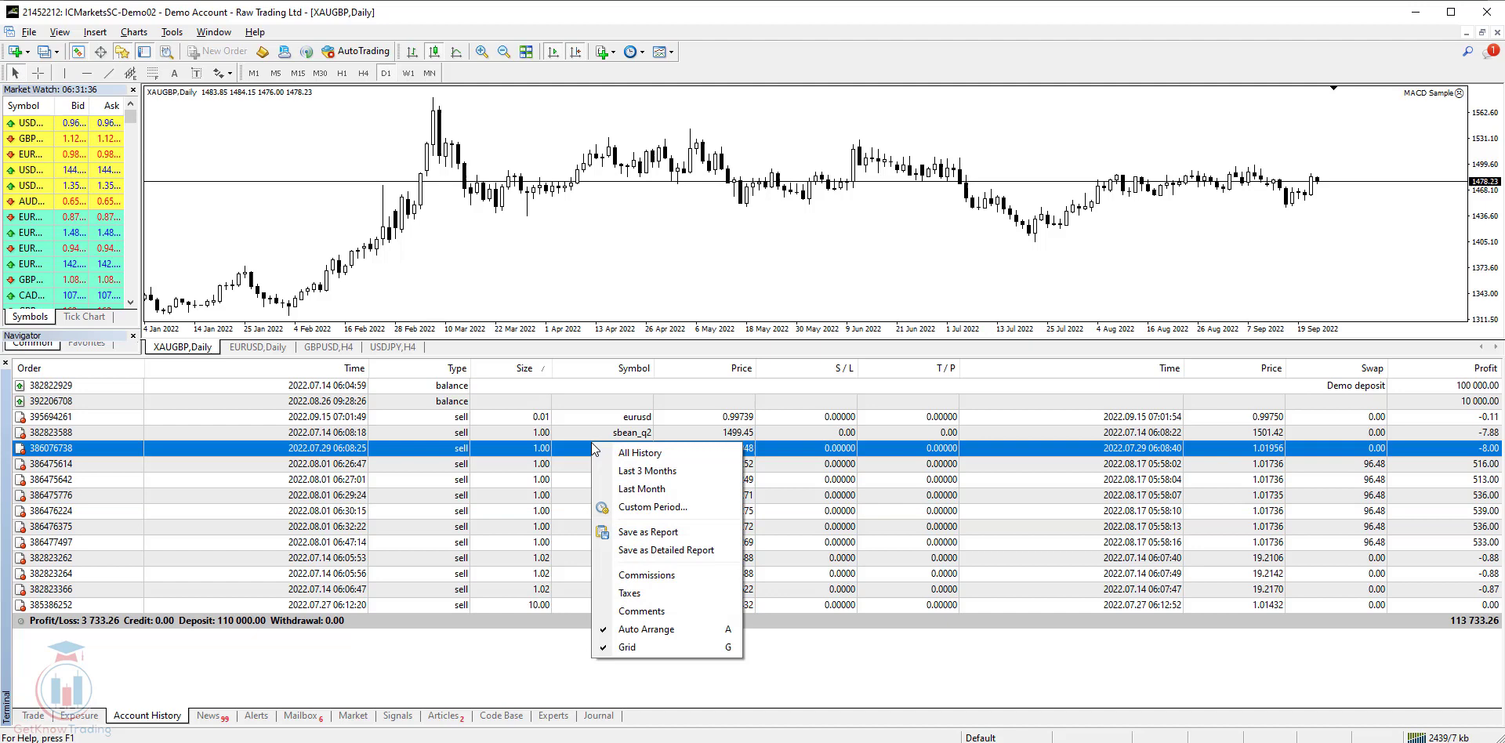
pyautogui.moveTo(666, 550)
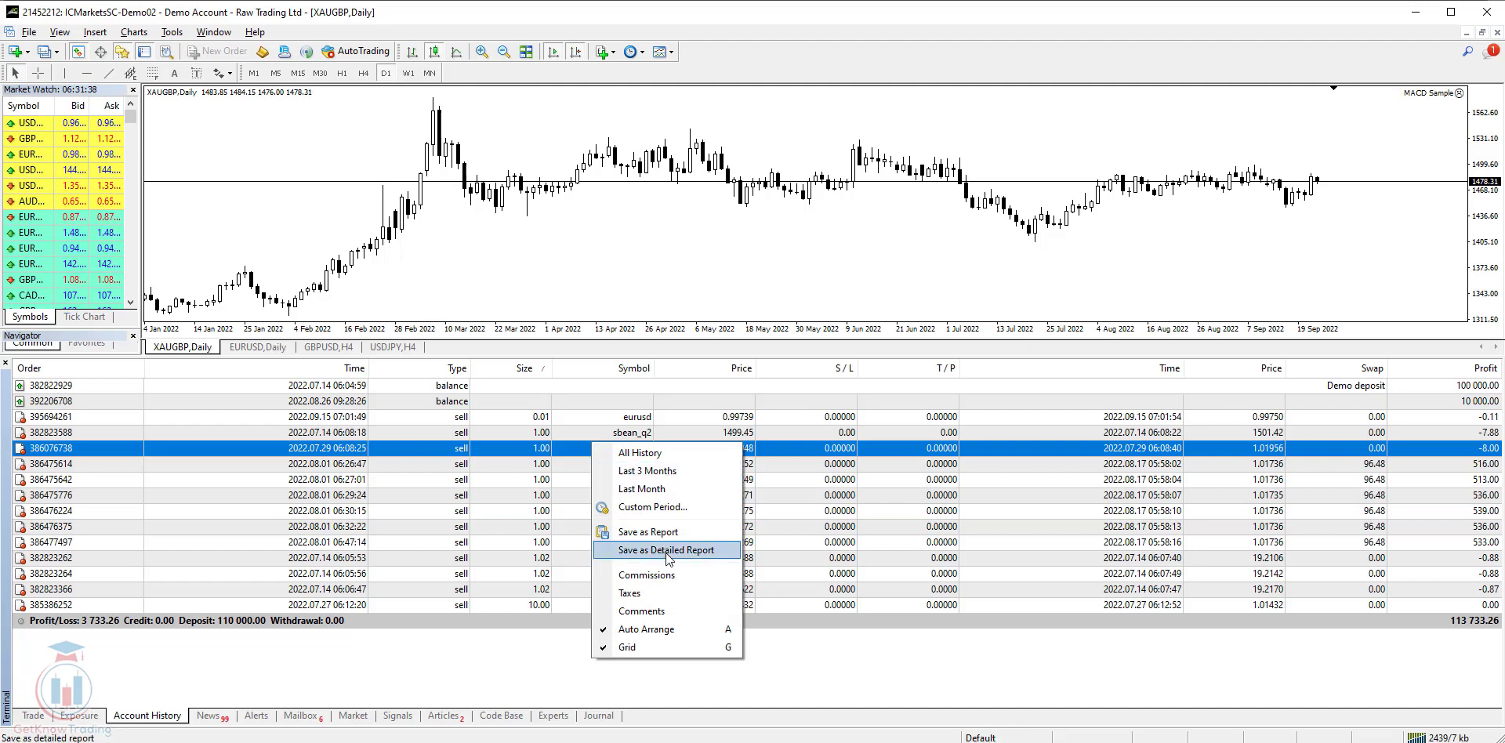
pyautogui.moveTo(648, 532)
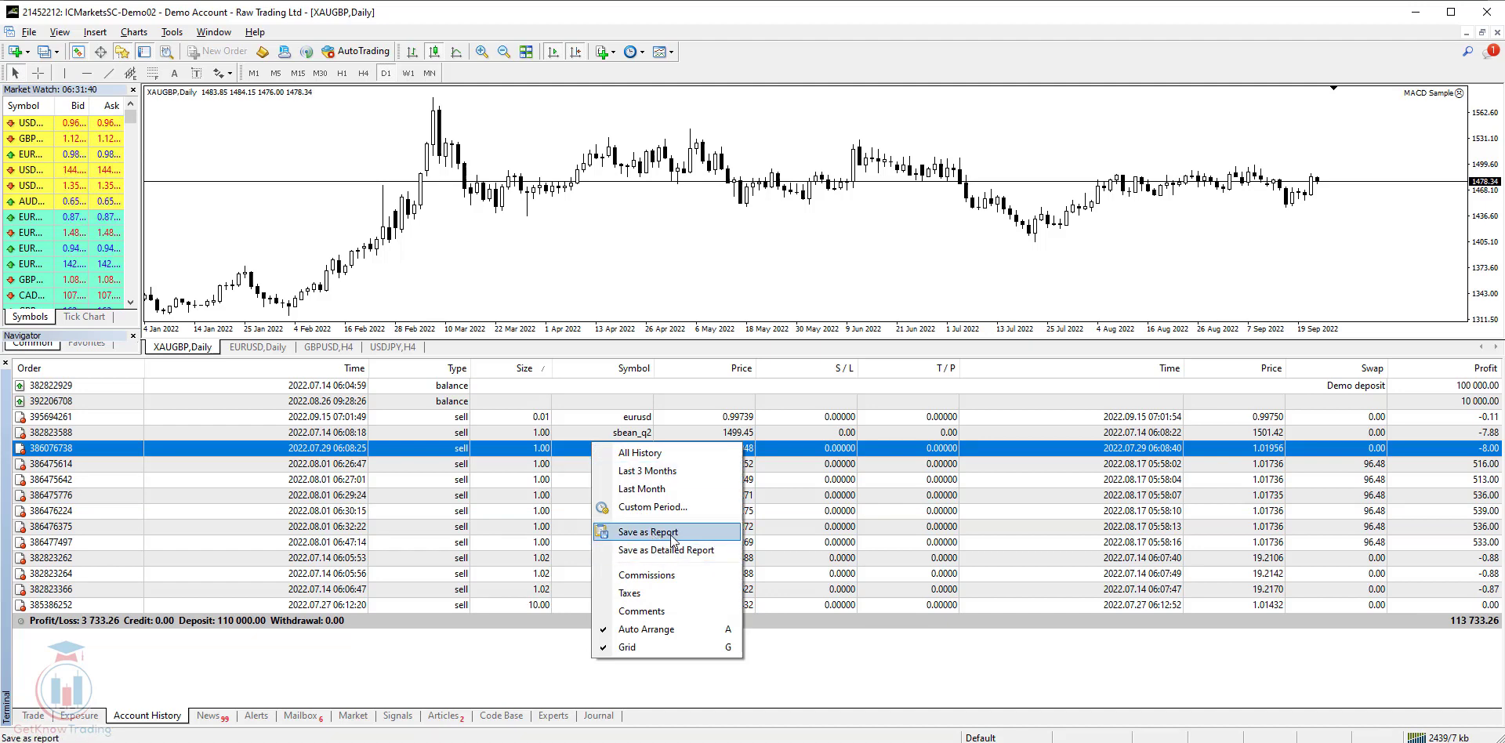
pyautogui.moveTo(665, 551)
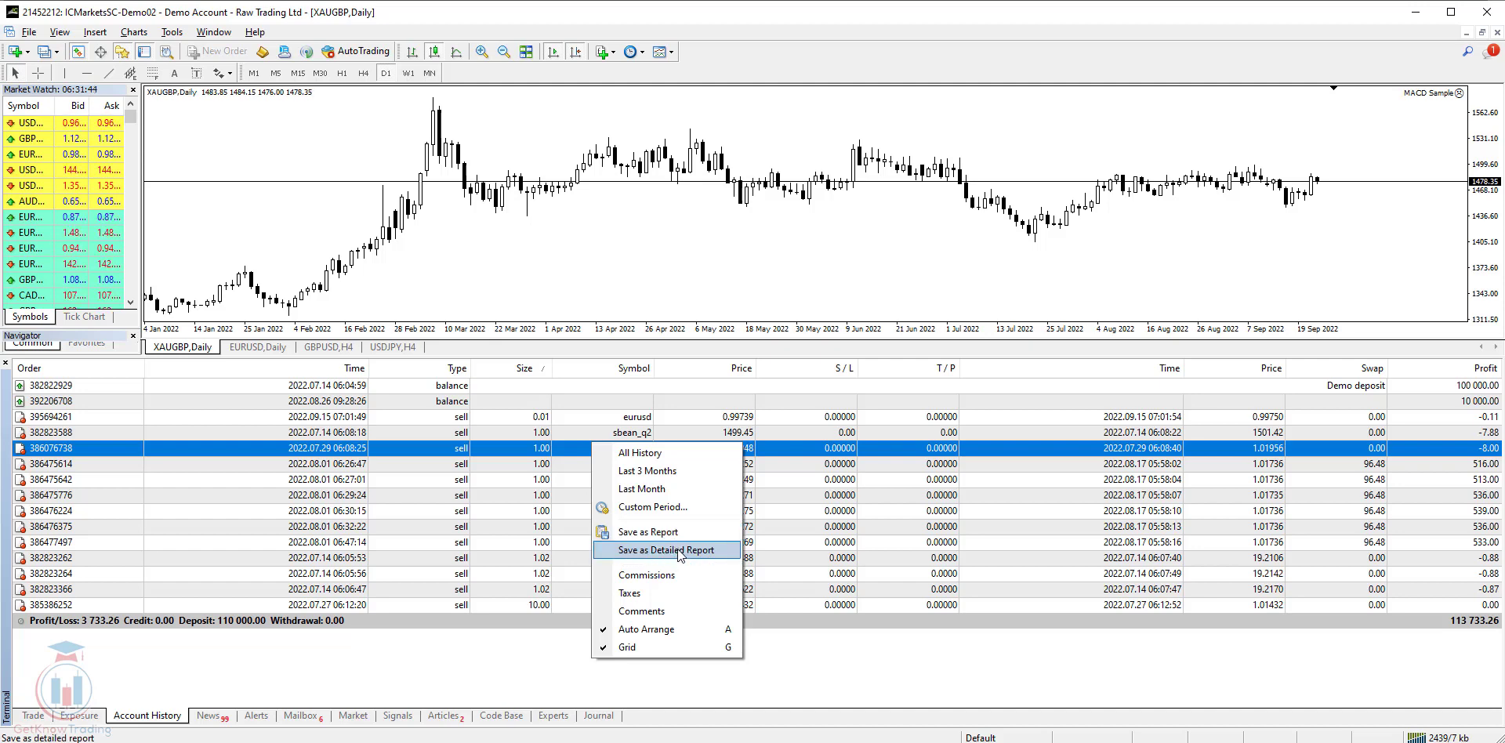
pyautogui.click(668, 549)
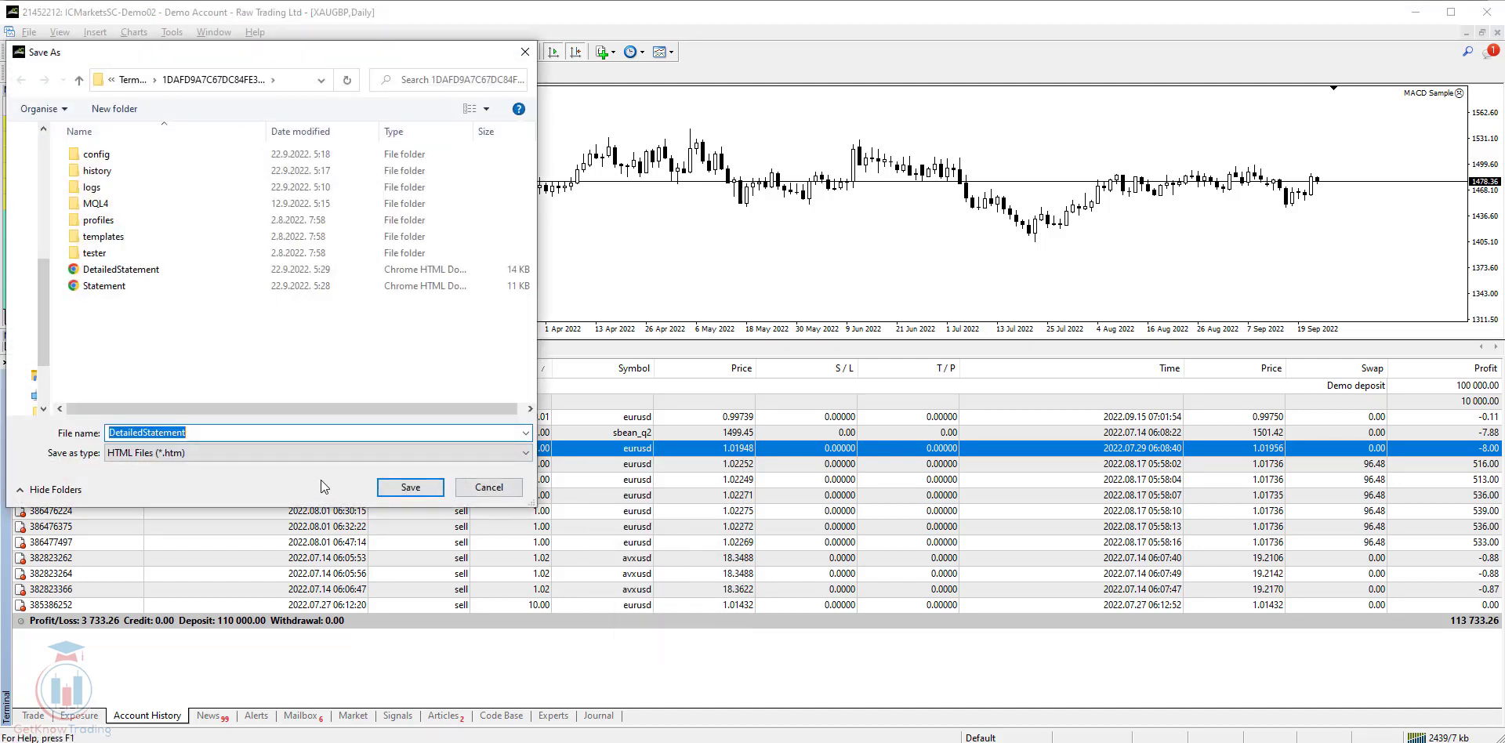
# Step: Save the report as DetailedStatement.xls with All Files type, replacing the existing file
pyautogui.click(211, 432)
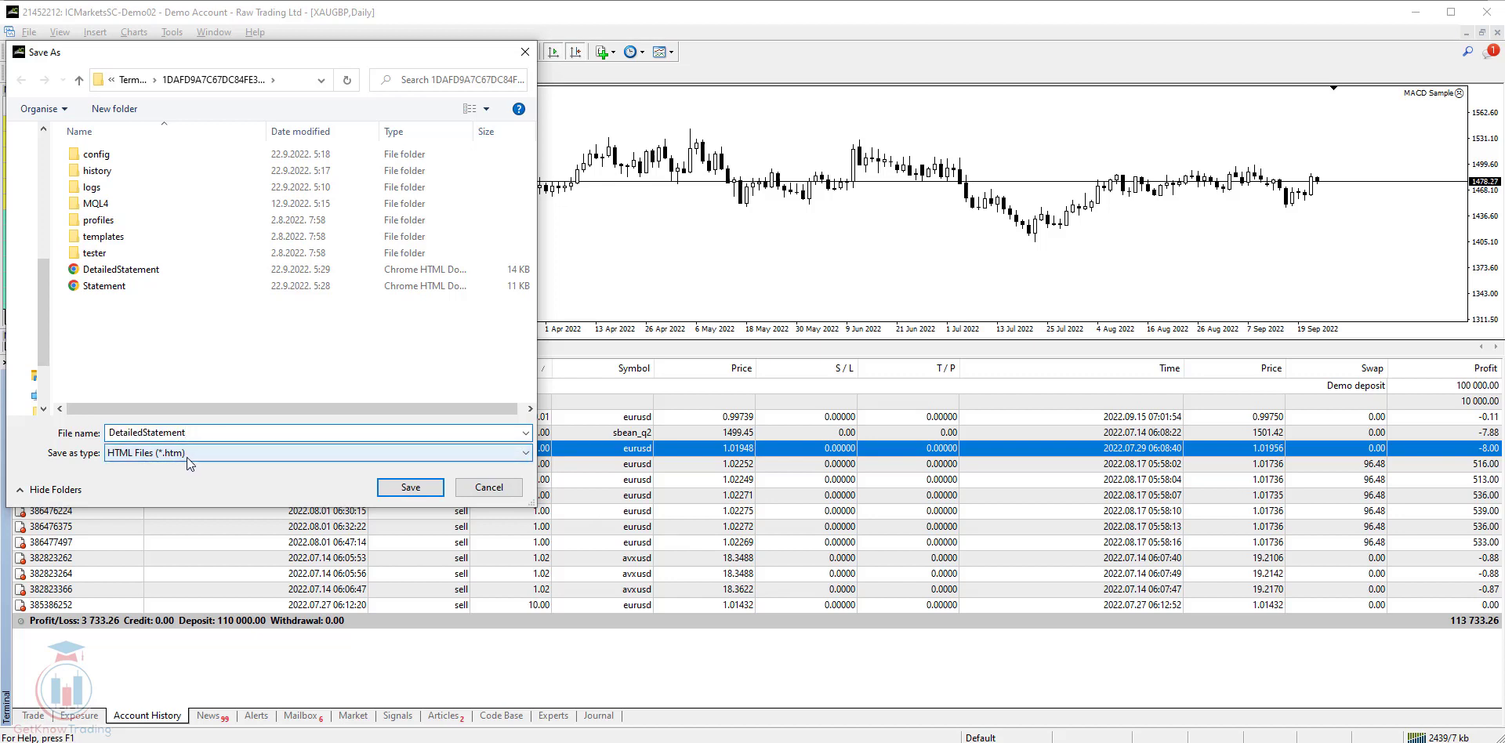
pyautogui.click(316, 452)
pyautogui.write('.xls')
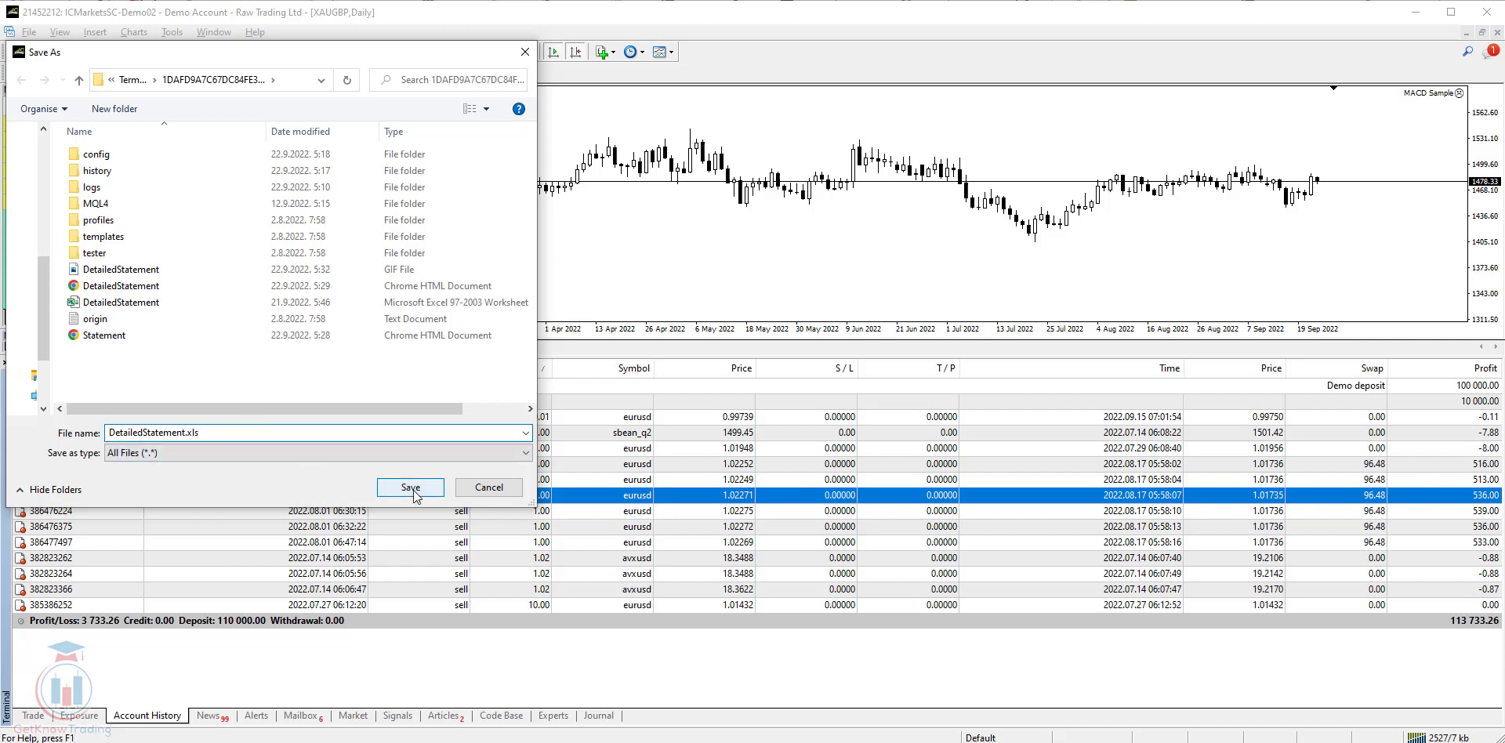
pyautogui.click(410, 486)
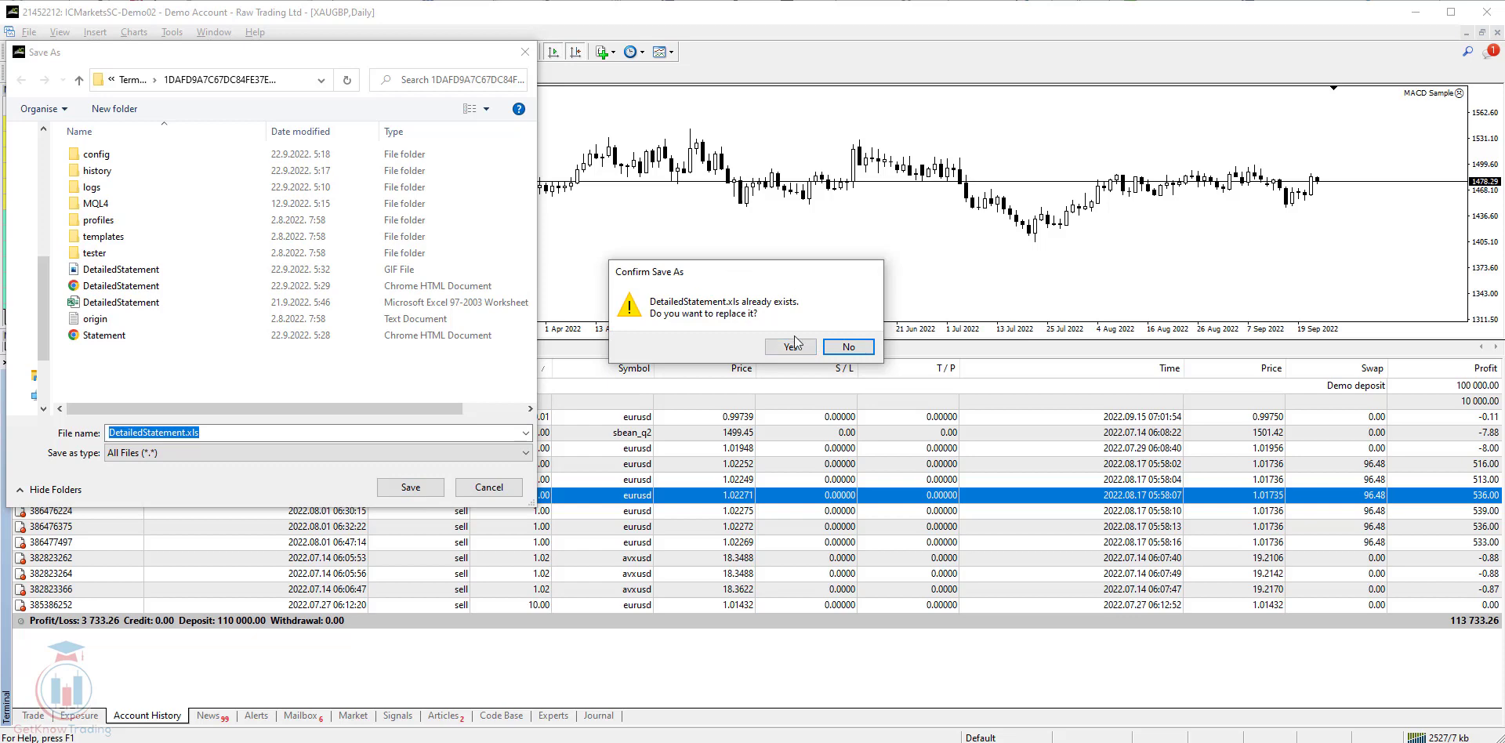
pyautogui.click(785, 346)
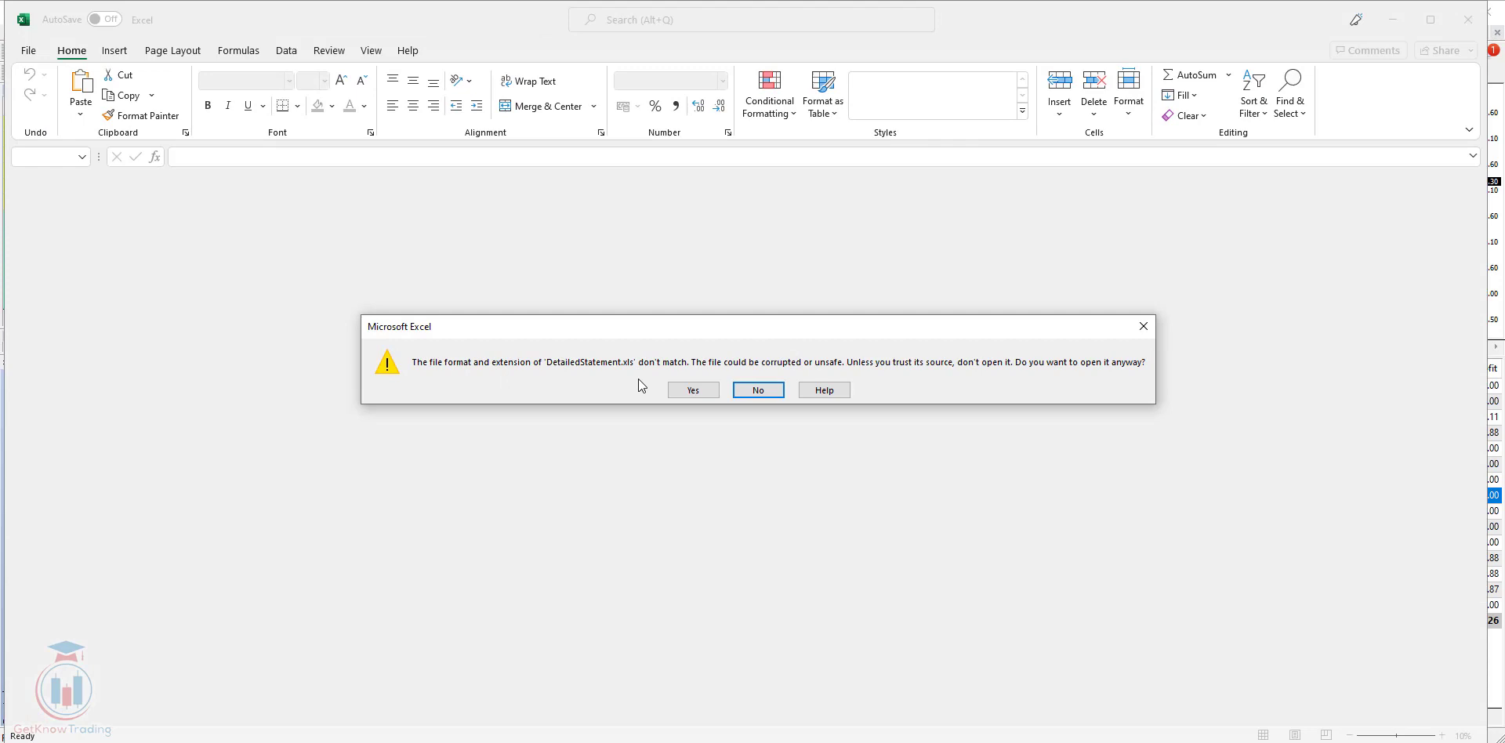
# Step: Open the mismatched DetailedStatement.xls anyway and turn on Filter for the Closed Transactions headers
pyautogui.click(692, 390)
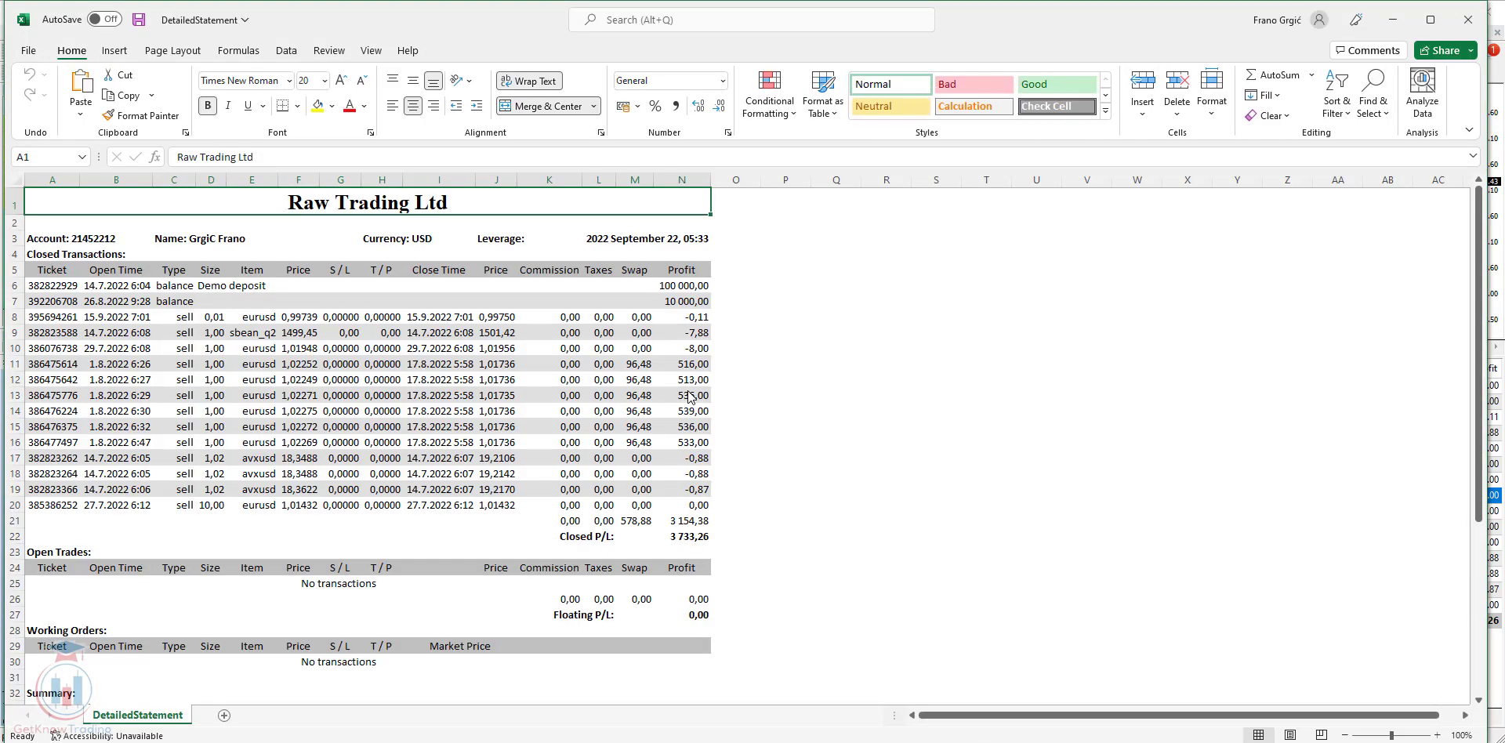
pyautogui.click(837, 411)
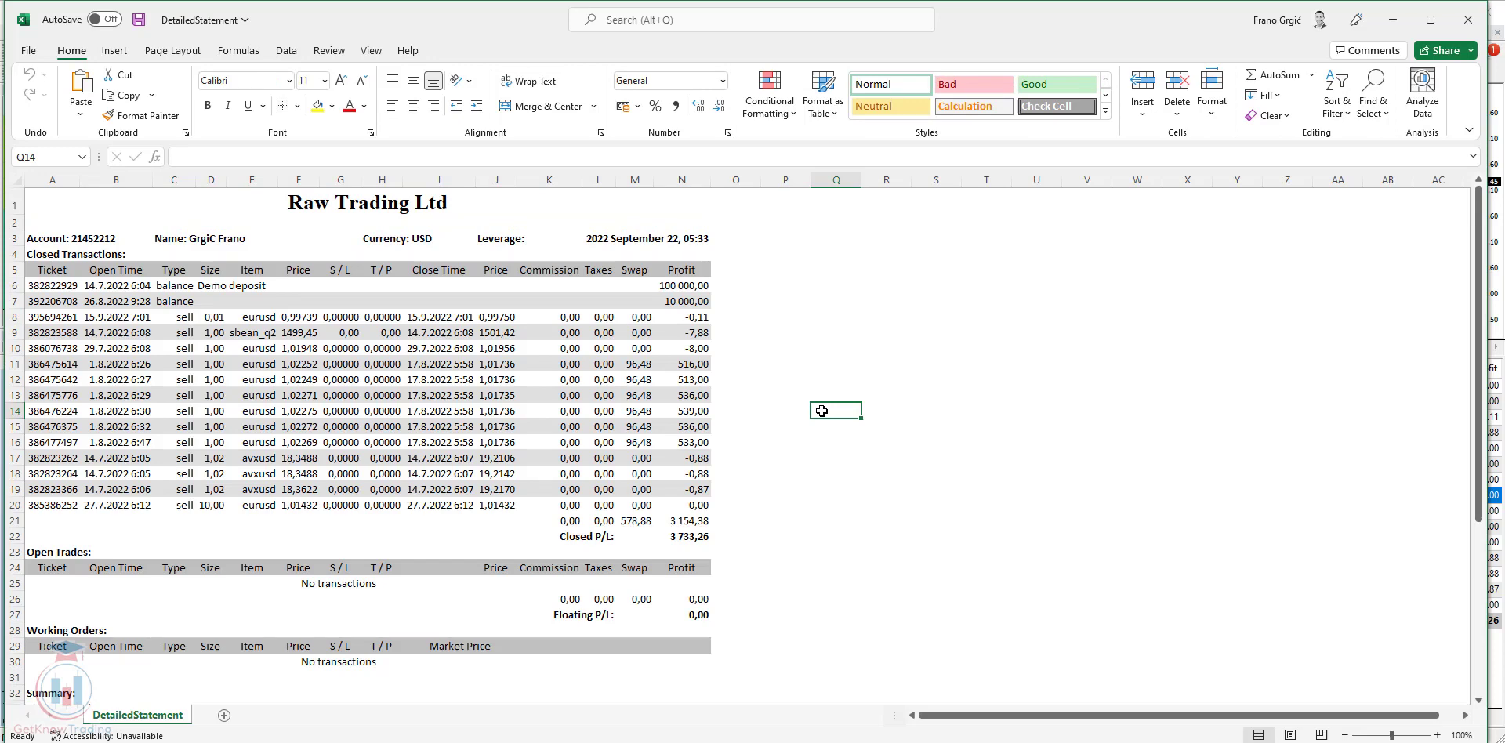
pyautogui.scroll(-3)
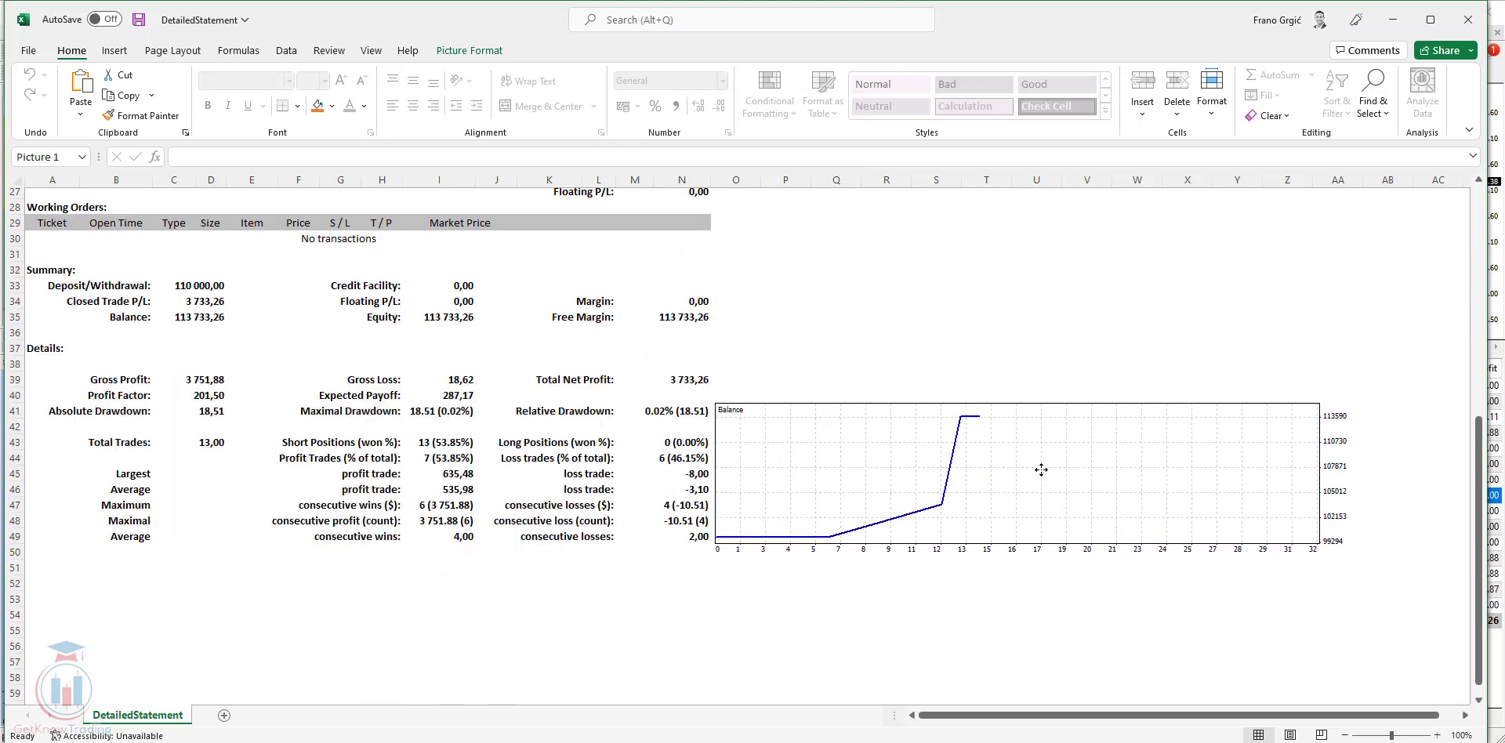
pyautogui.click(1042, 470)
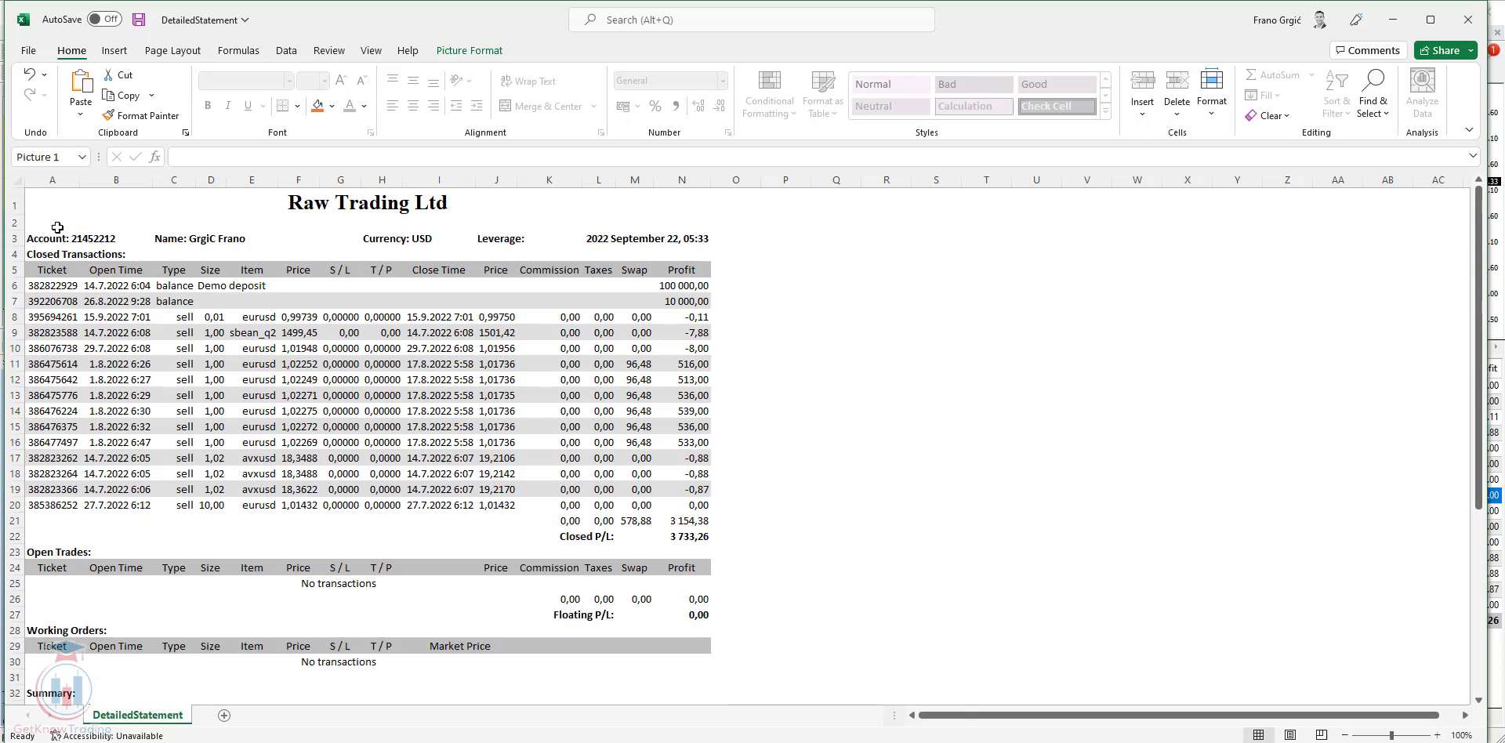
pyautogui.moveTo(658, 219)
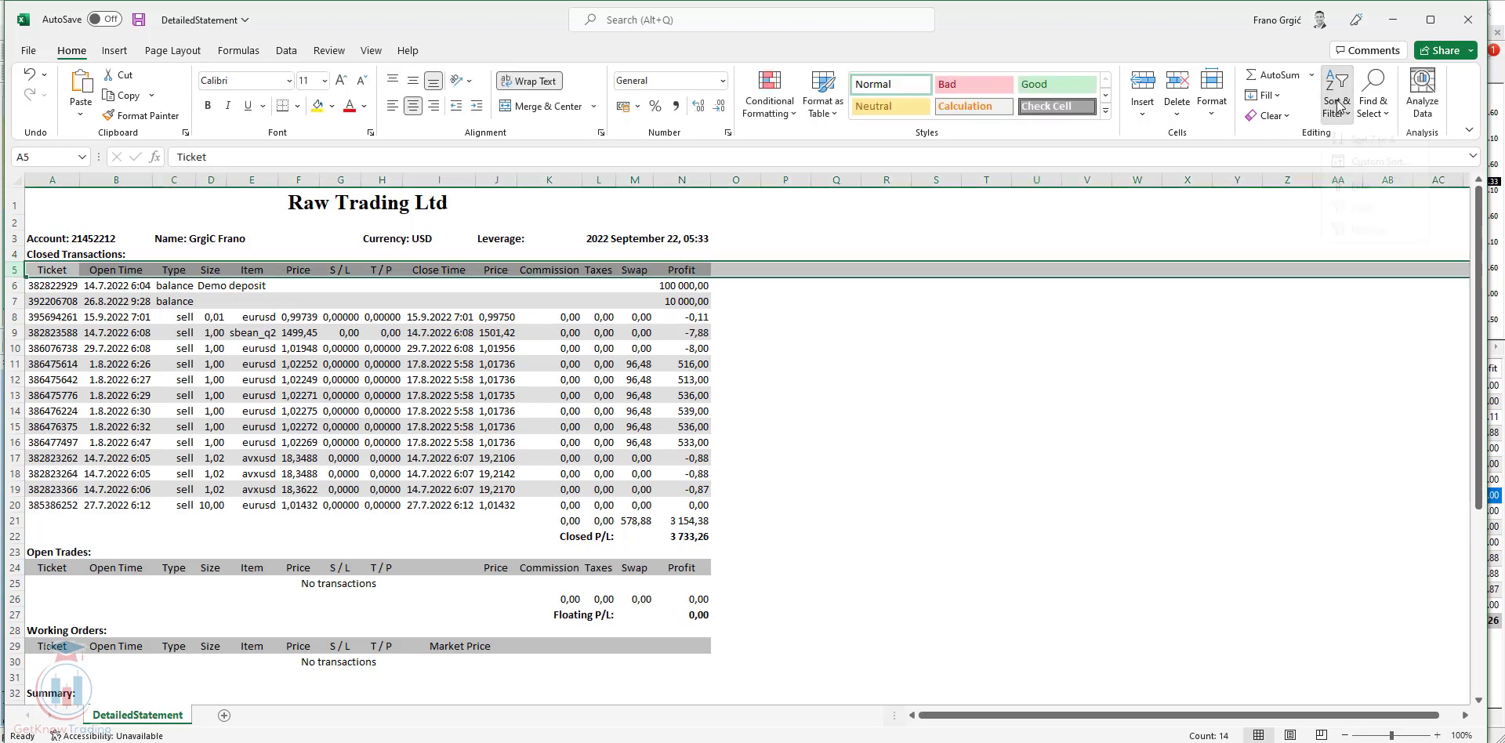
pyautogui.click(1335, 86)
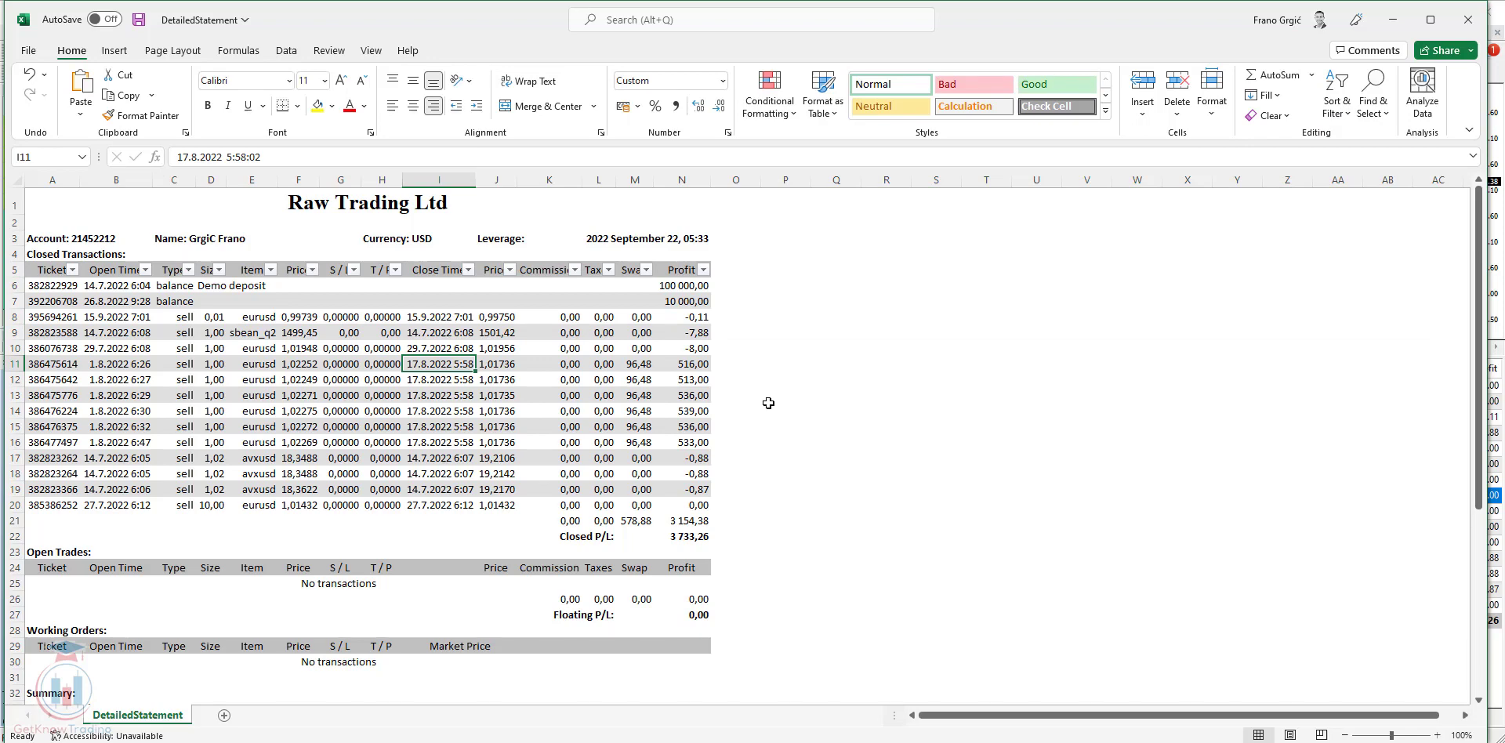
pyautogui.moveTo(775, 410)
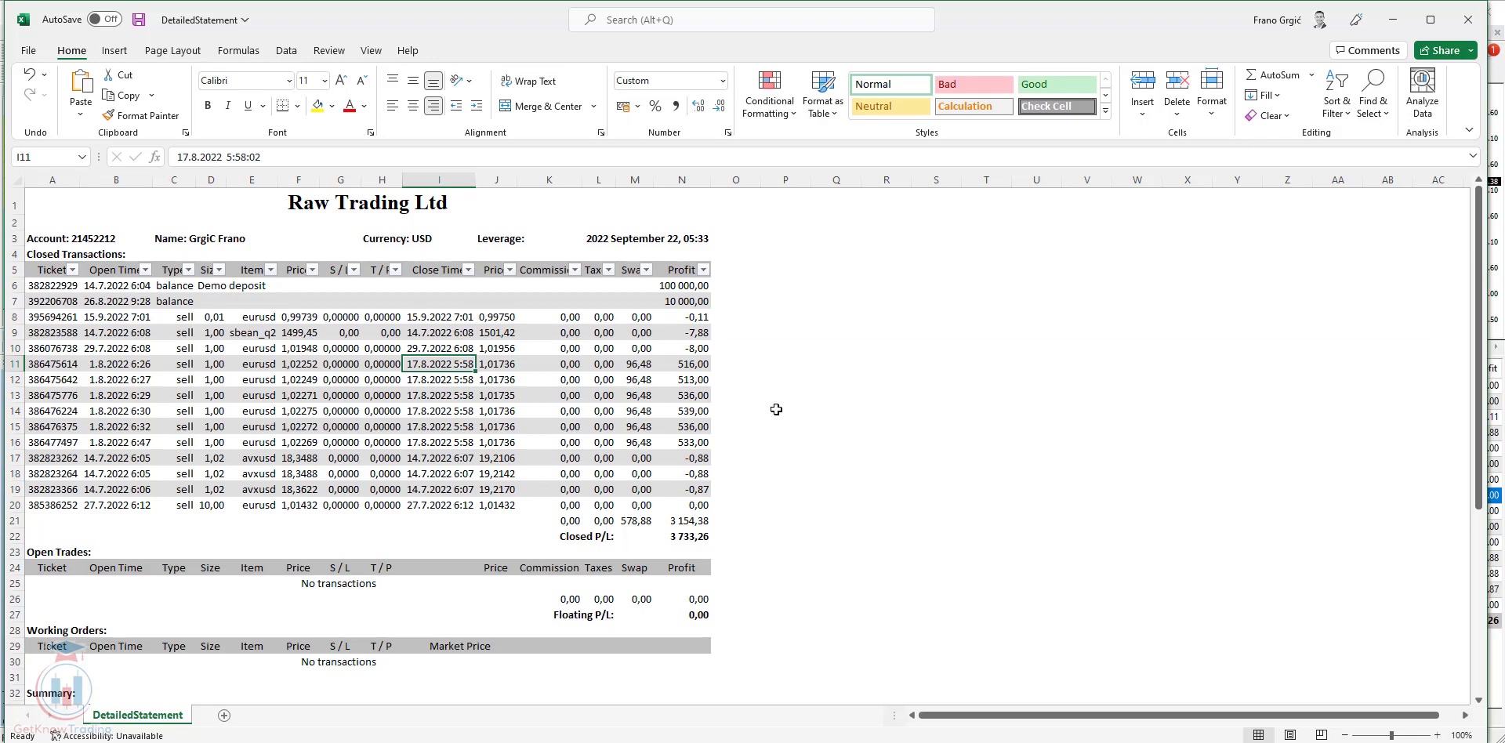
pyautogui.scroll(-3)
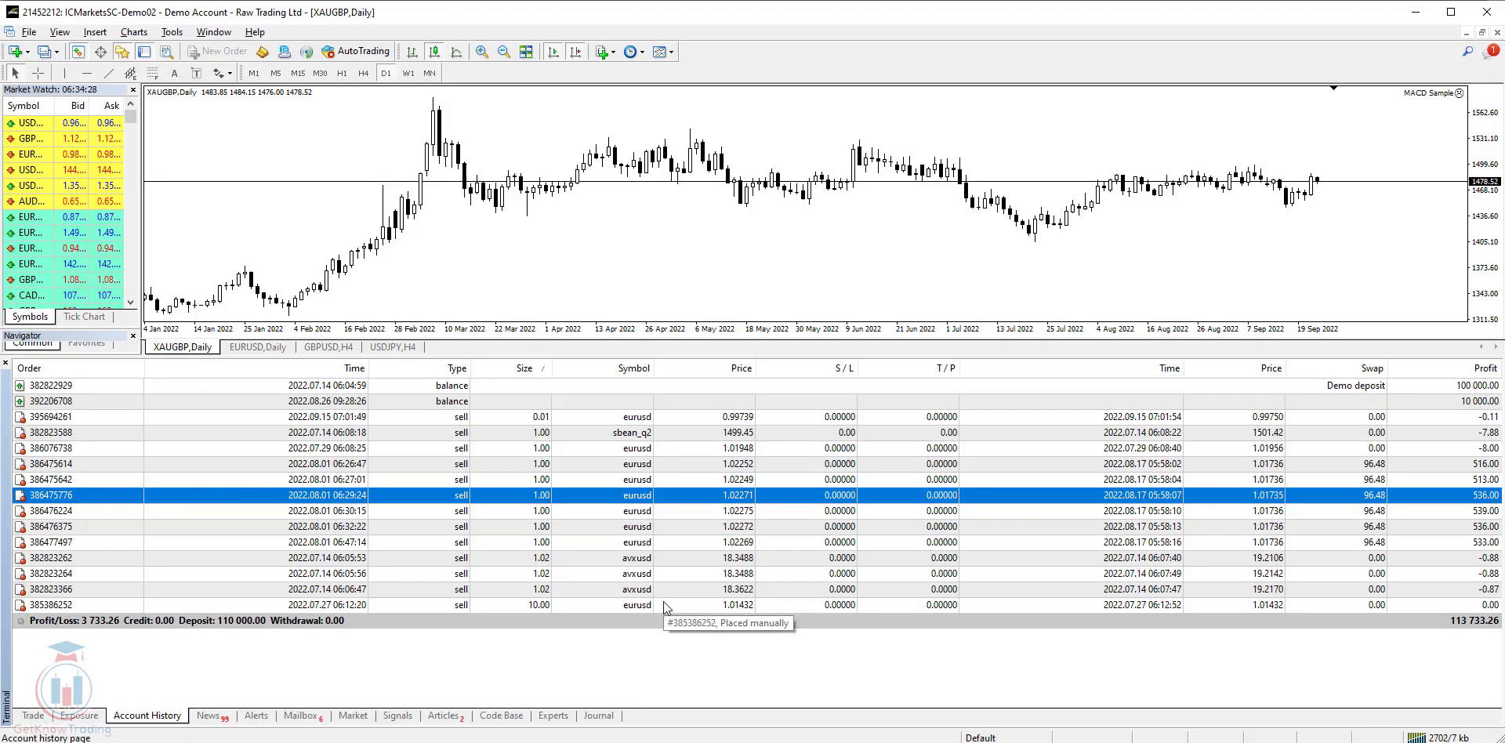
pyautogui.click(633, 558)
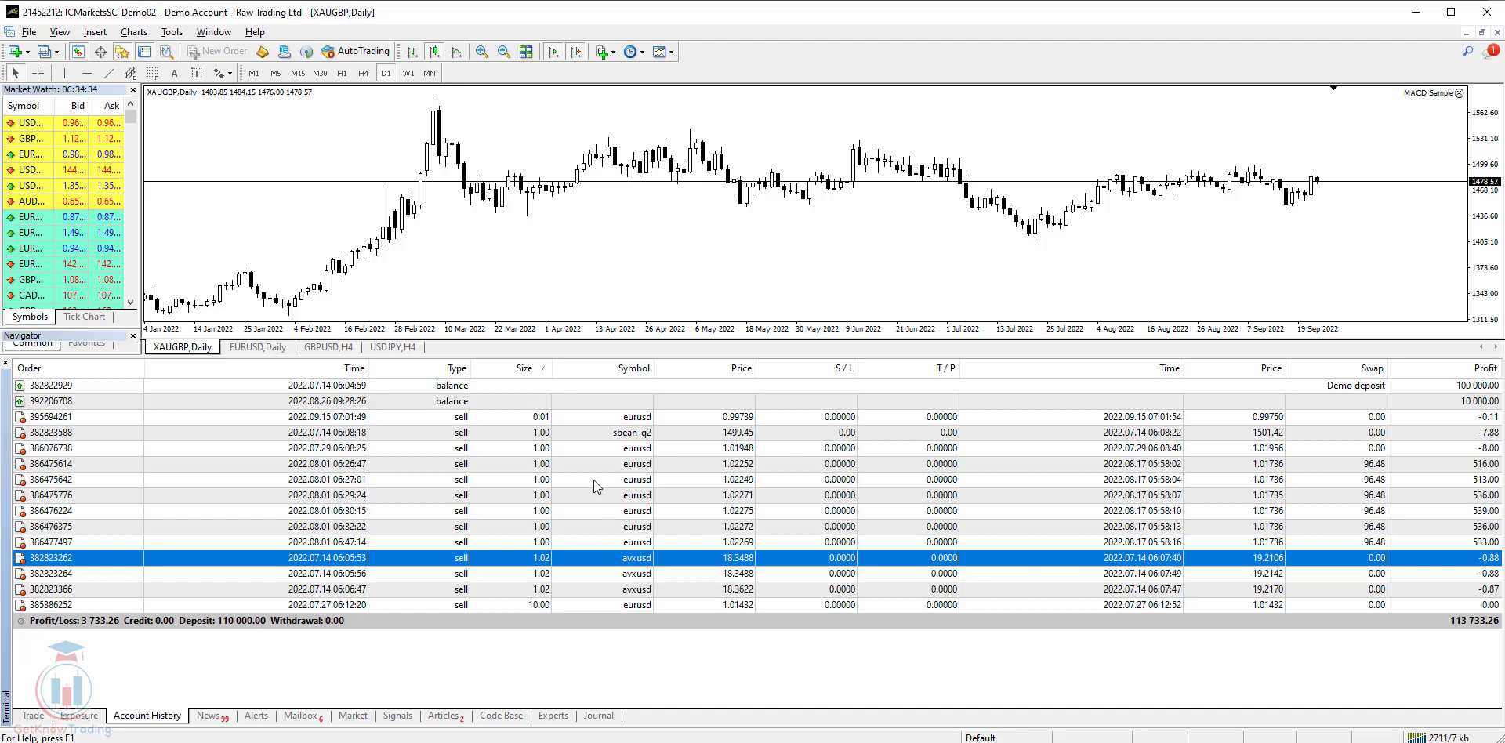
pyautogui.moveTo(595, 485)
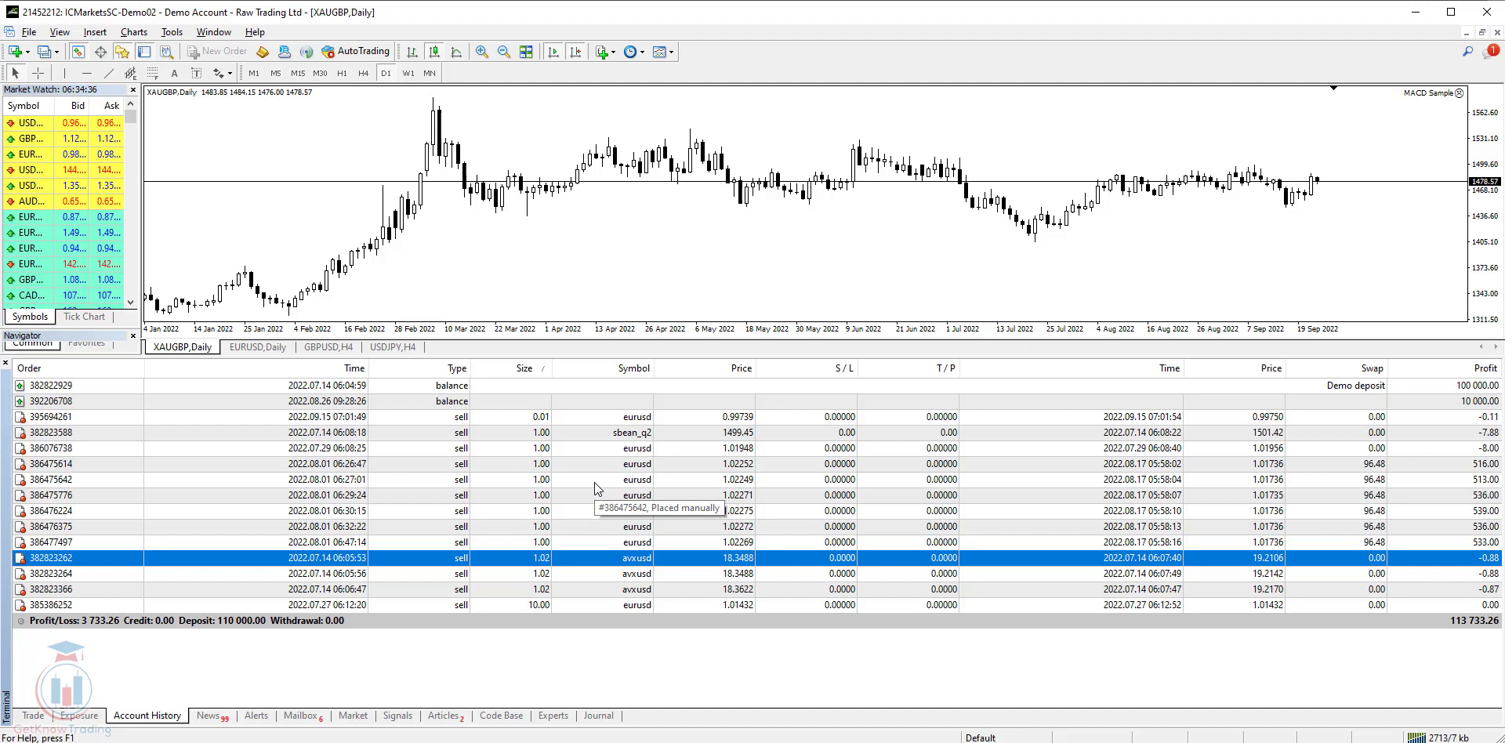
pyautogui.rightClick(634, 479)
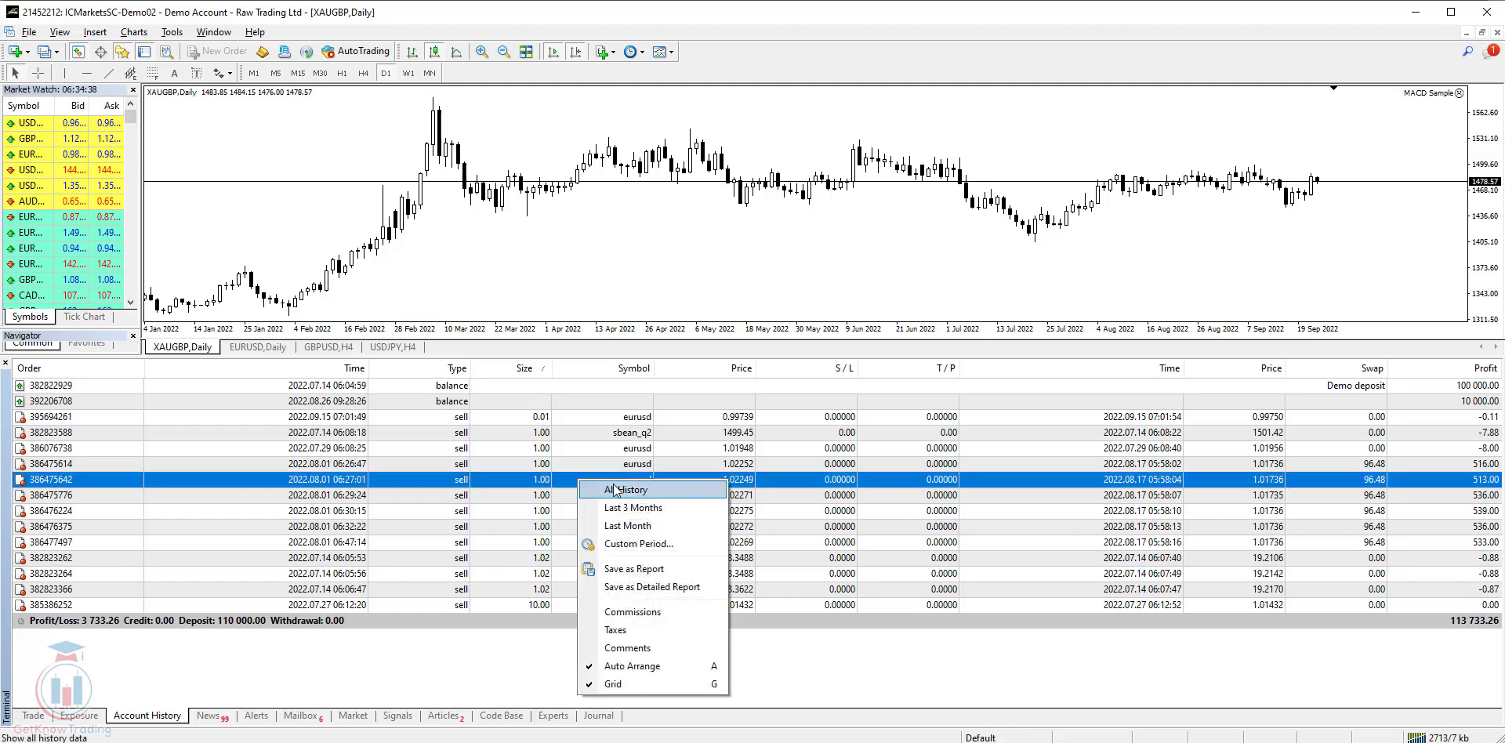
pyautogui.moveTo(641, 666)
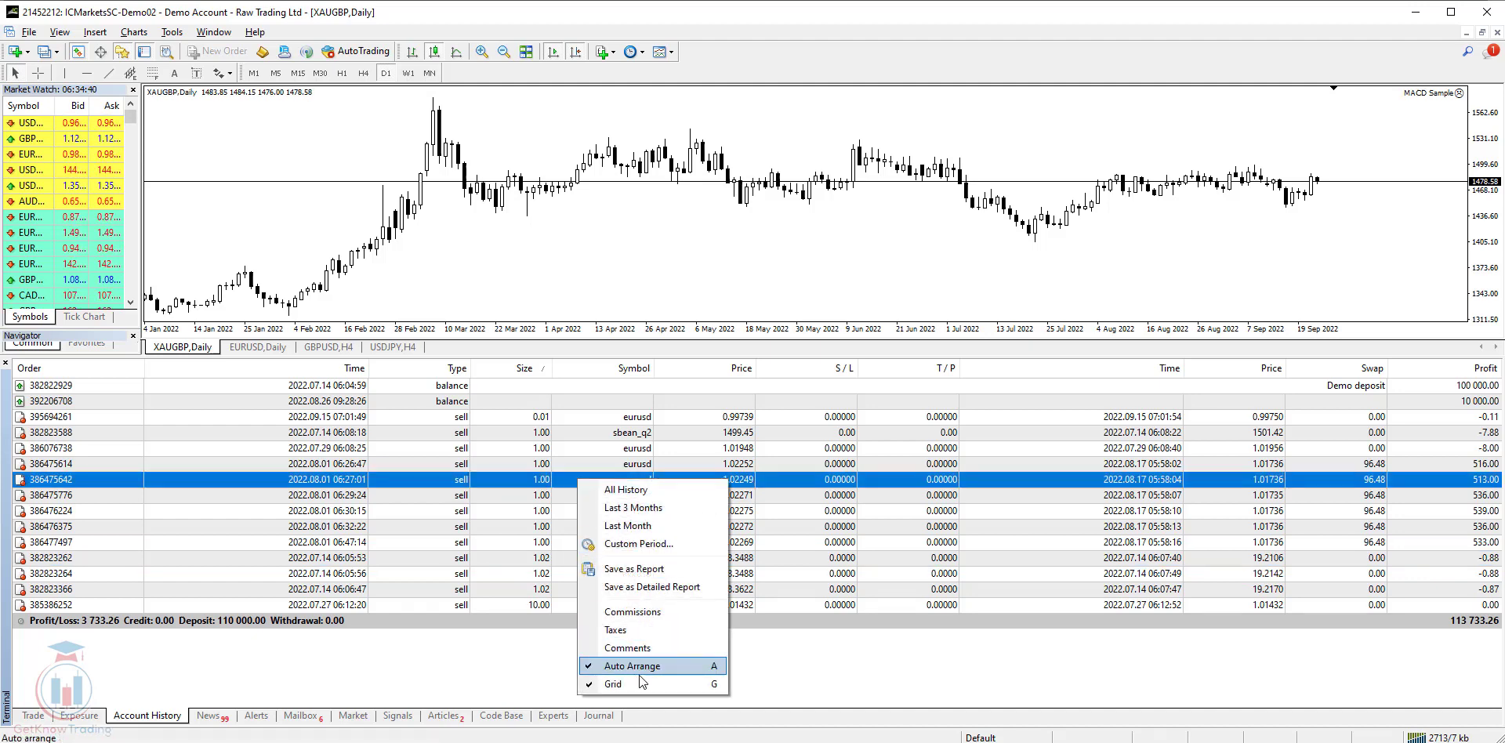
pyautogui.moveTo(625, 488)
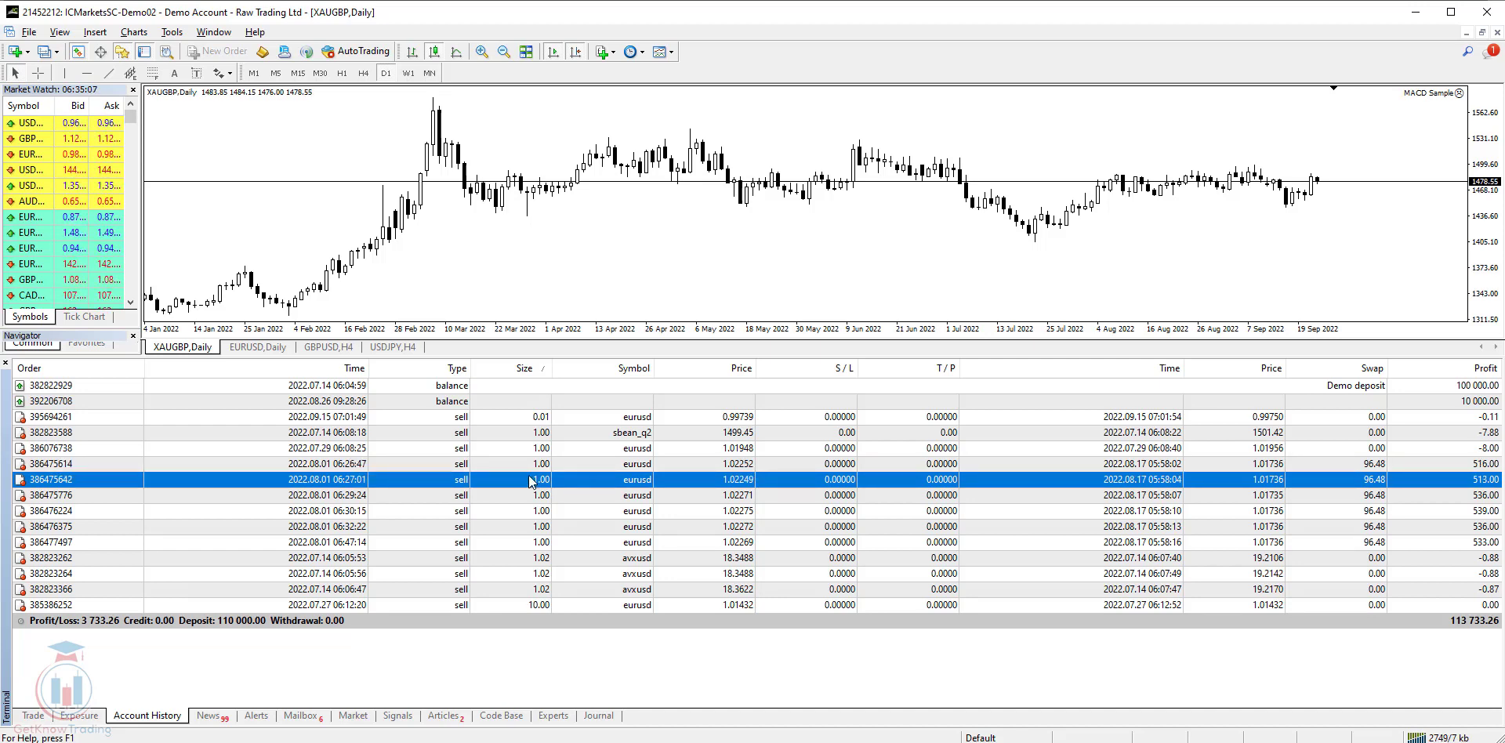
pyautogui.moveTo(538, 477)
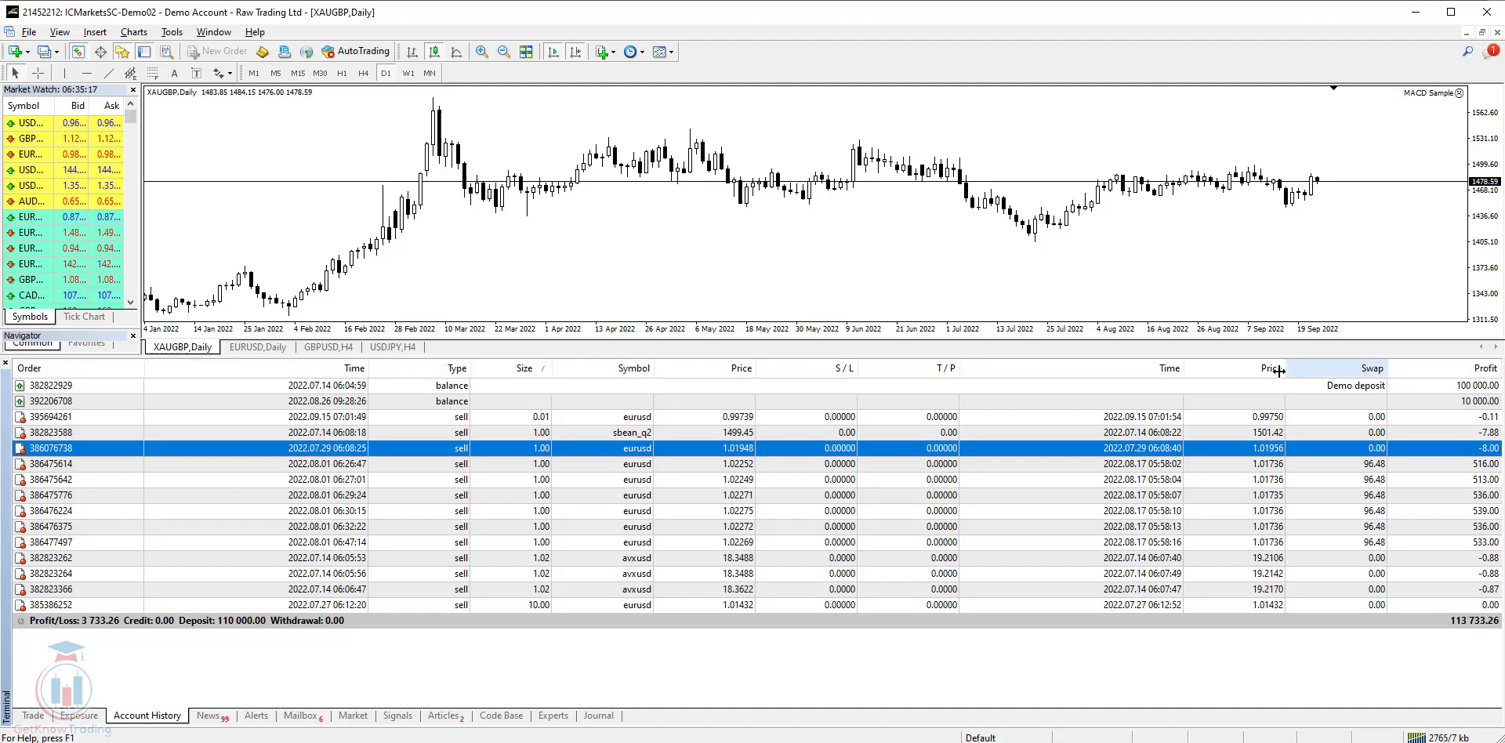
# Step: Enable Commission, Taxes and Comment columns via the Account History context menu
pyautogui.rightClick(599, 431)
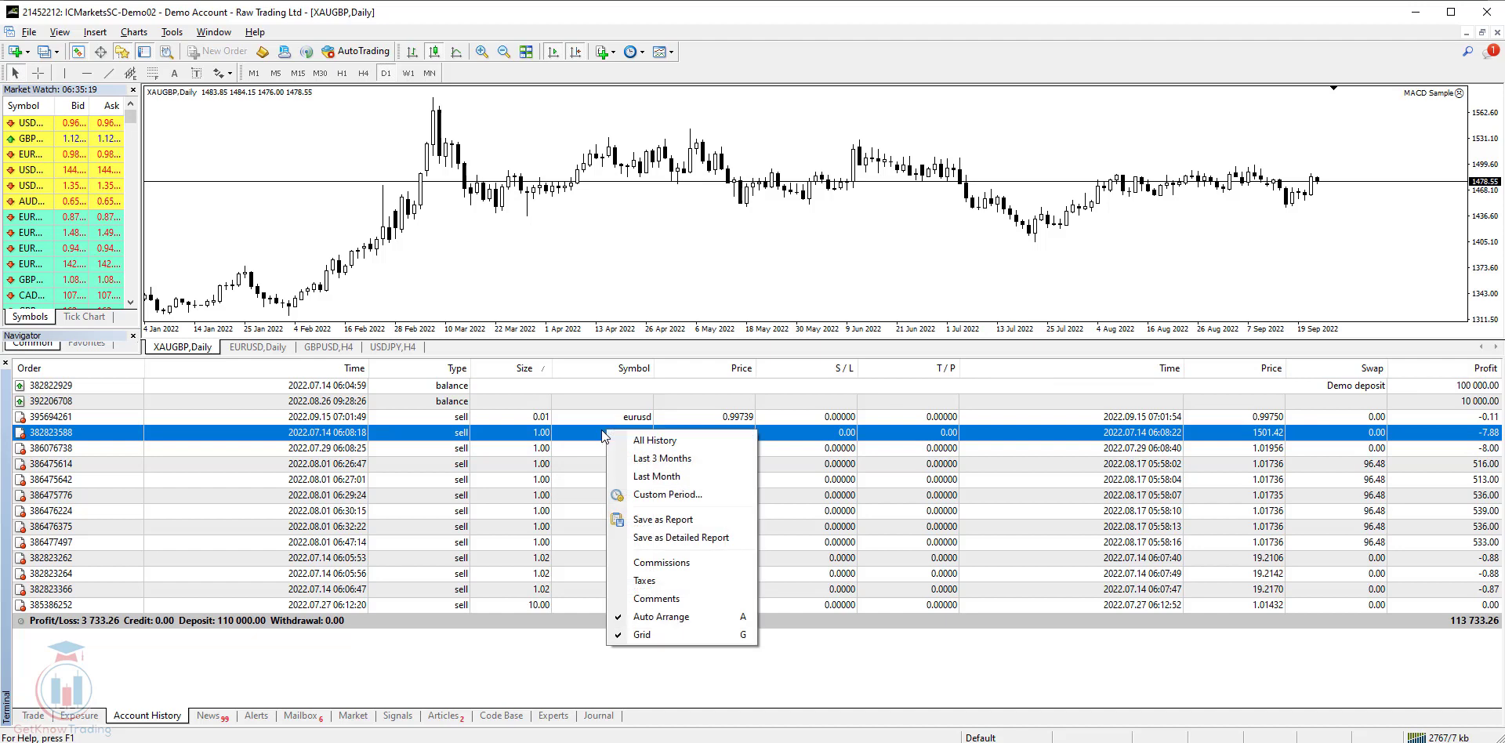
pyautogui.moveTo(653, 581)
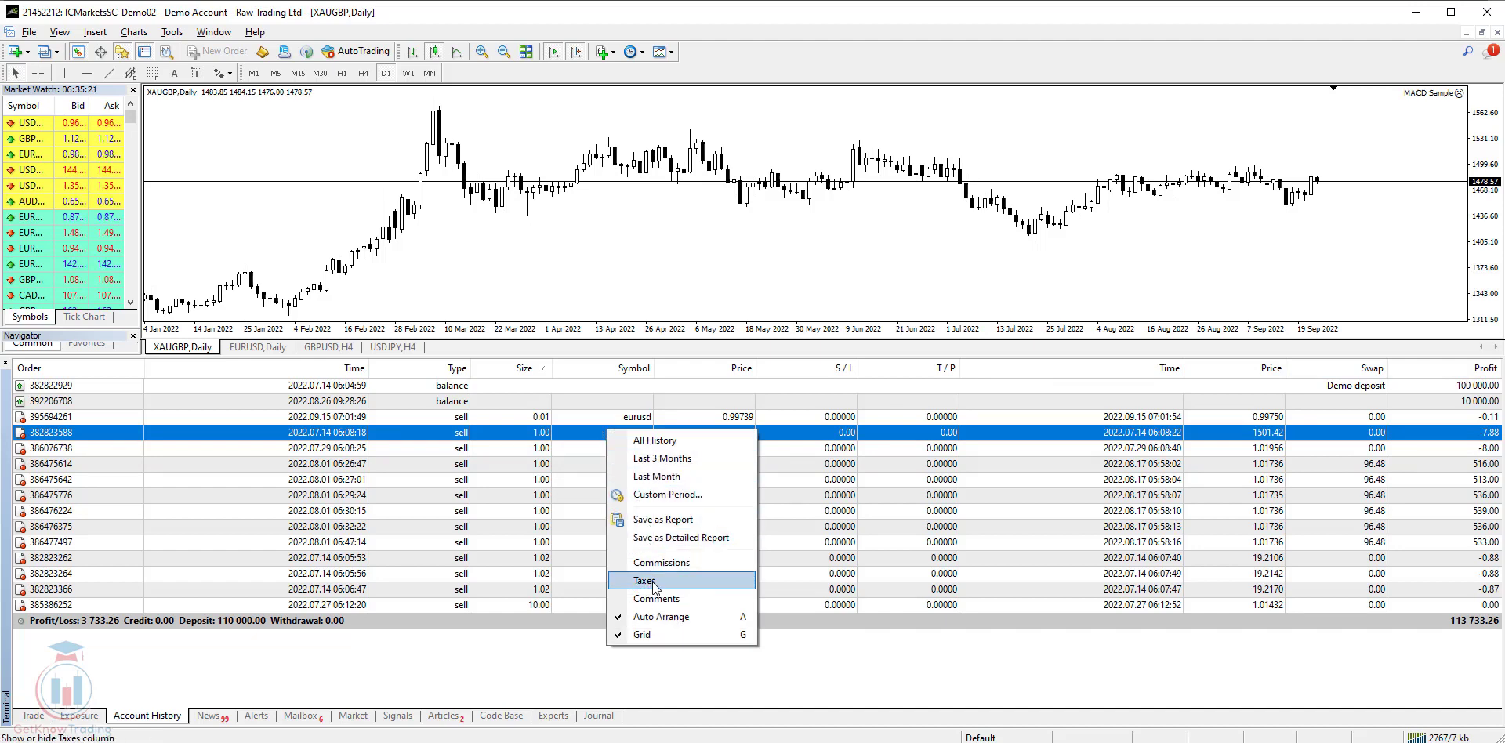
pyautogui.moveTo(654, 592)
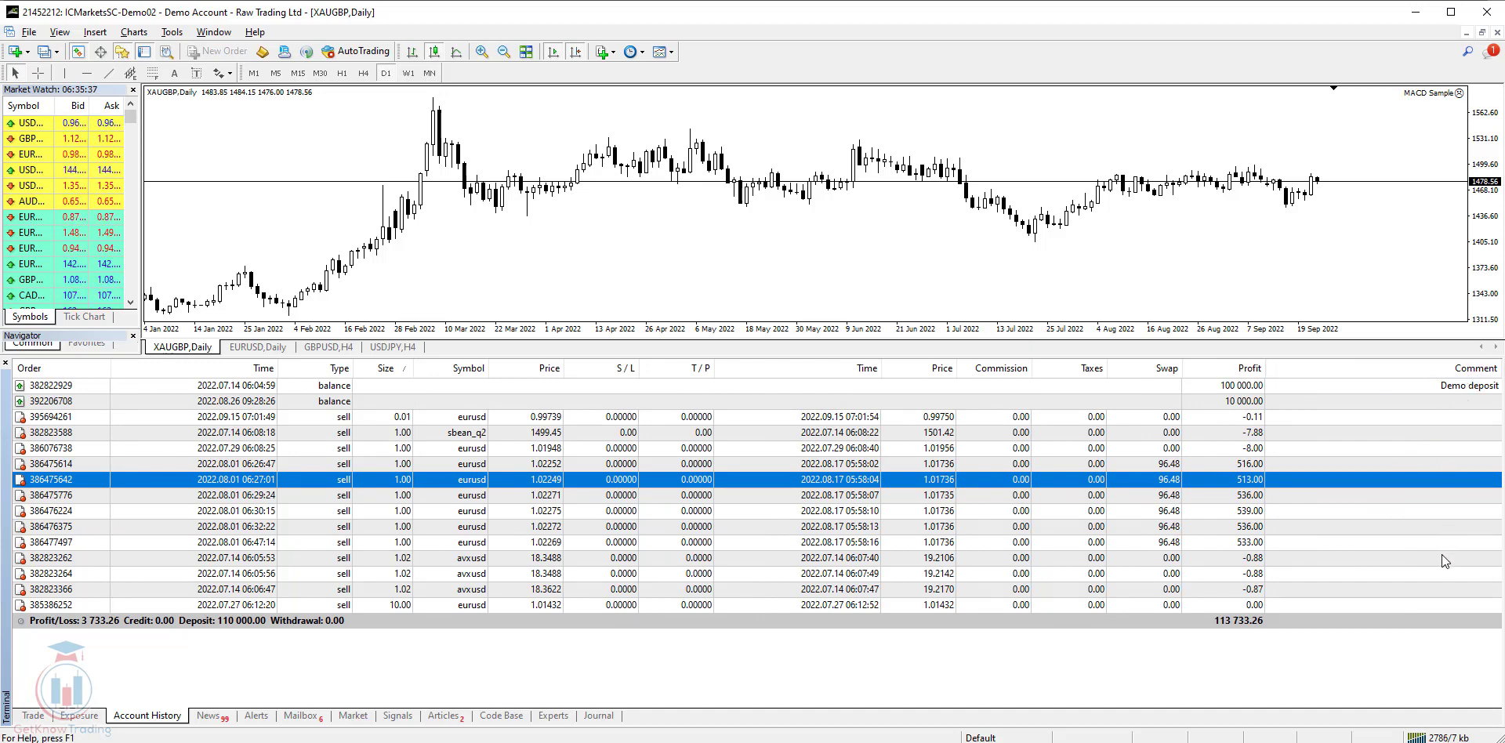
pyautogui.moveTo(273, 439)
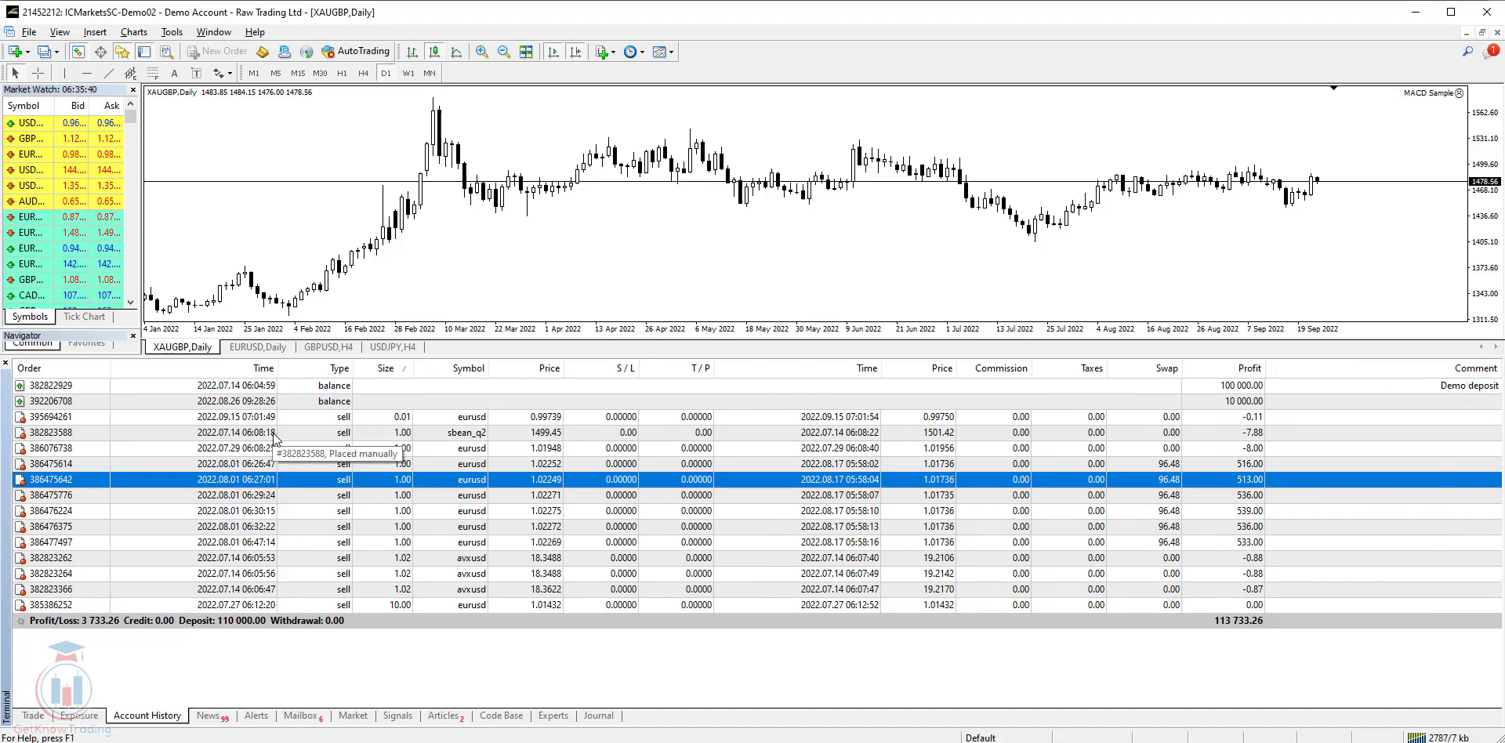
pyautogui.rightClick(288, 442)
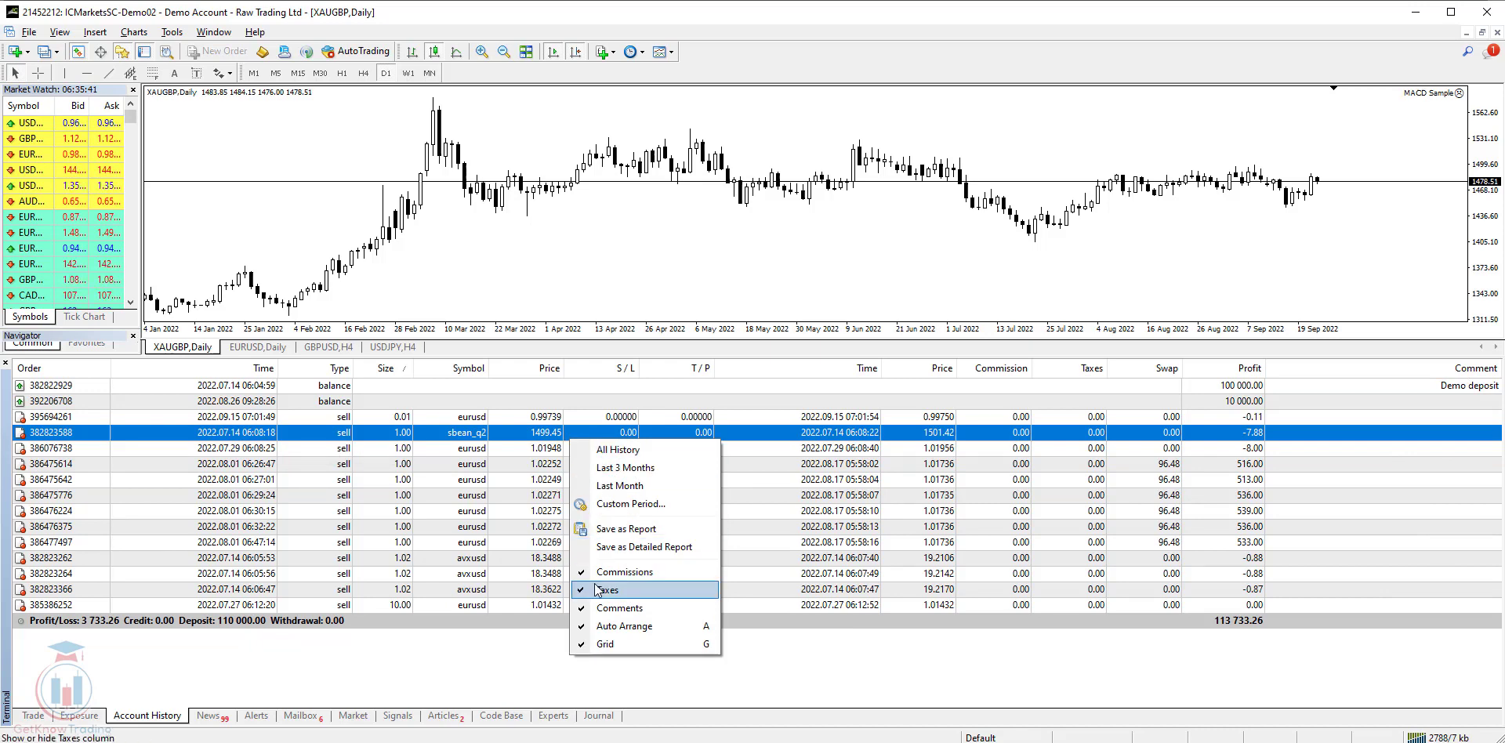
pyautogui.moveTo(623, 571)
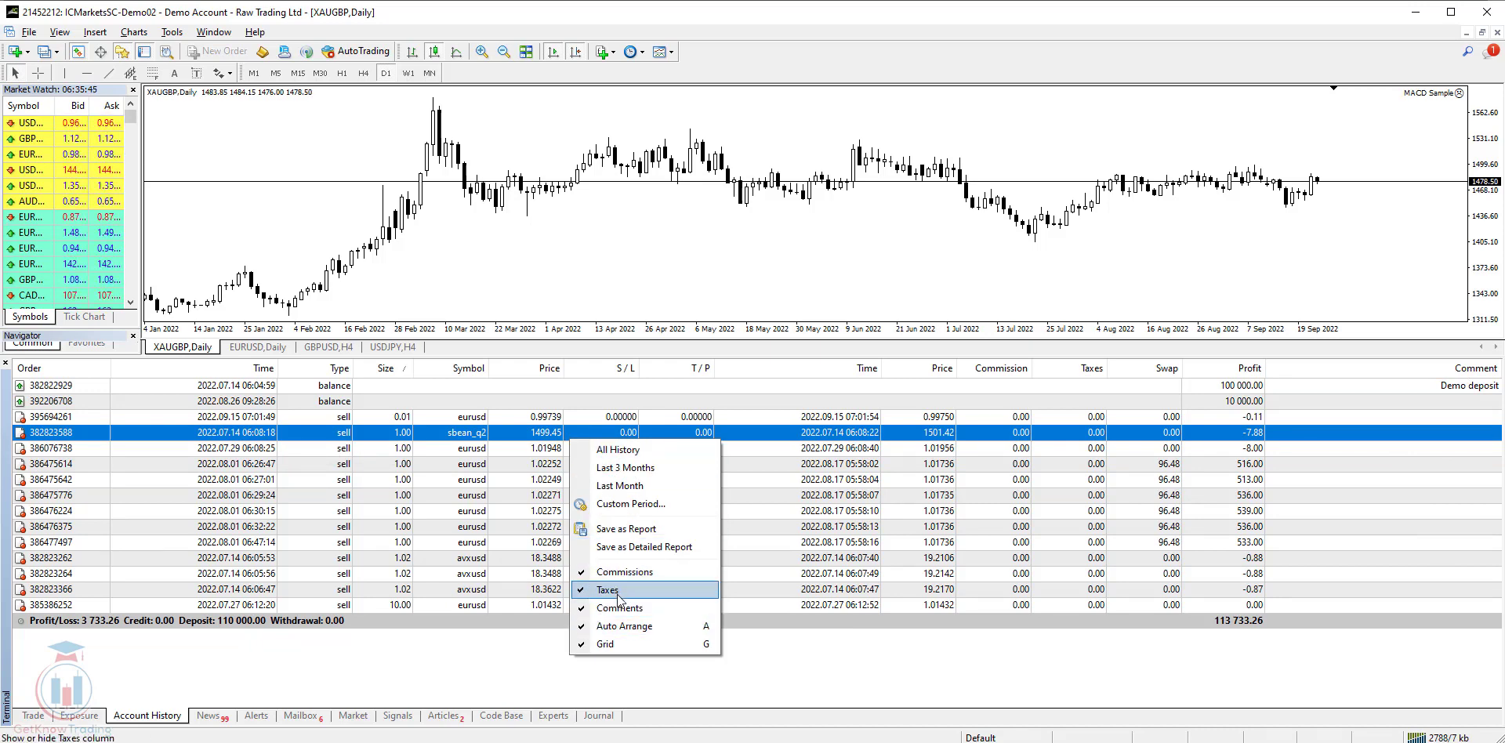
pyautogui.click(608, 590)
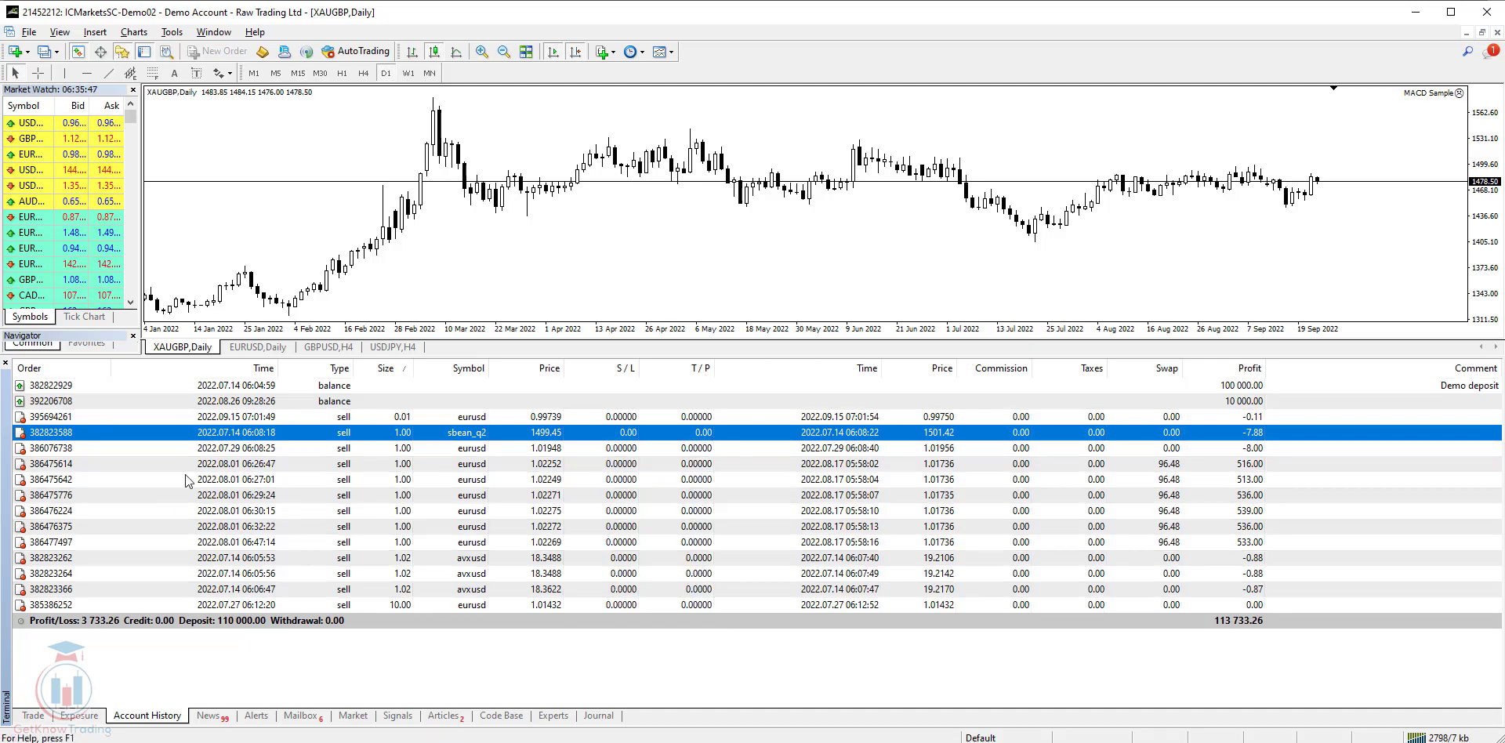
pyautogui.click(384, 479)
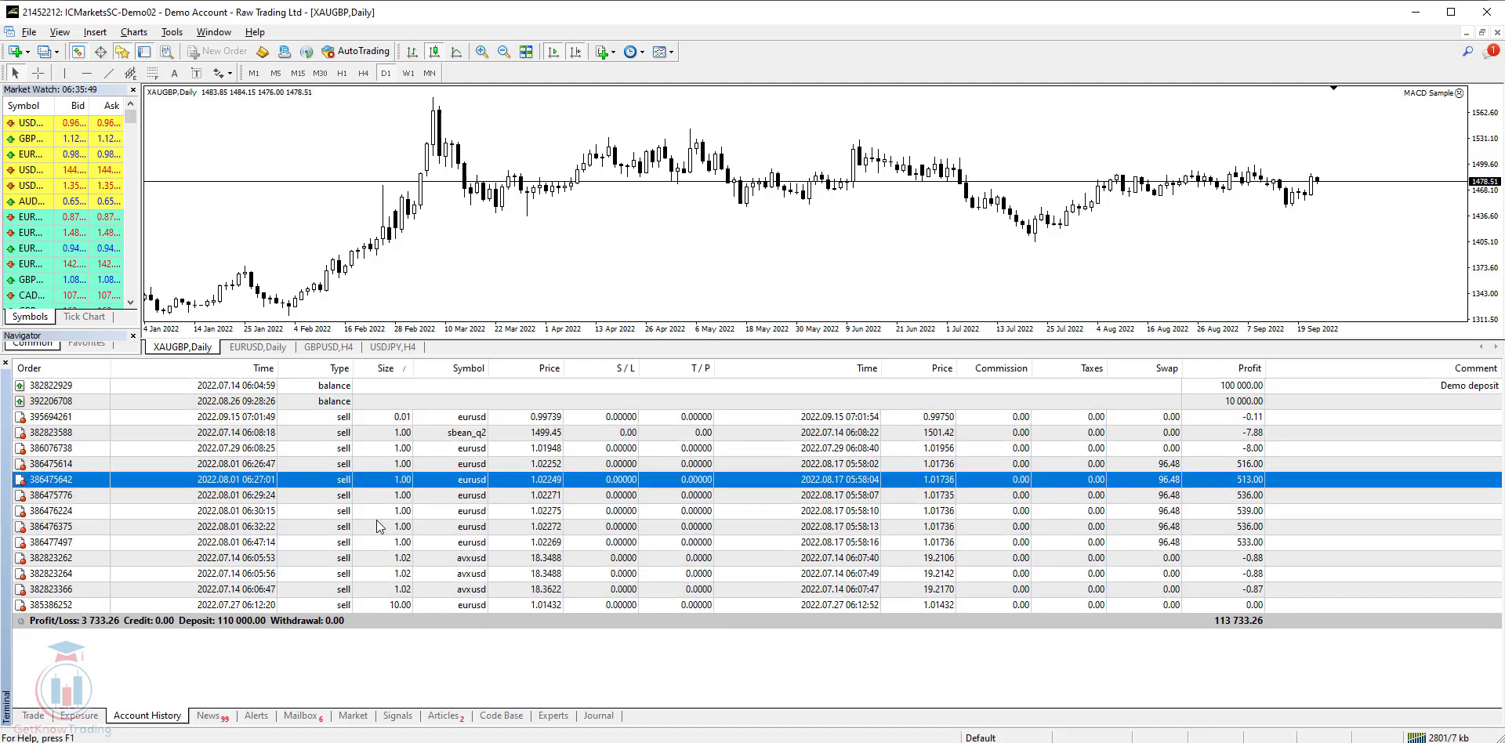
pyautogui.moveTo(560, 508)
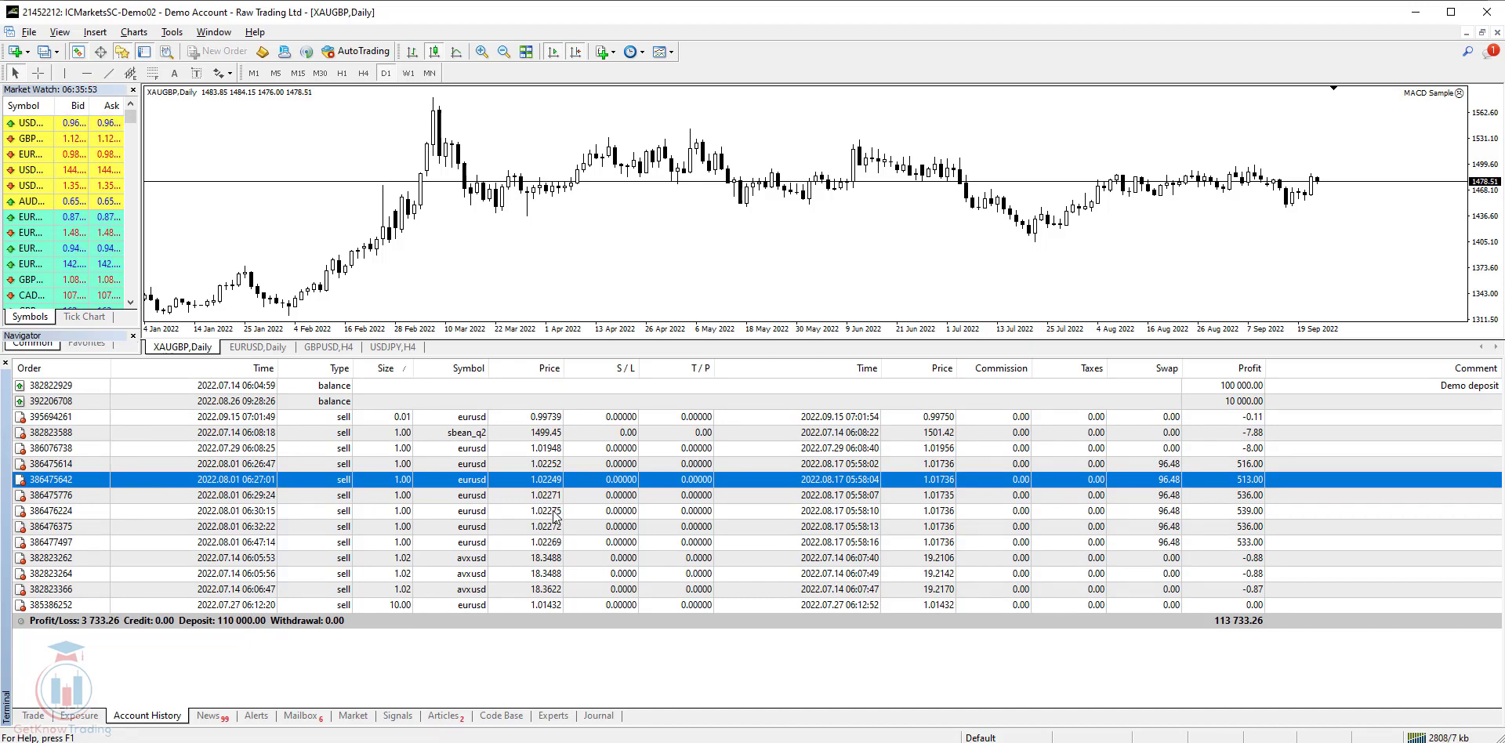
pyautogui.moveTo(552, 509)
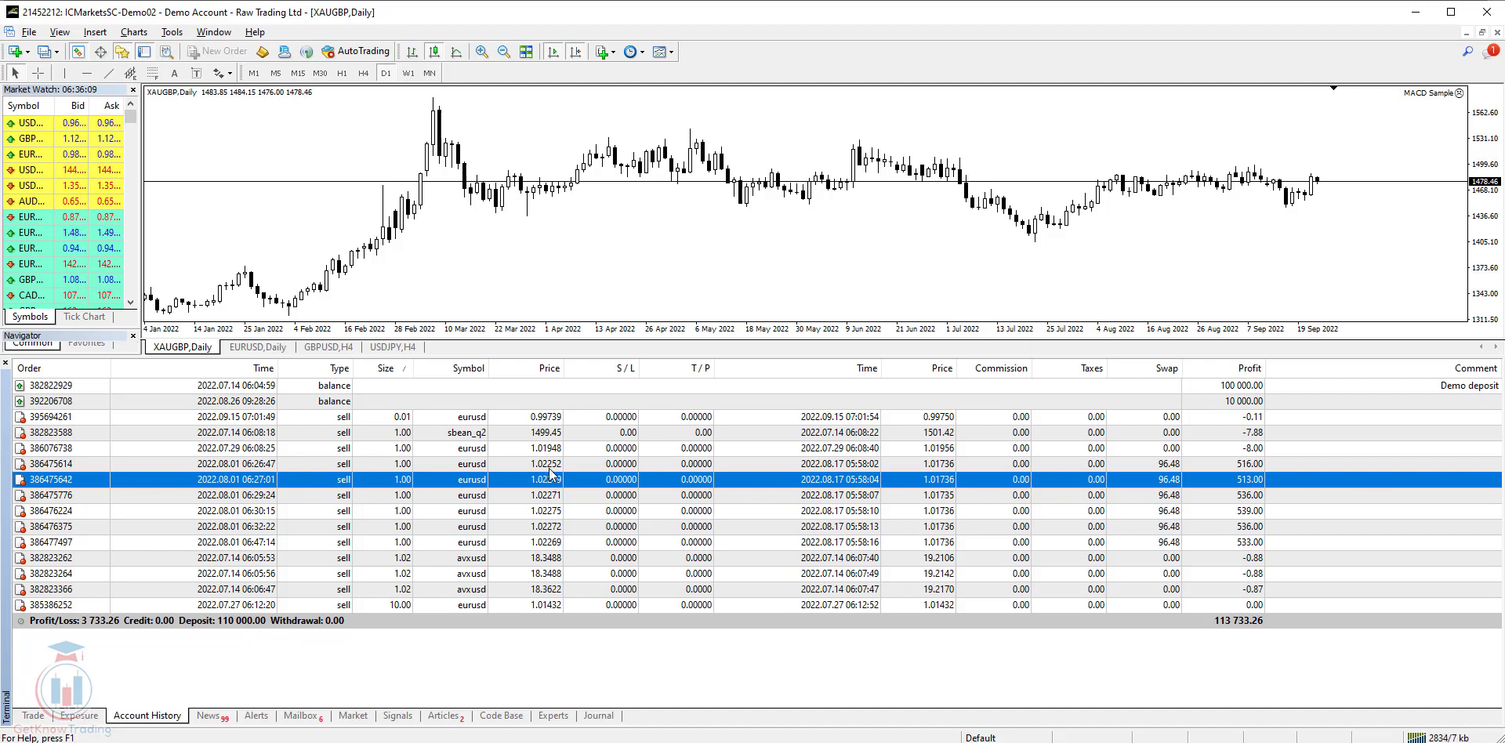
pyautogui.moveTo(552, 478)
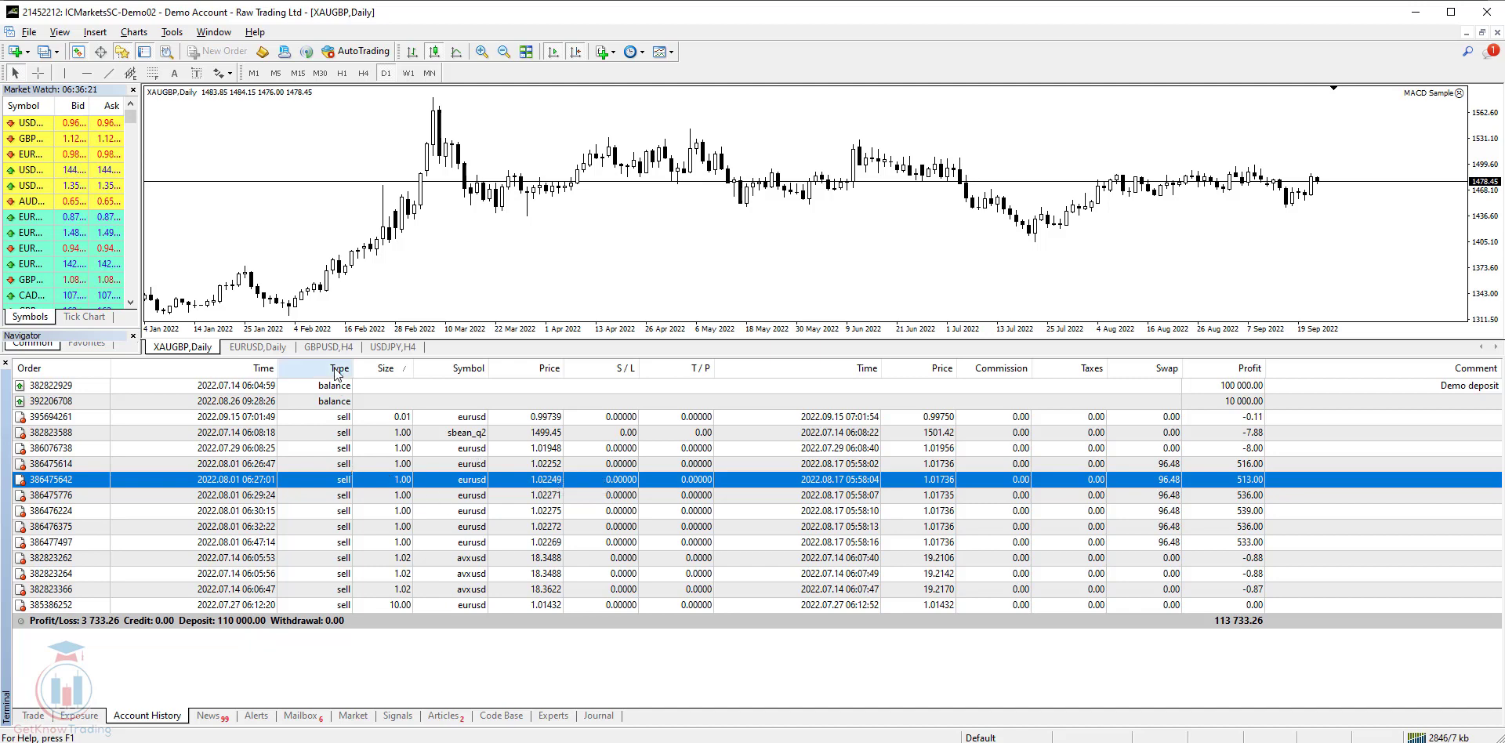
pyautogui.moveTo(337, 478)
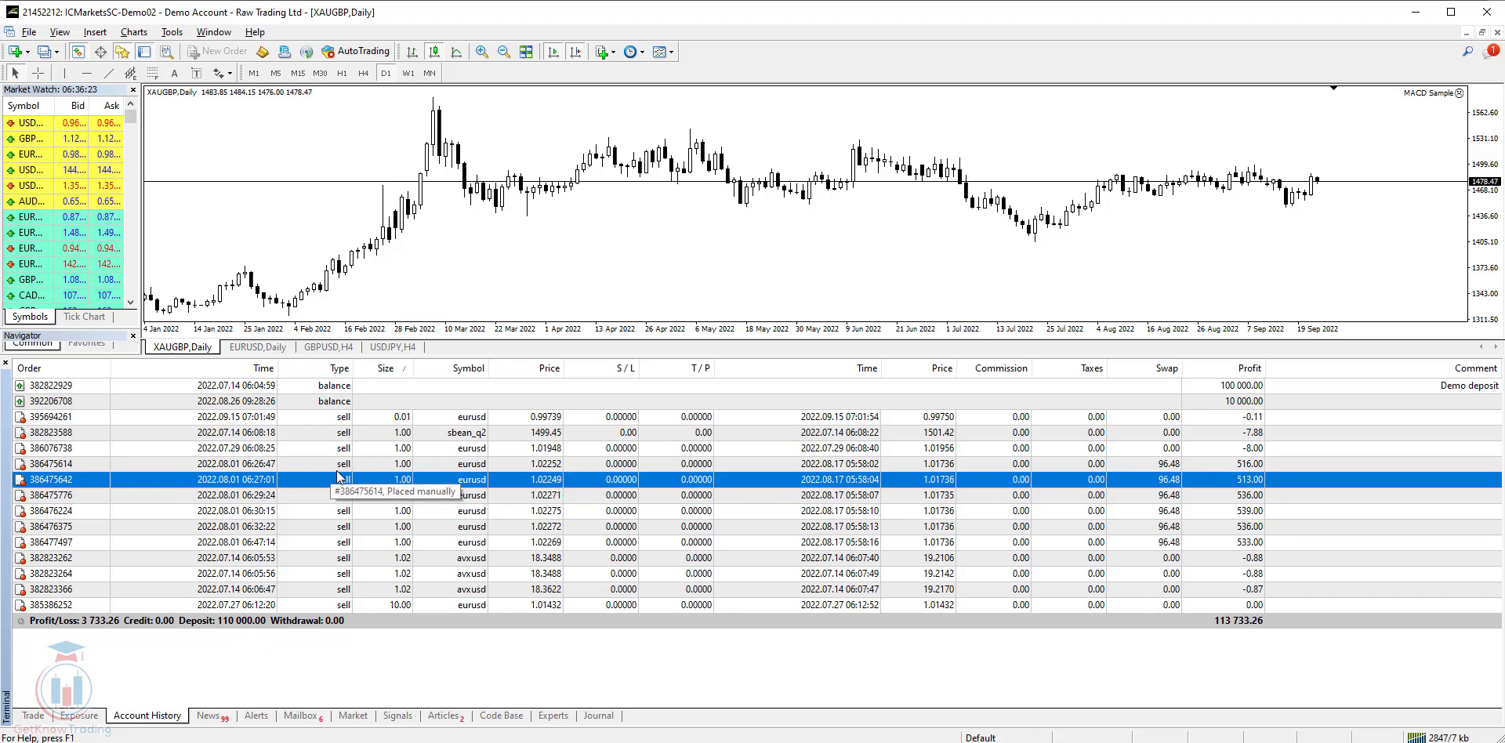